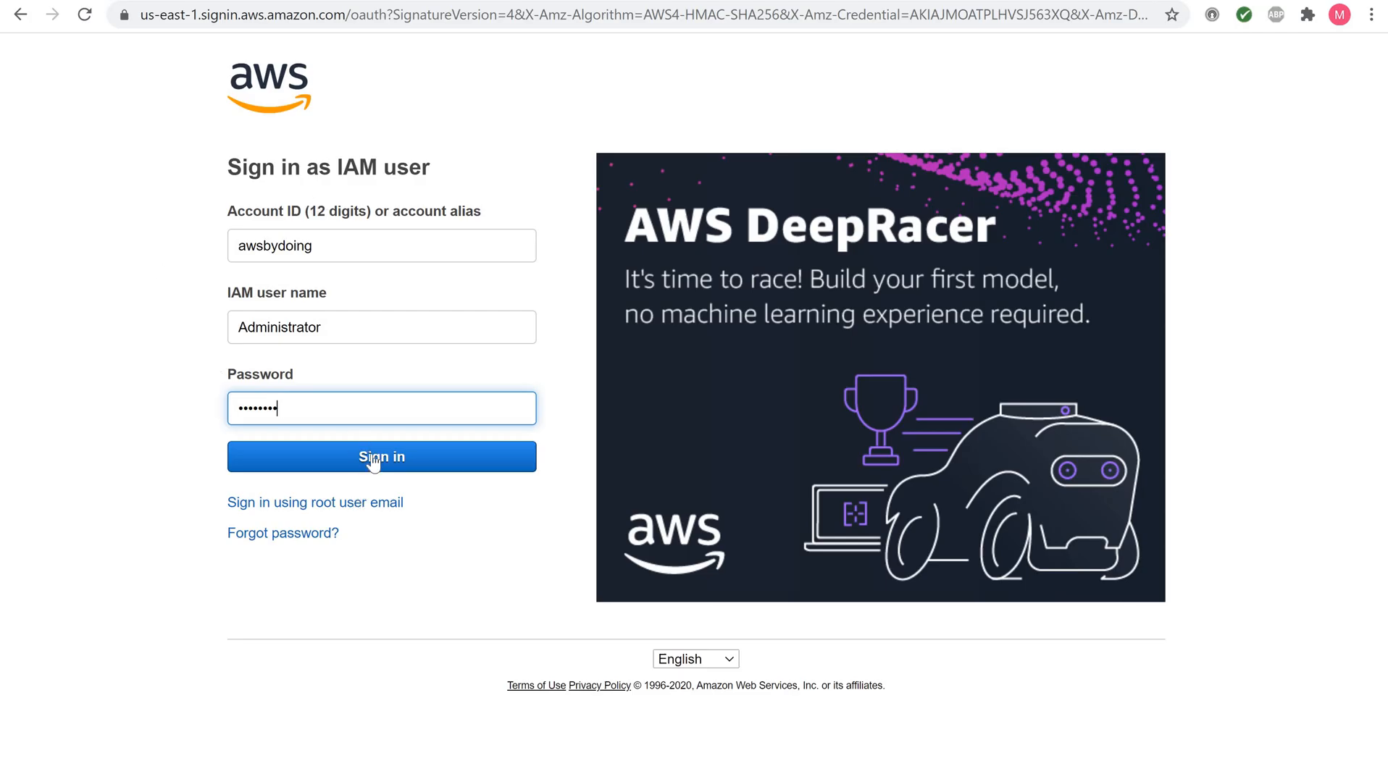
# - Sign in to the console, search for codestar and land on the CodeStar service page
pyautogui.click(381, 457)
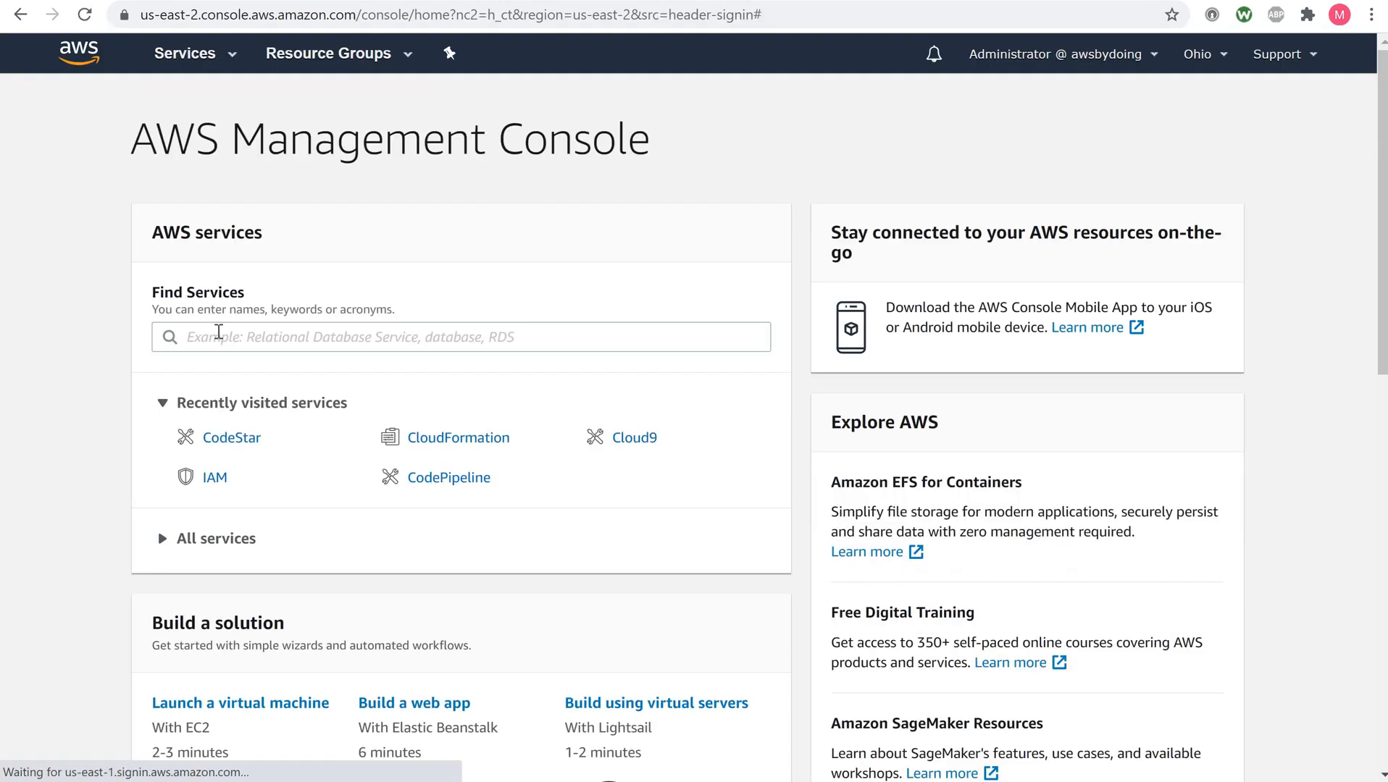
pyautogui.click(461, 336)
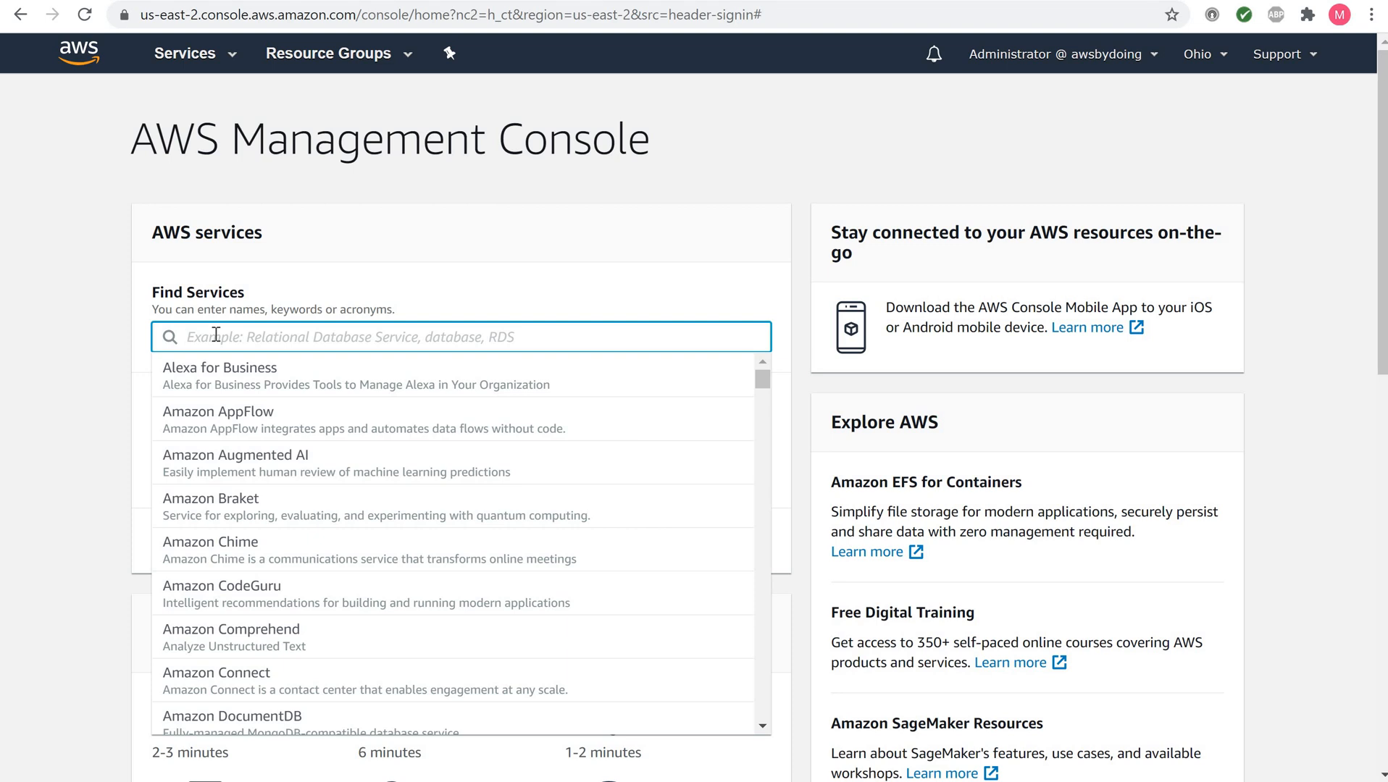
pyautogui.write('codestar')
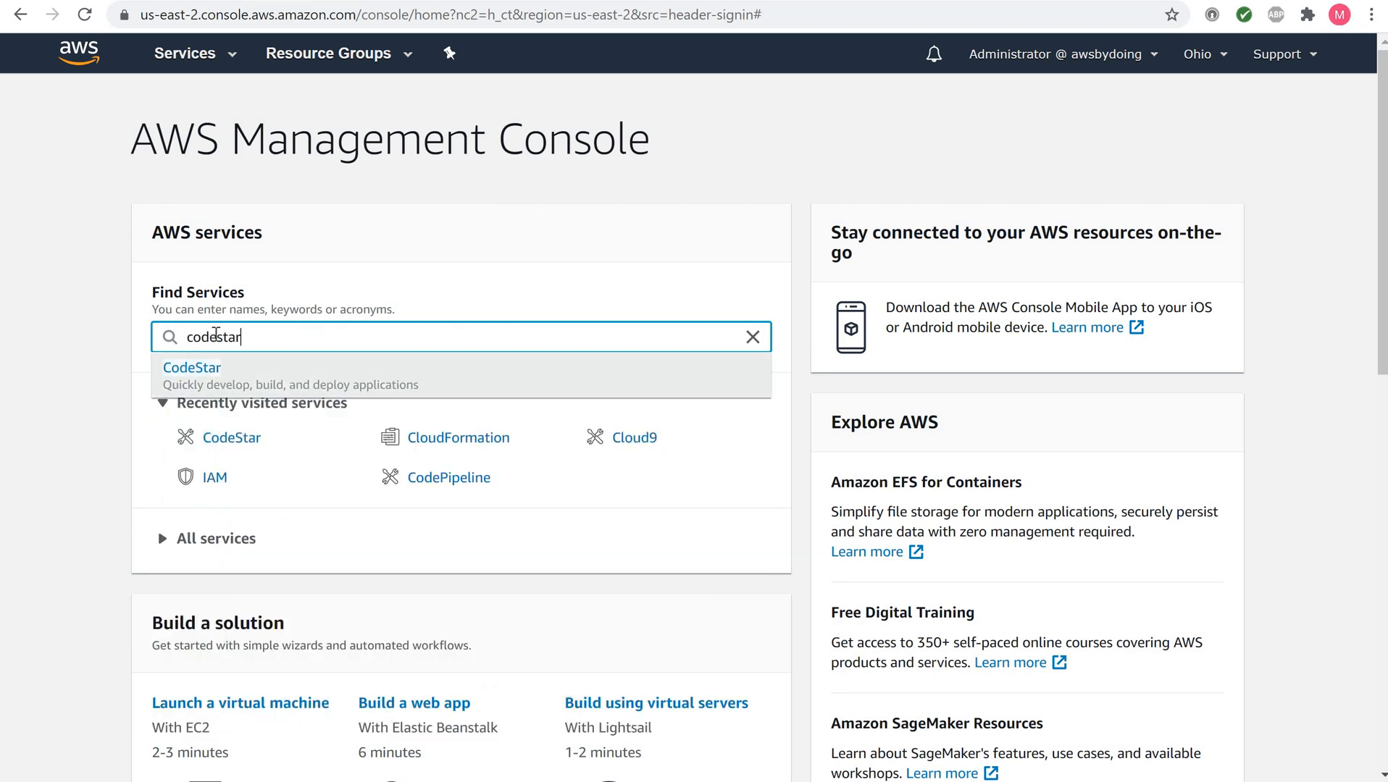
pyautogui.click(191, 368)
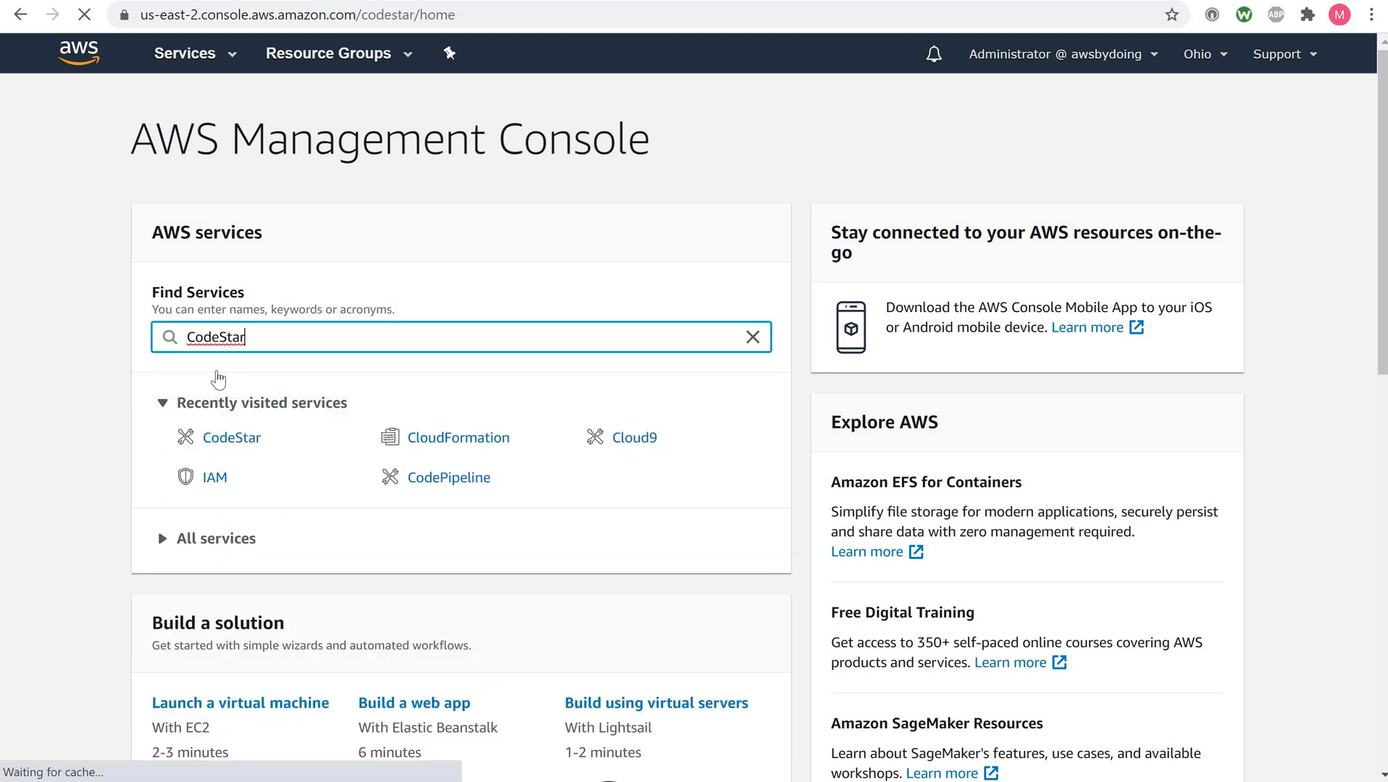
pyautogui.click(231, 437)
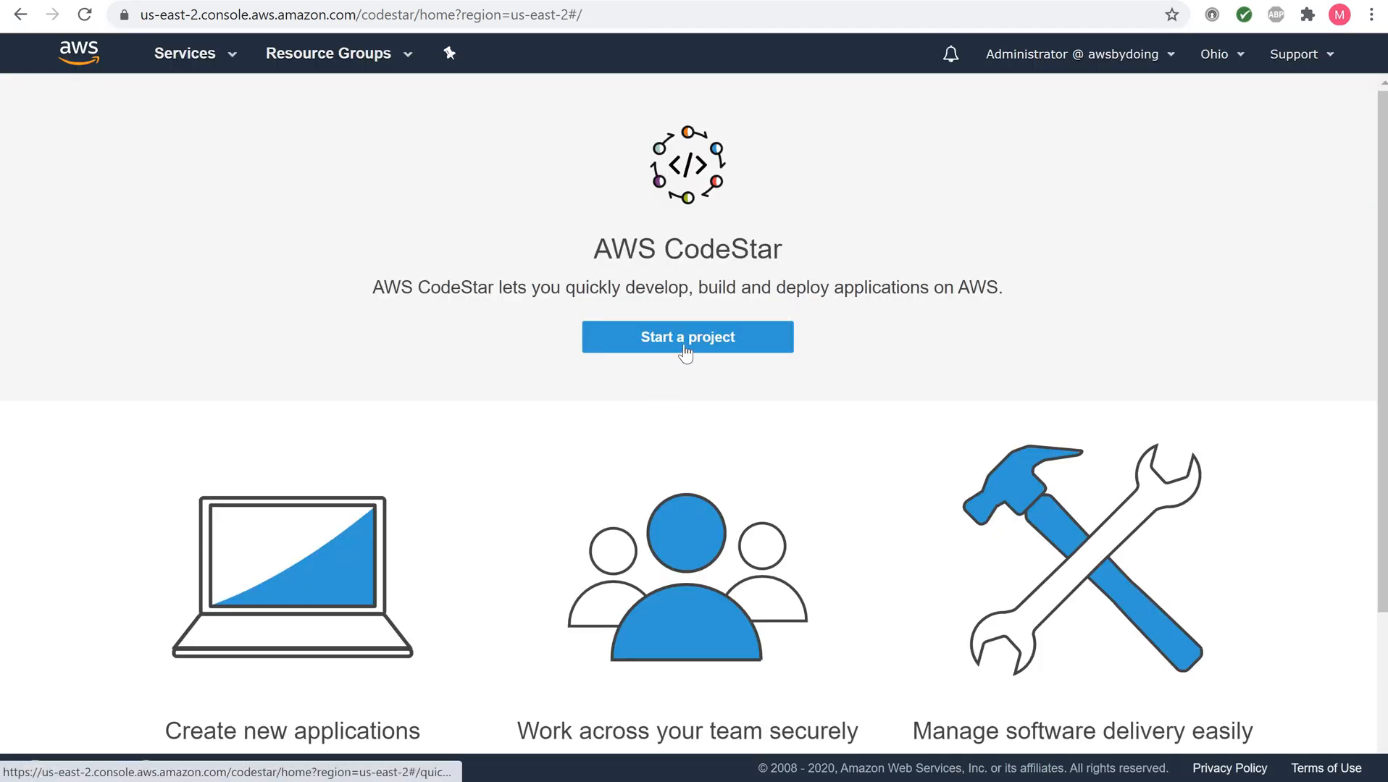
# - Start a new CodeStar project and let CodeStar create its service role
pyautogui.click(686, 336)
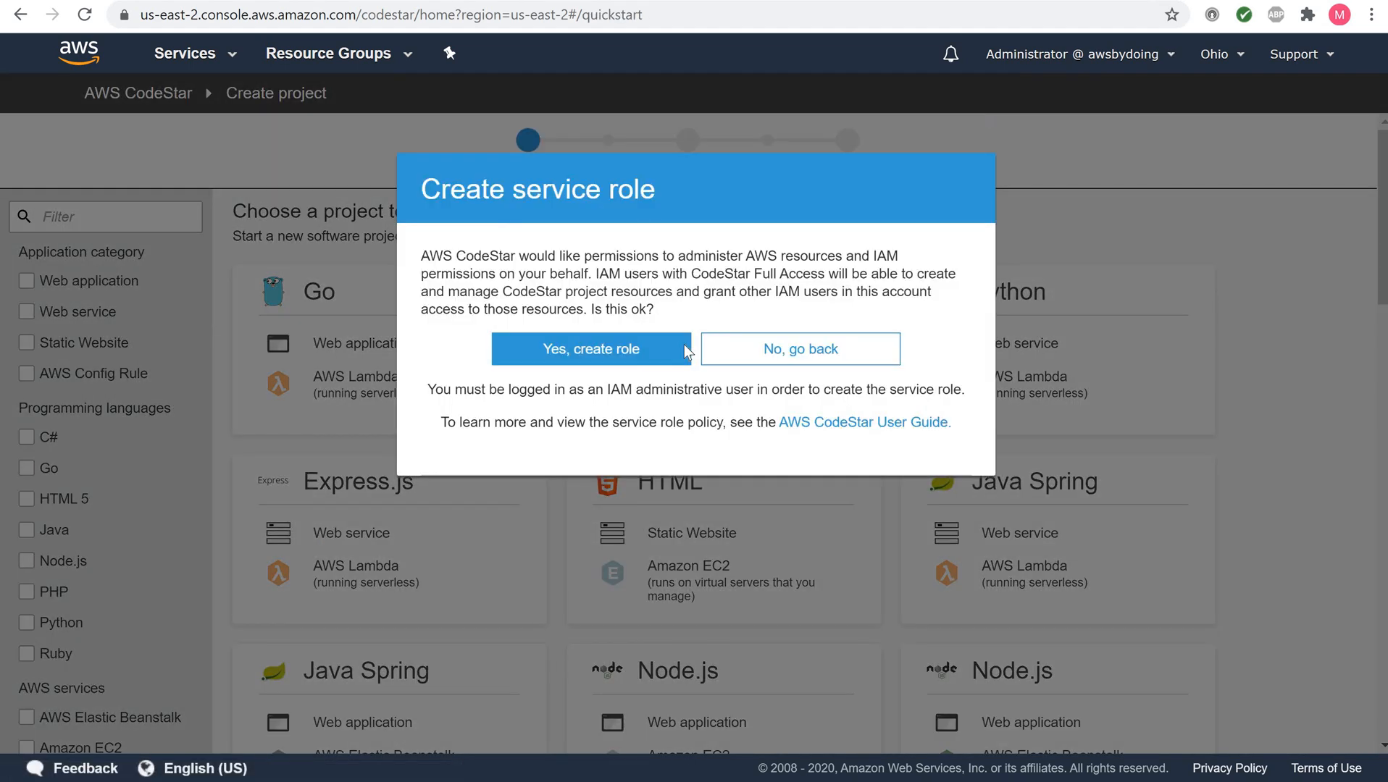
pyautogui.moveTo(607, 426)
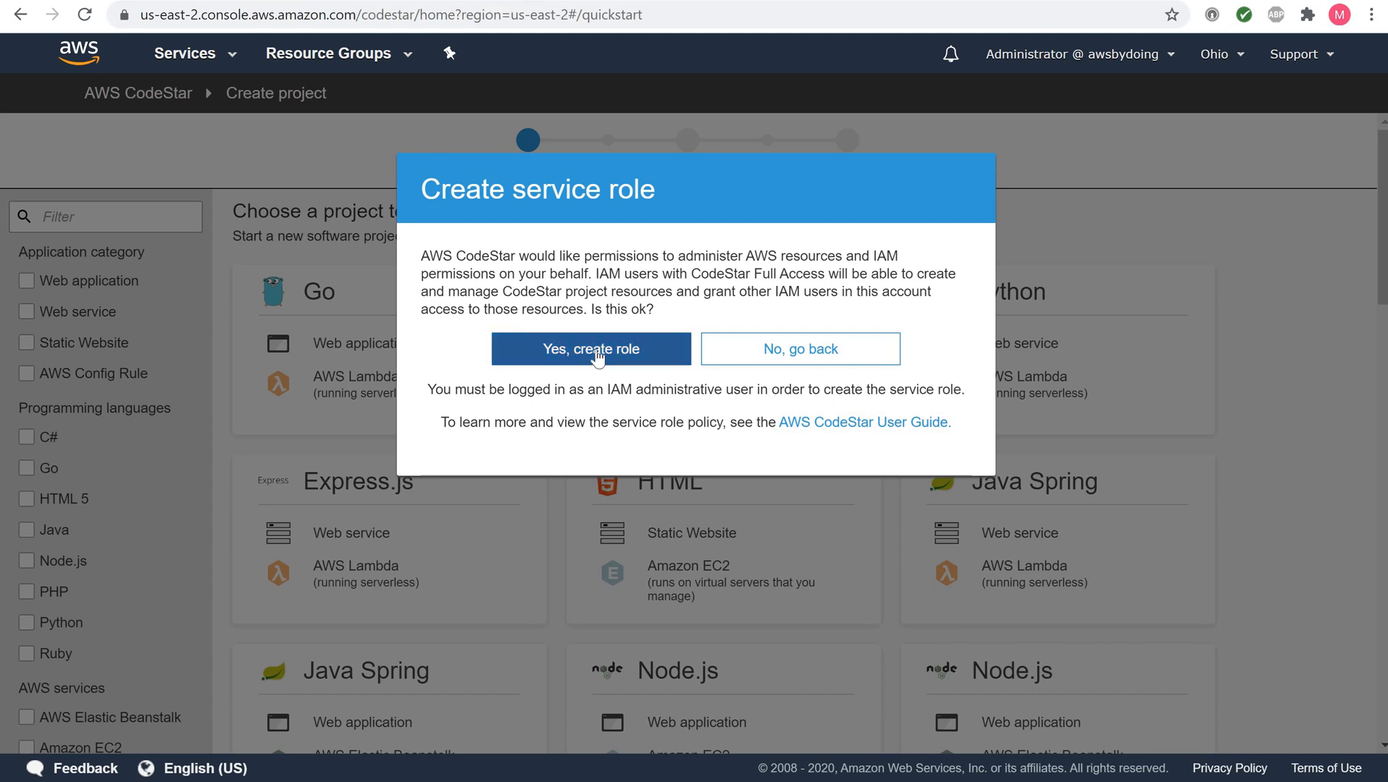
pyautogui.click(591, 348)
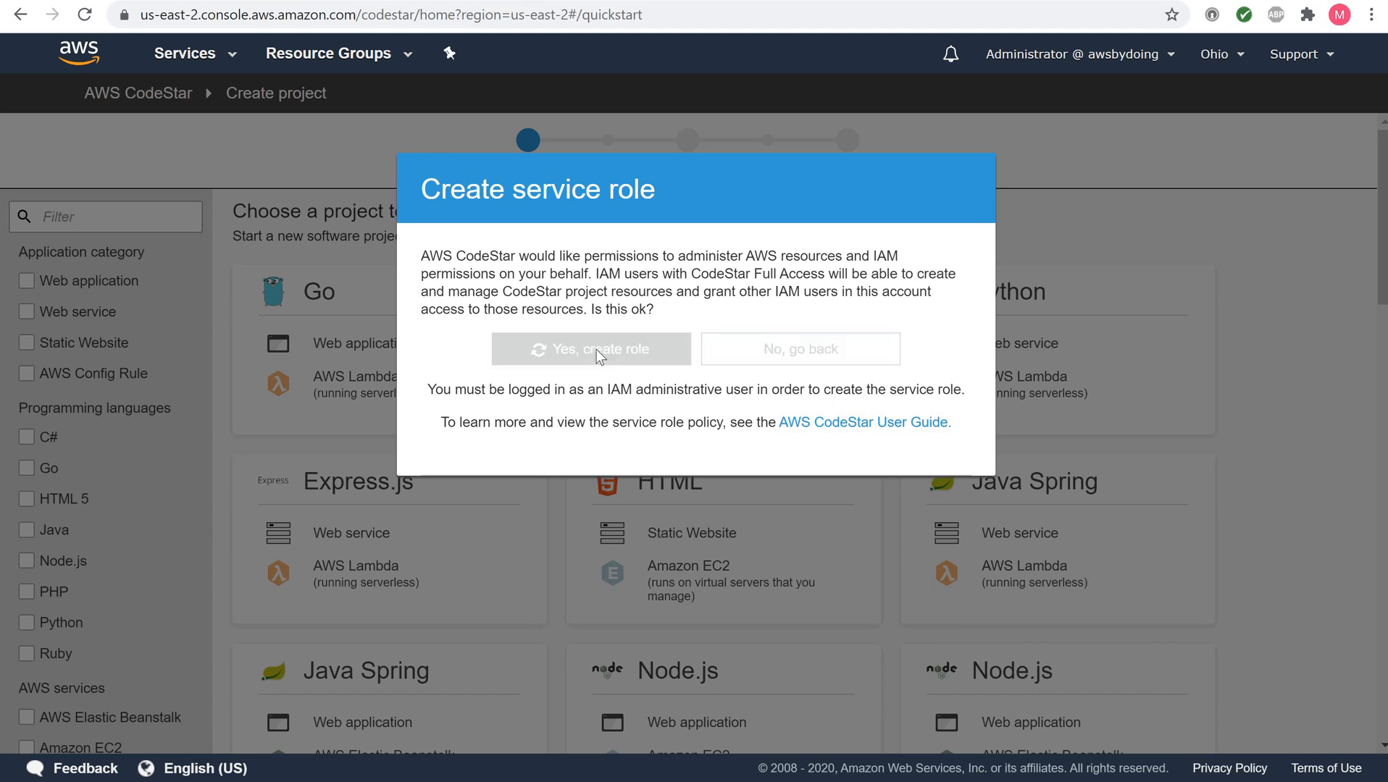
pyautogui.click(591, 347)
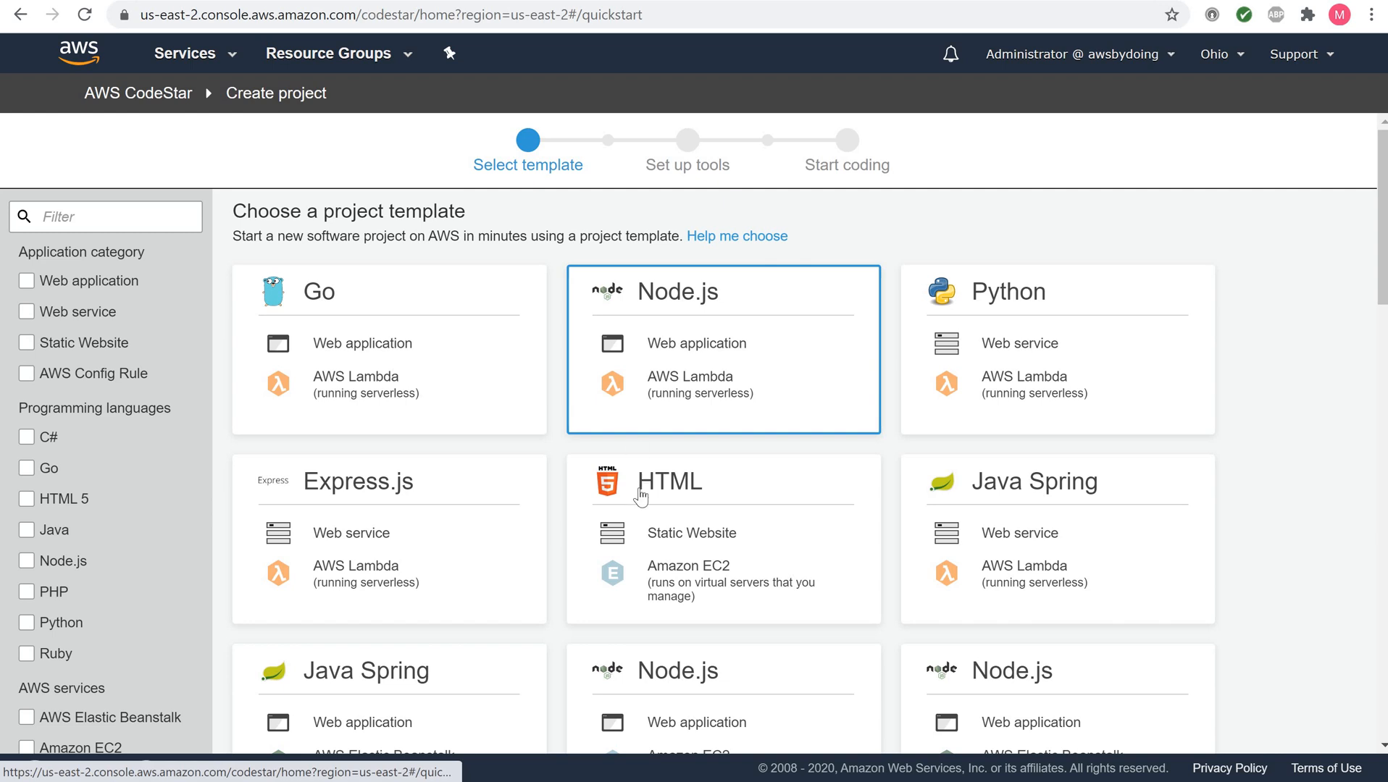
# - Choose the Node.js web application template running on AWS Lambda
pyautogui.click(723, 537)
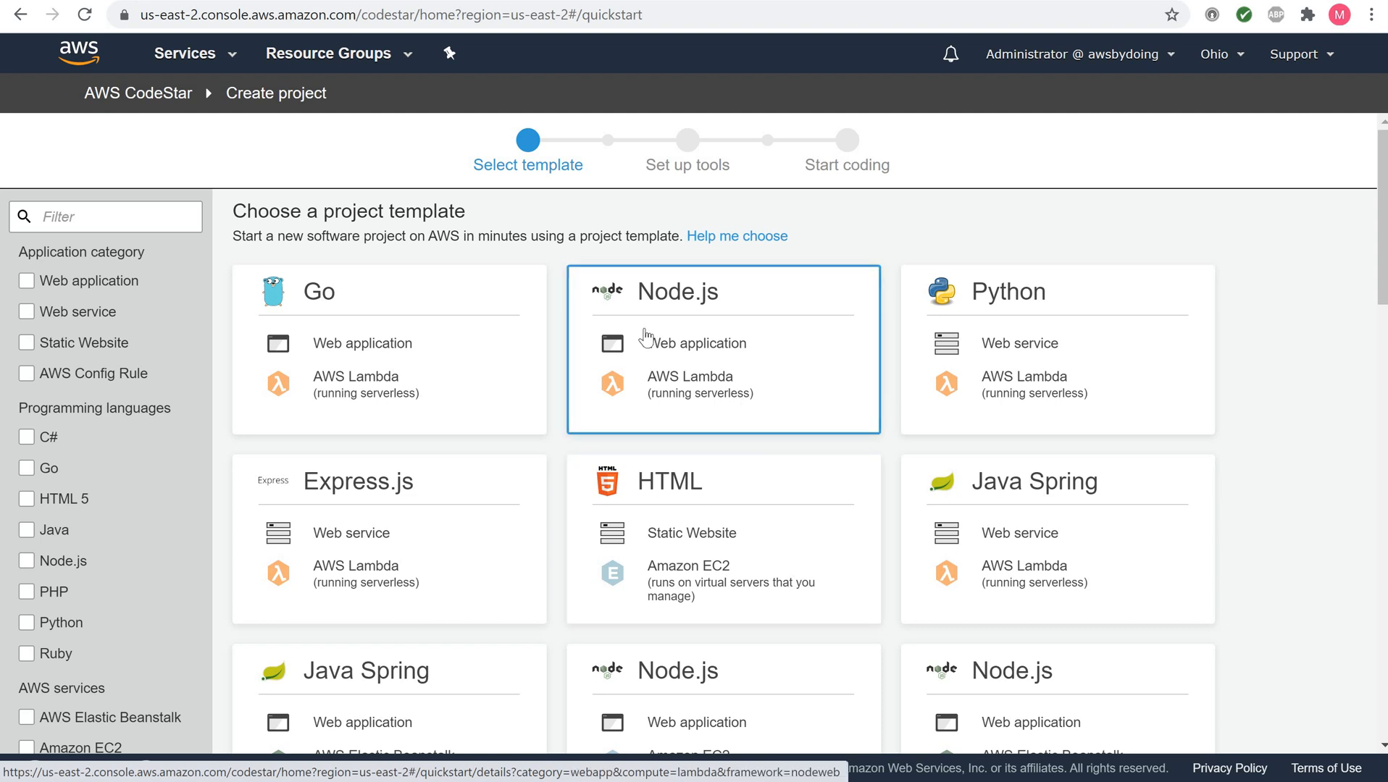
pyautogui.moveTo(652, 352)
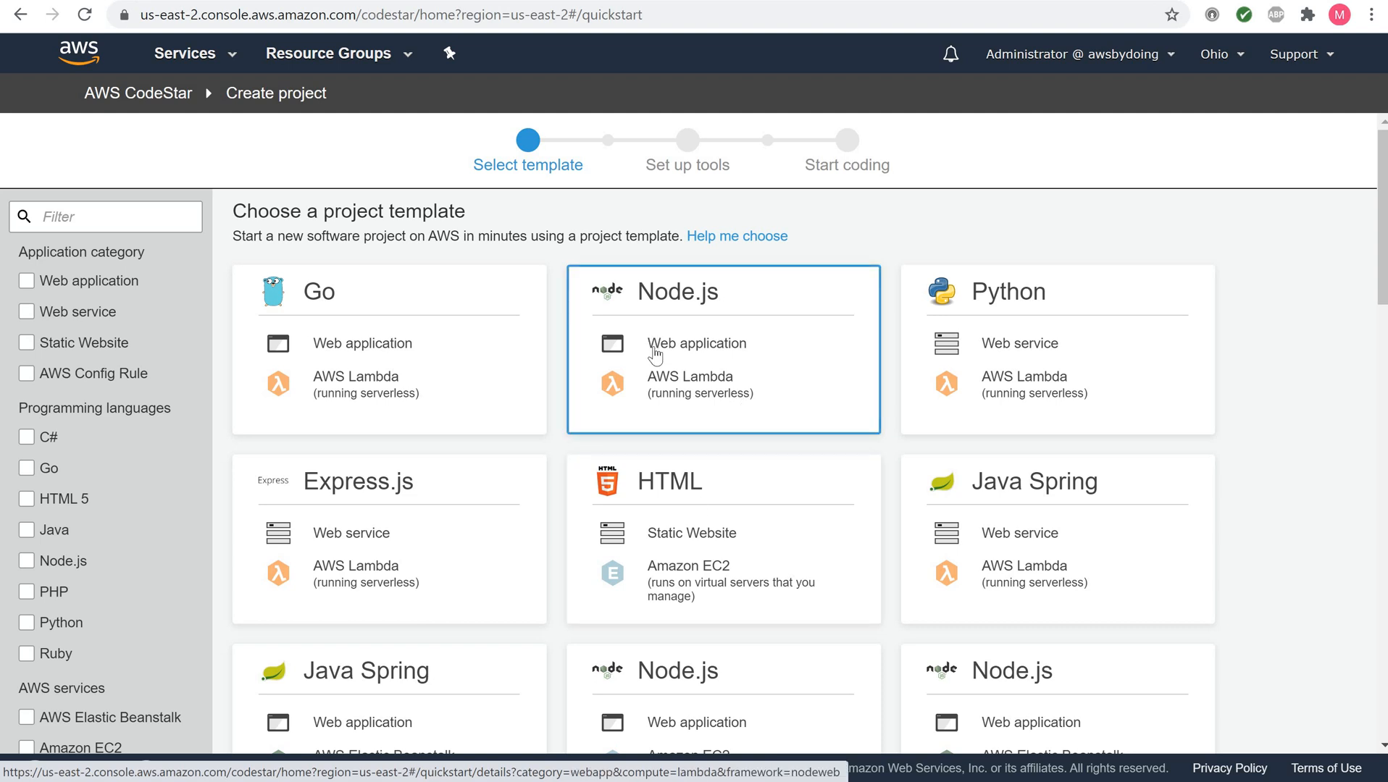
pyautogui.click(697, 343)
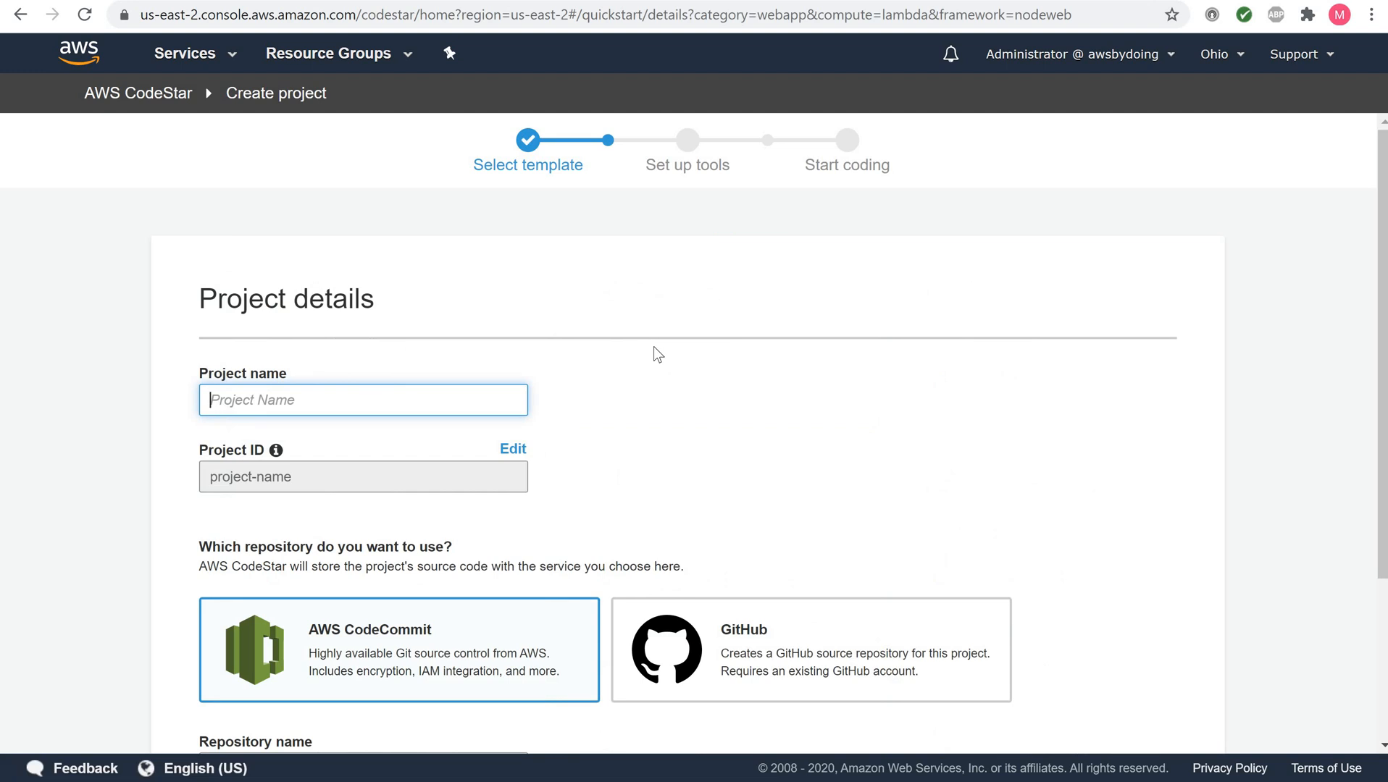
pyautogui.click(363, 400)
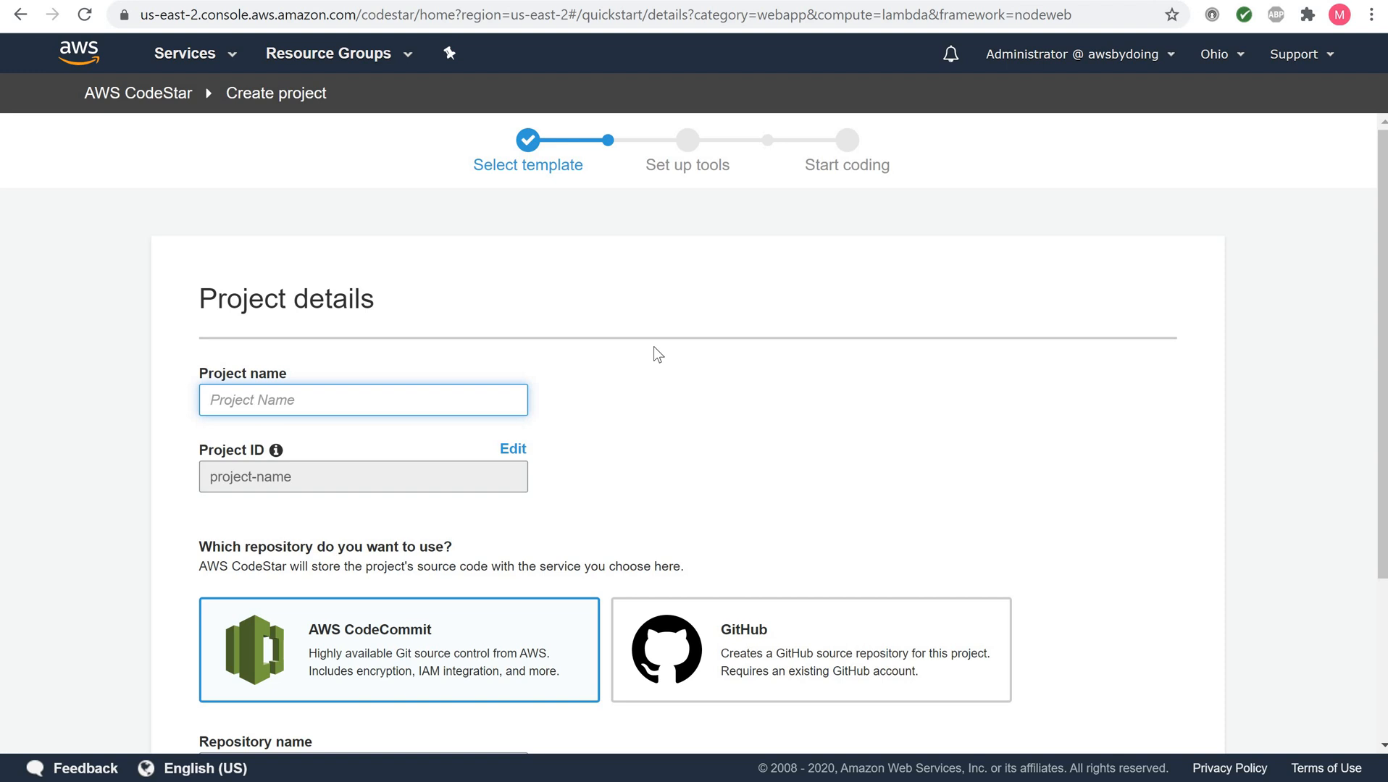
pyautogui.click(362, 400)
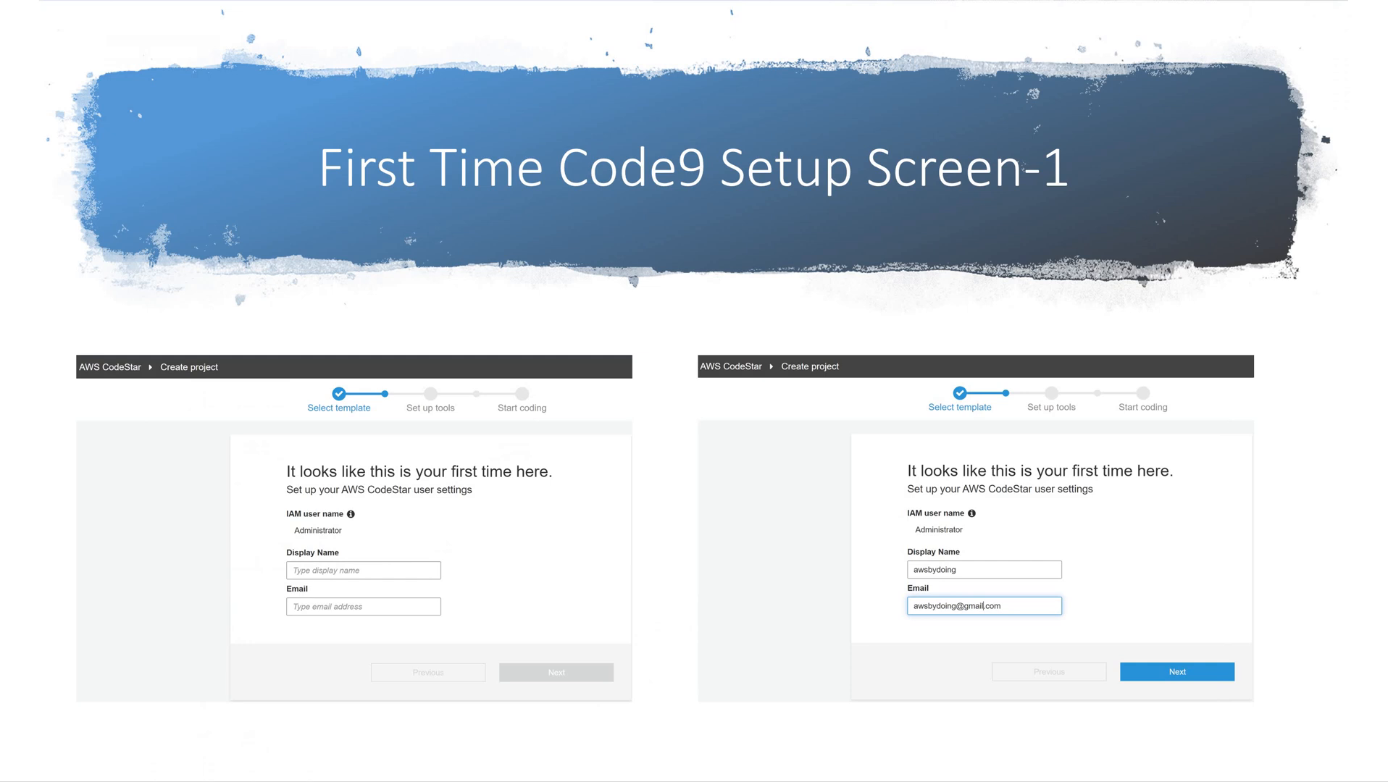
pyautogui.moveTo(210, 725)
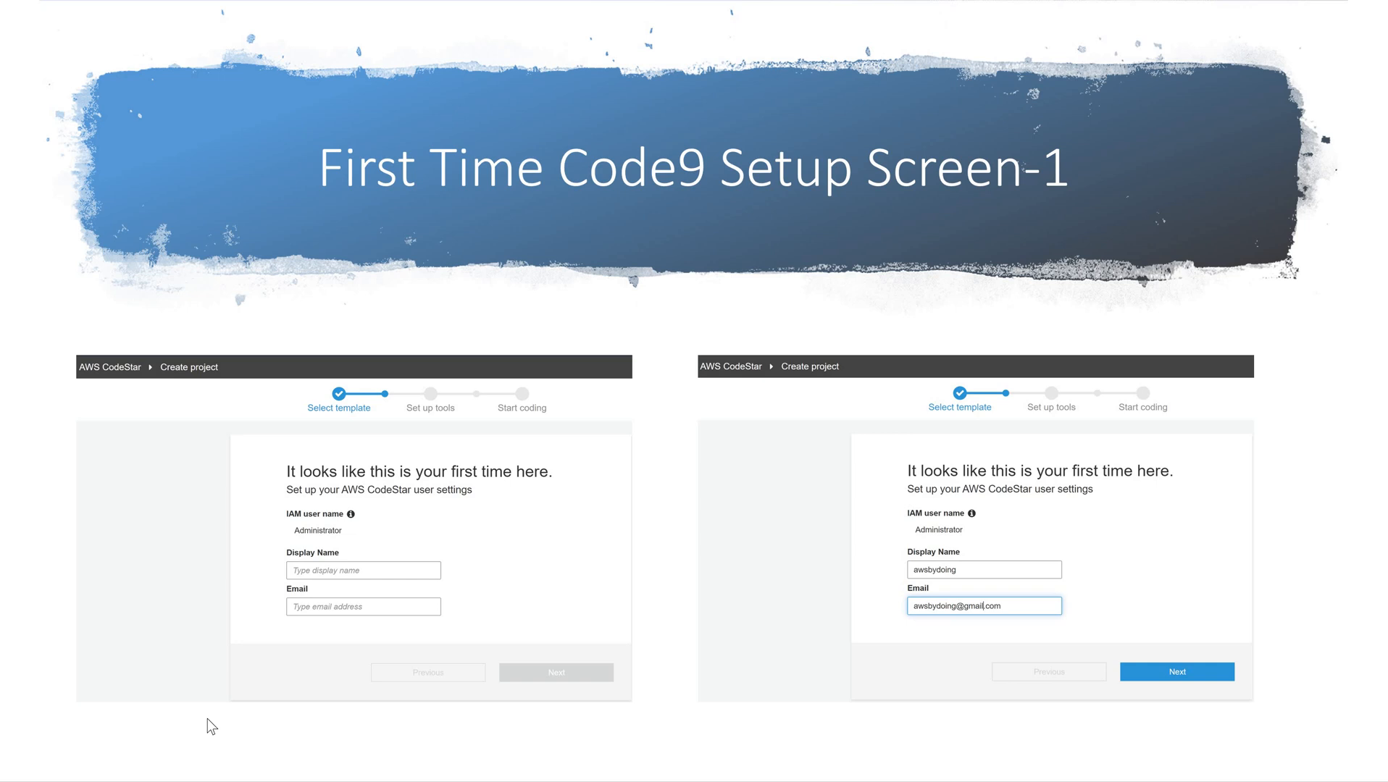
pyautogui.click(1176, 672)
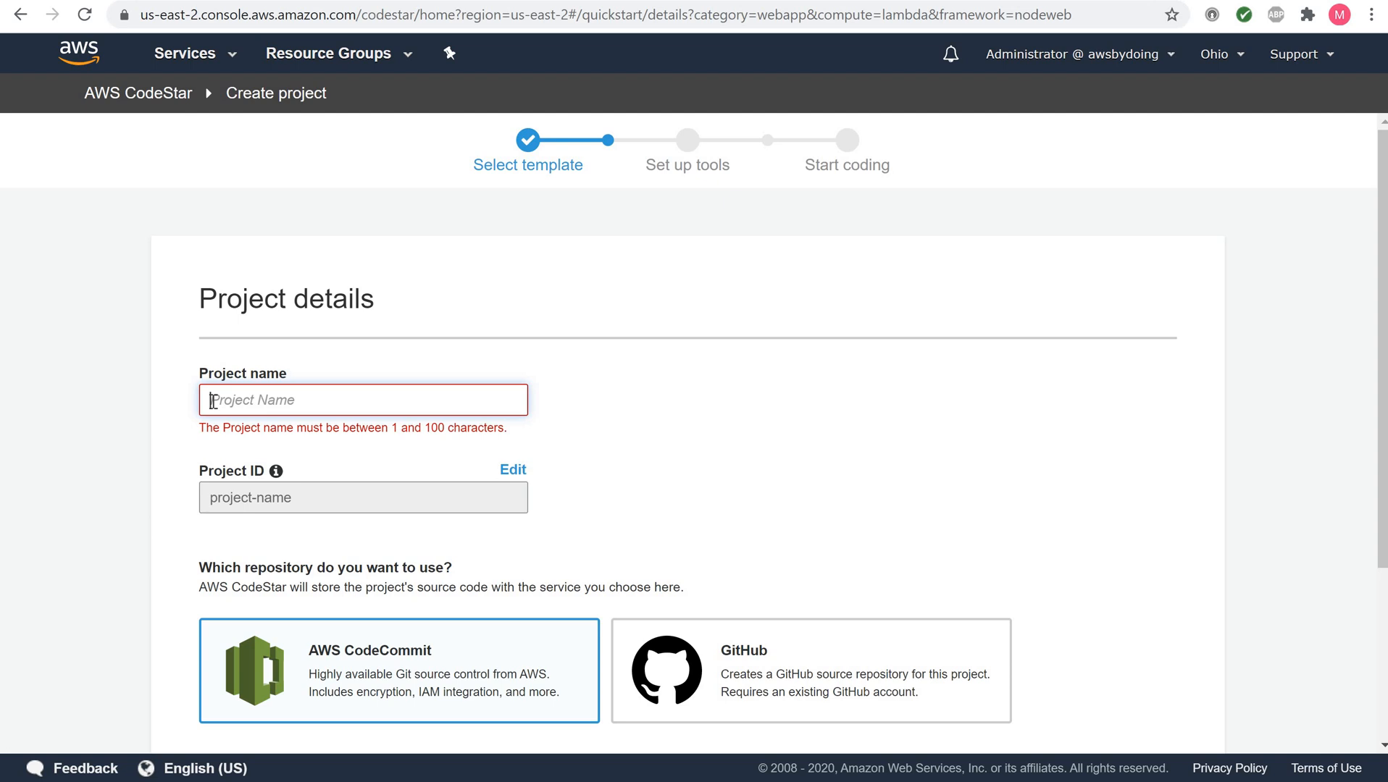
# - Name the project nodejs-serverless-project, keep AWS CodeCommit, and continue to the review page
pyautogui.write('nodej')
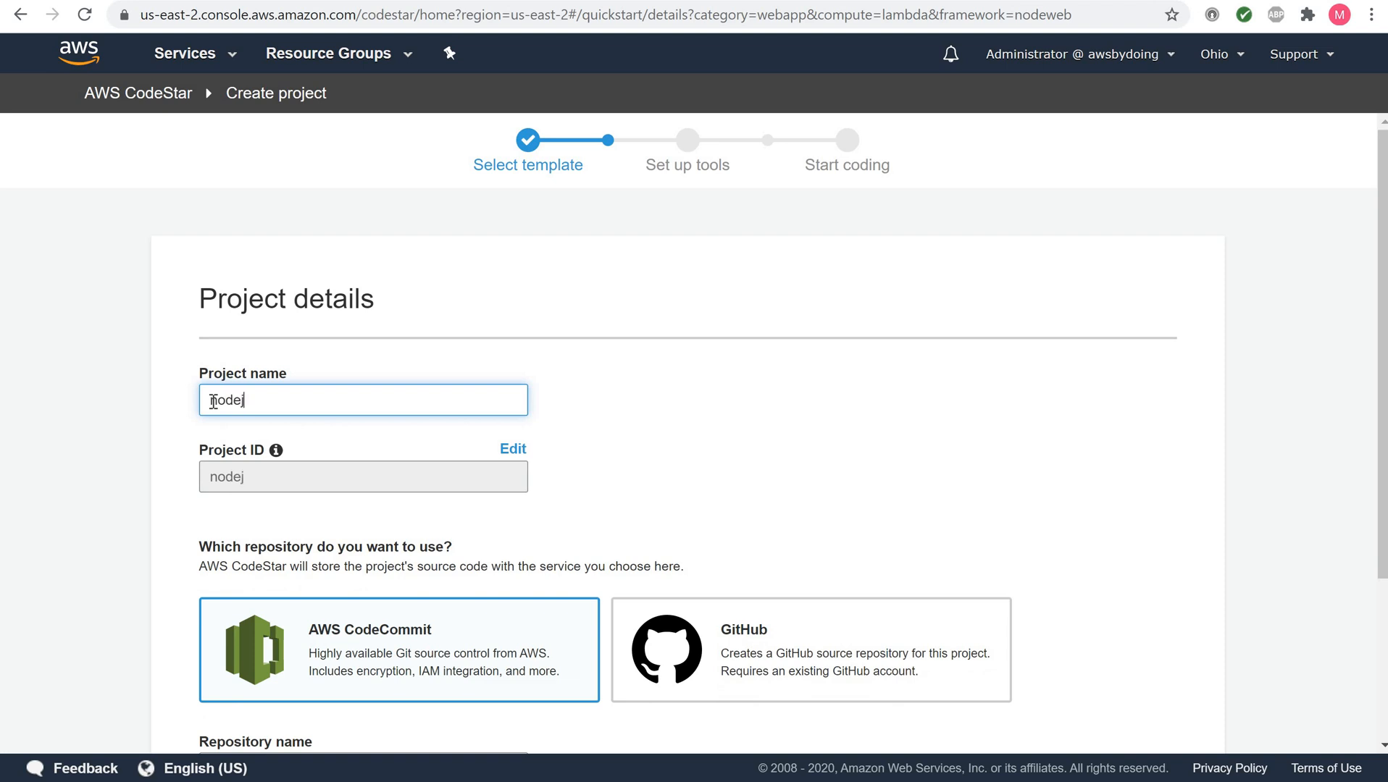
pyautogui.write('s-serv')
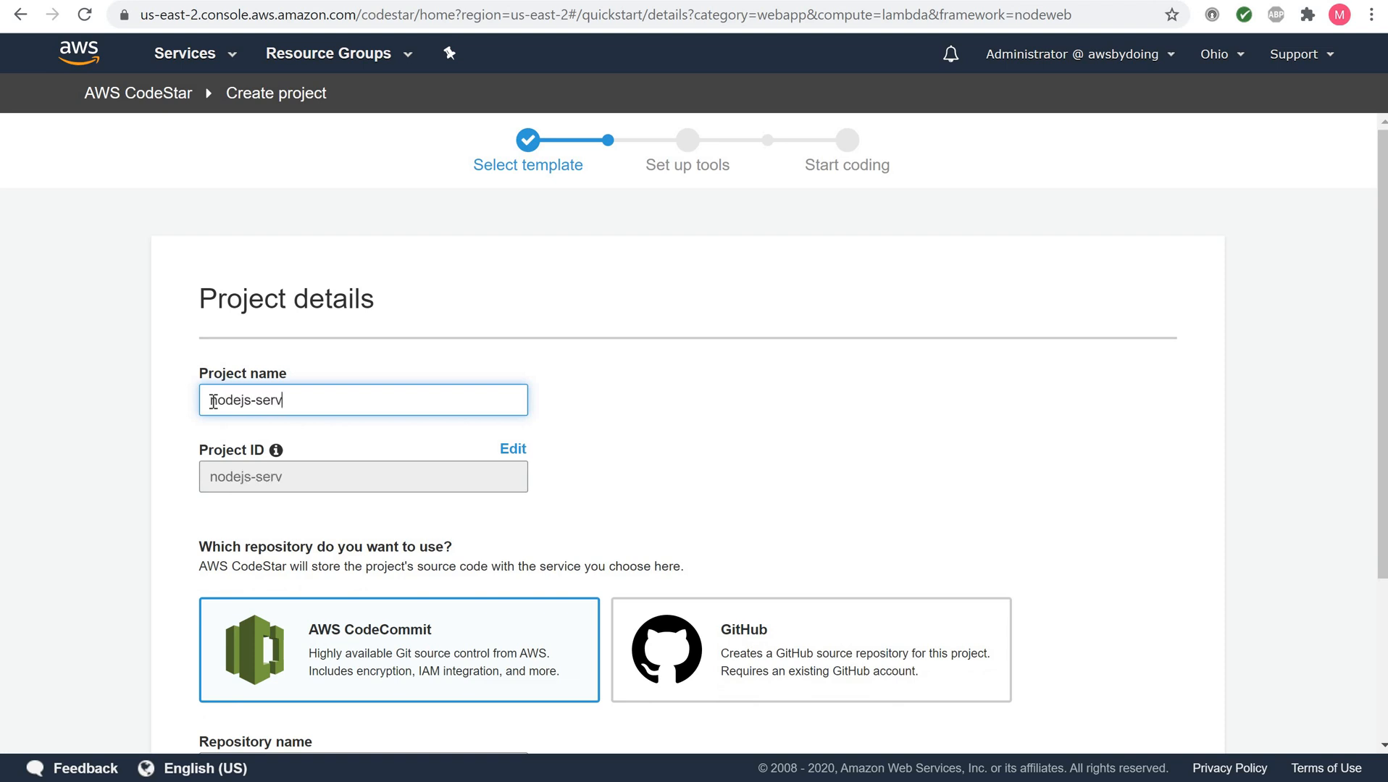
pyautogui.write('erless')
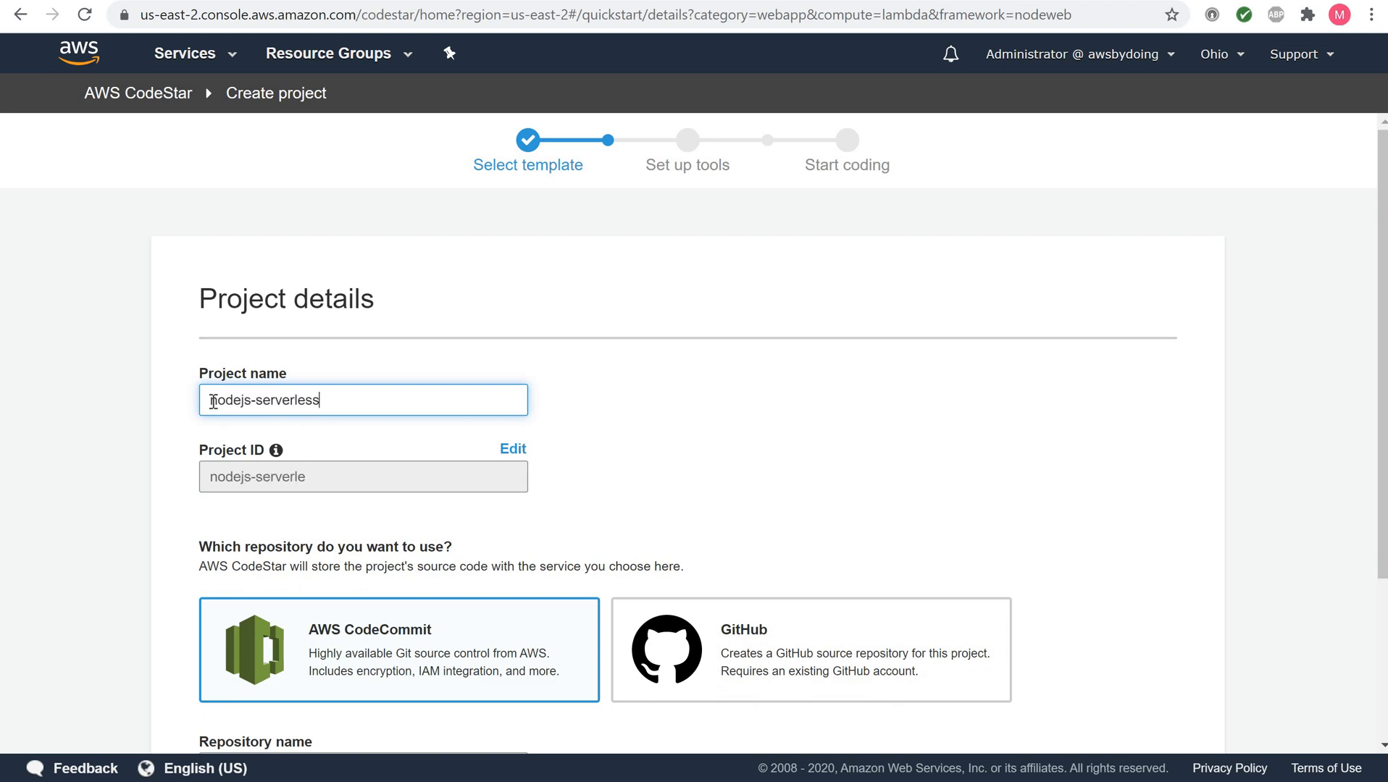
pyautogui.write('-project')
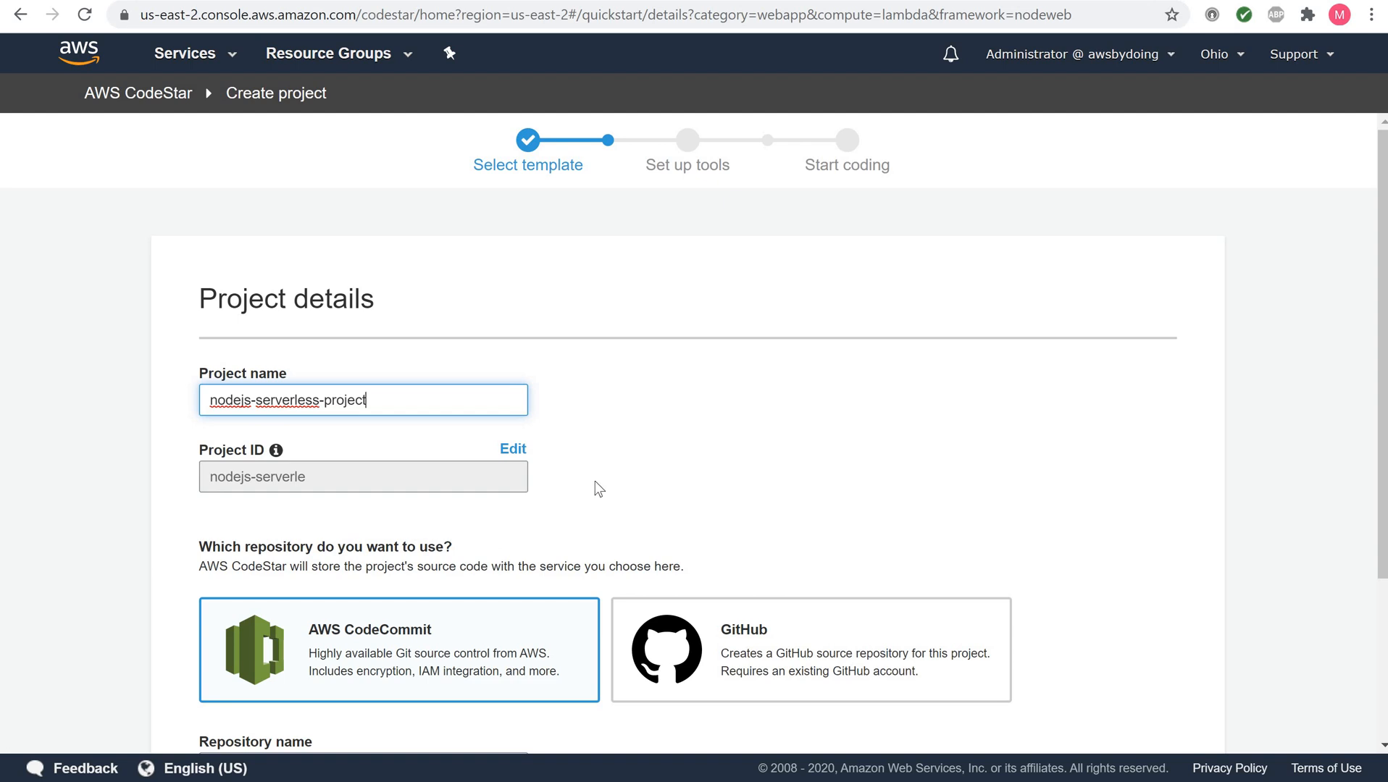
pyautogui.scroll(-3)
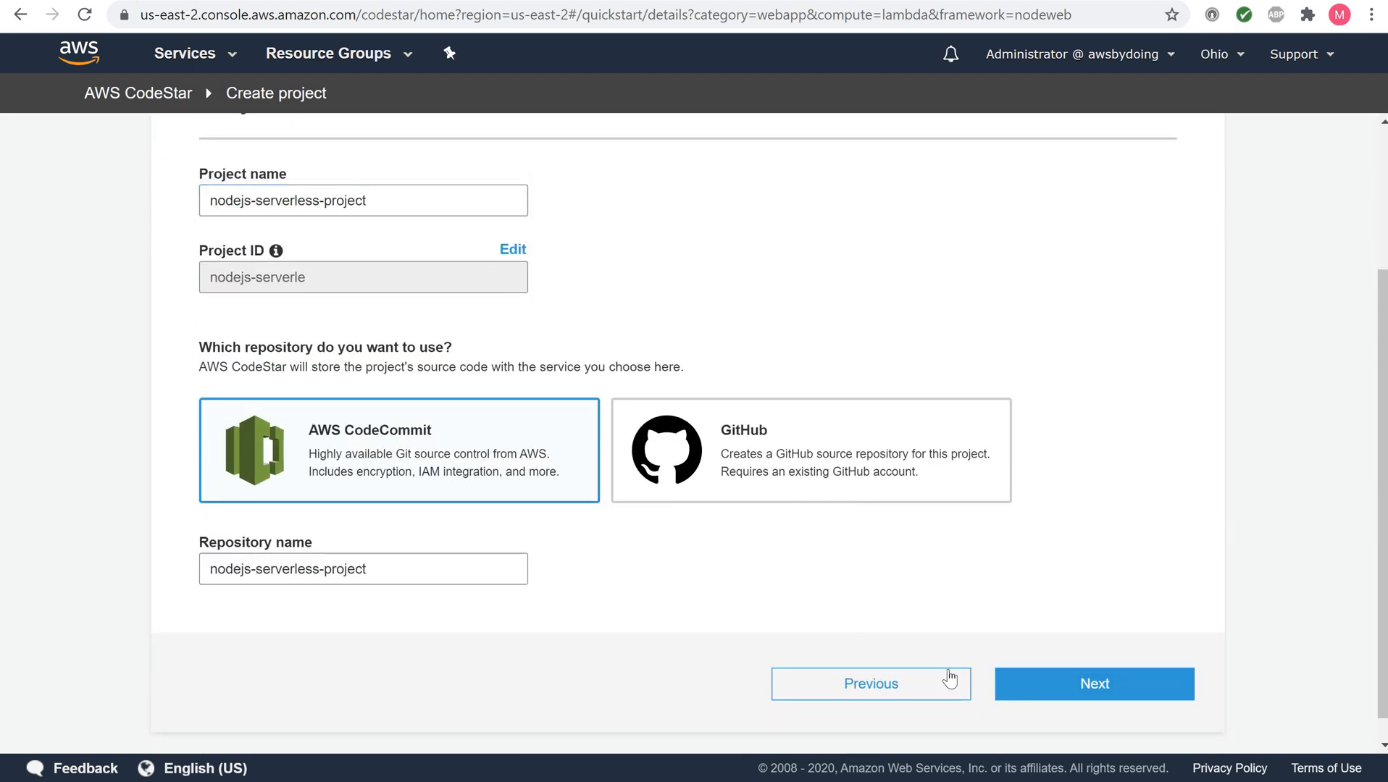
pyautogui.click(1093, 683)
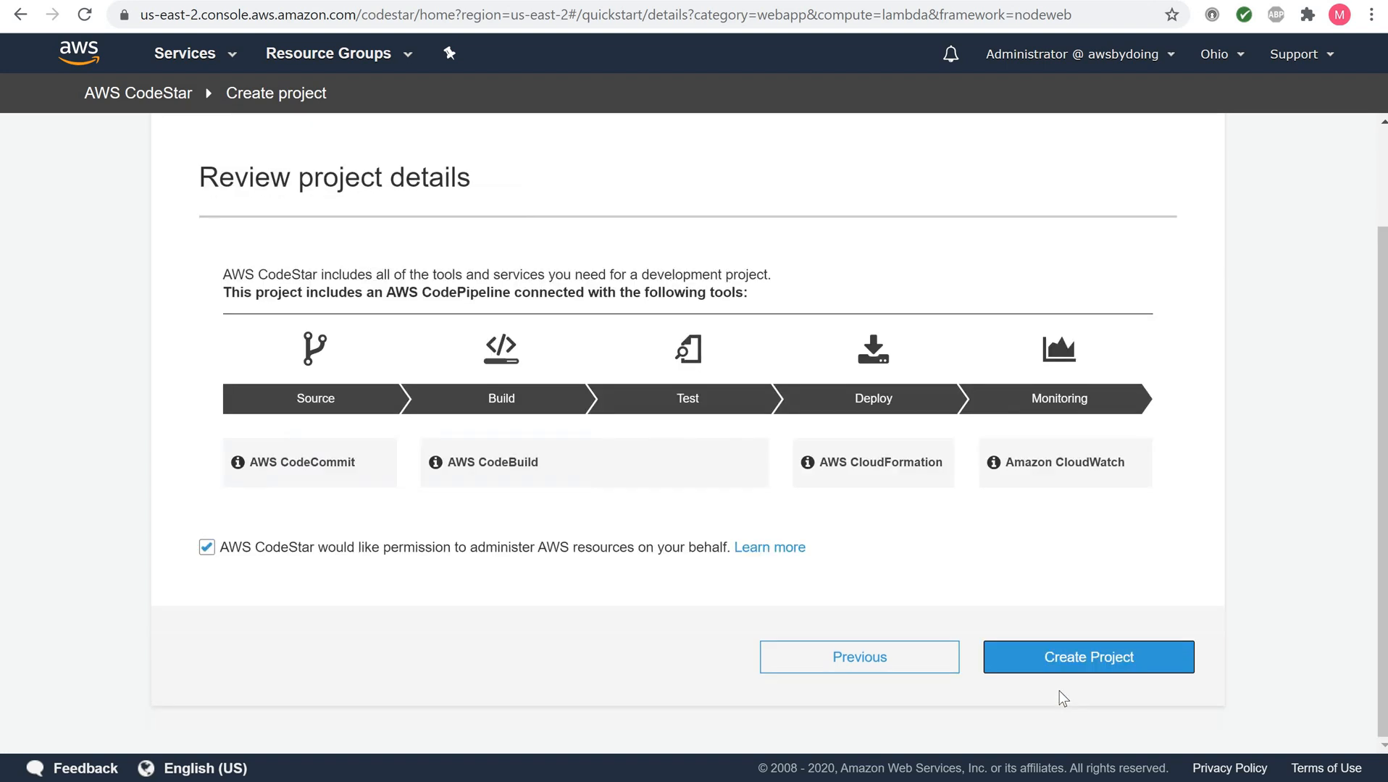
pyautogui.moveTo(388, 533)
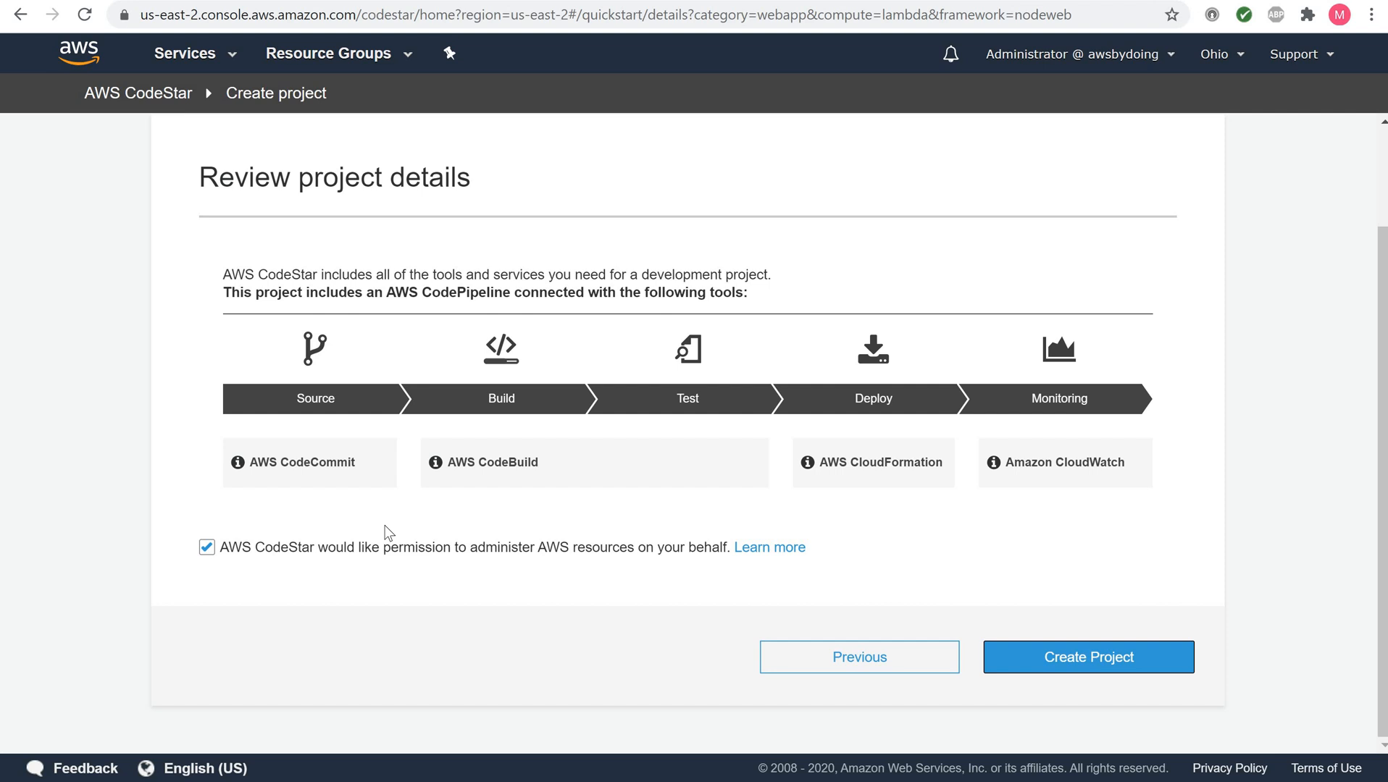
pyautogui.moveTo(1013, 606)
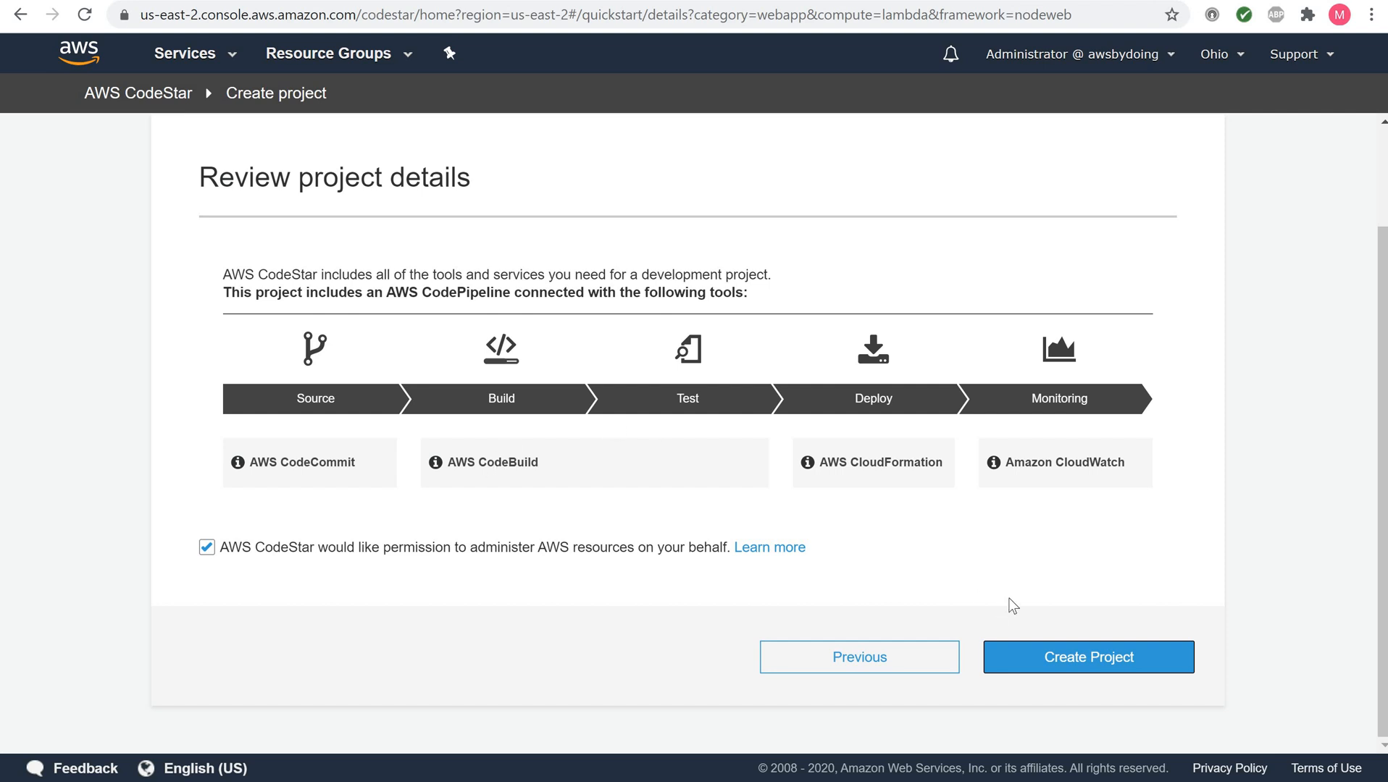
pyautogui.moveTo(1023, 581)
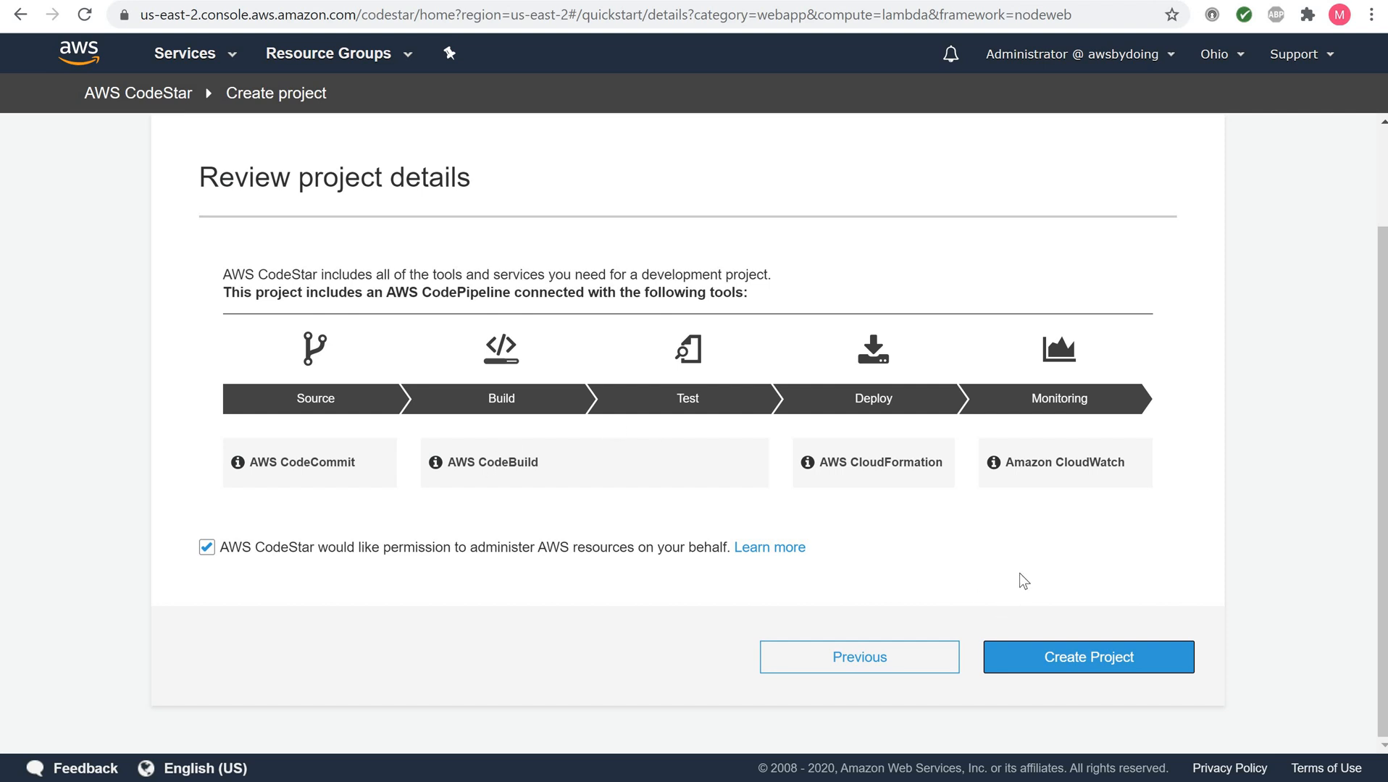
# - Create the project from the review page and reach the set-up-tools step
pyautogui.click(1086, 656)
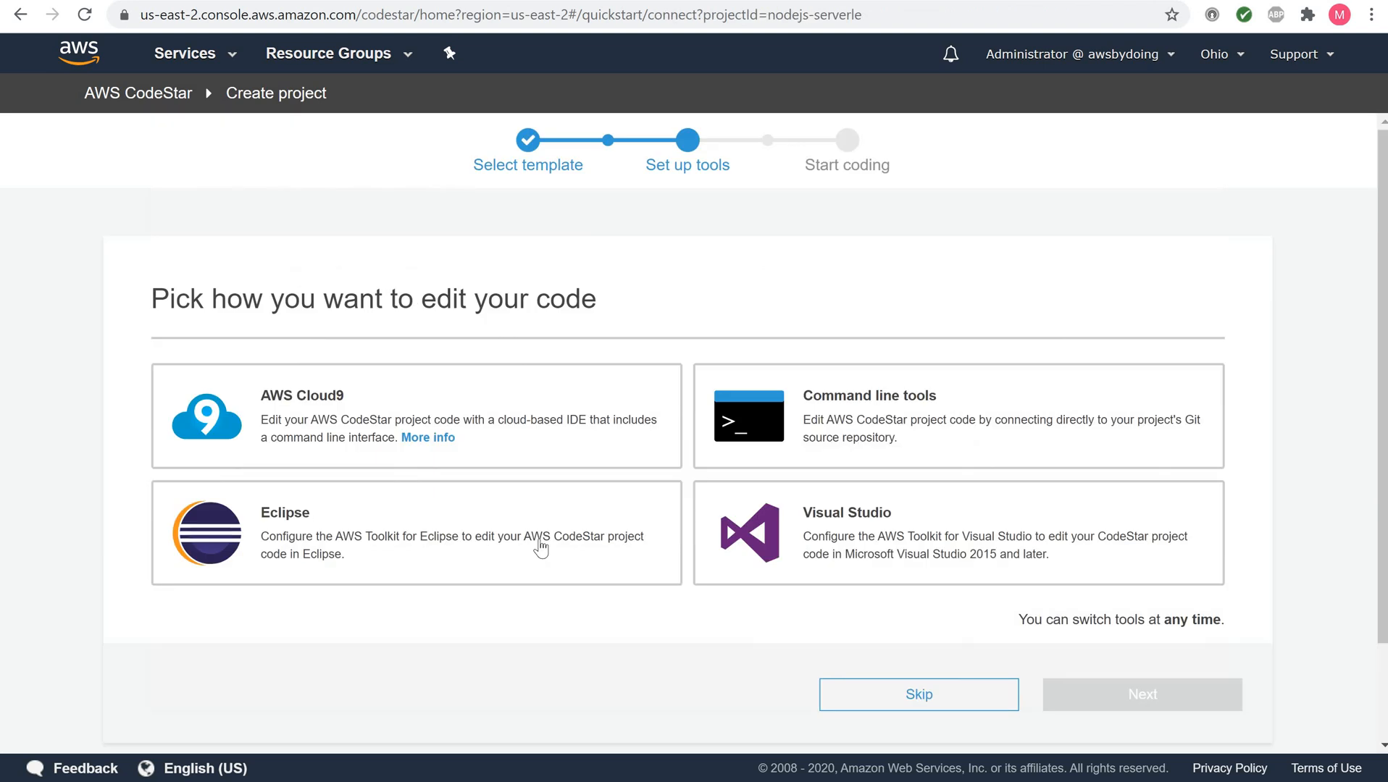
pyautogui.moveTo(260, 273)
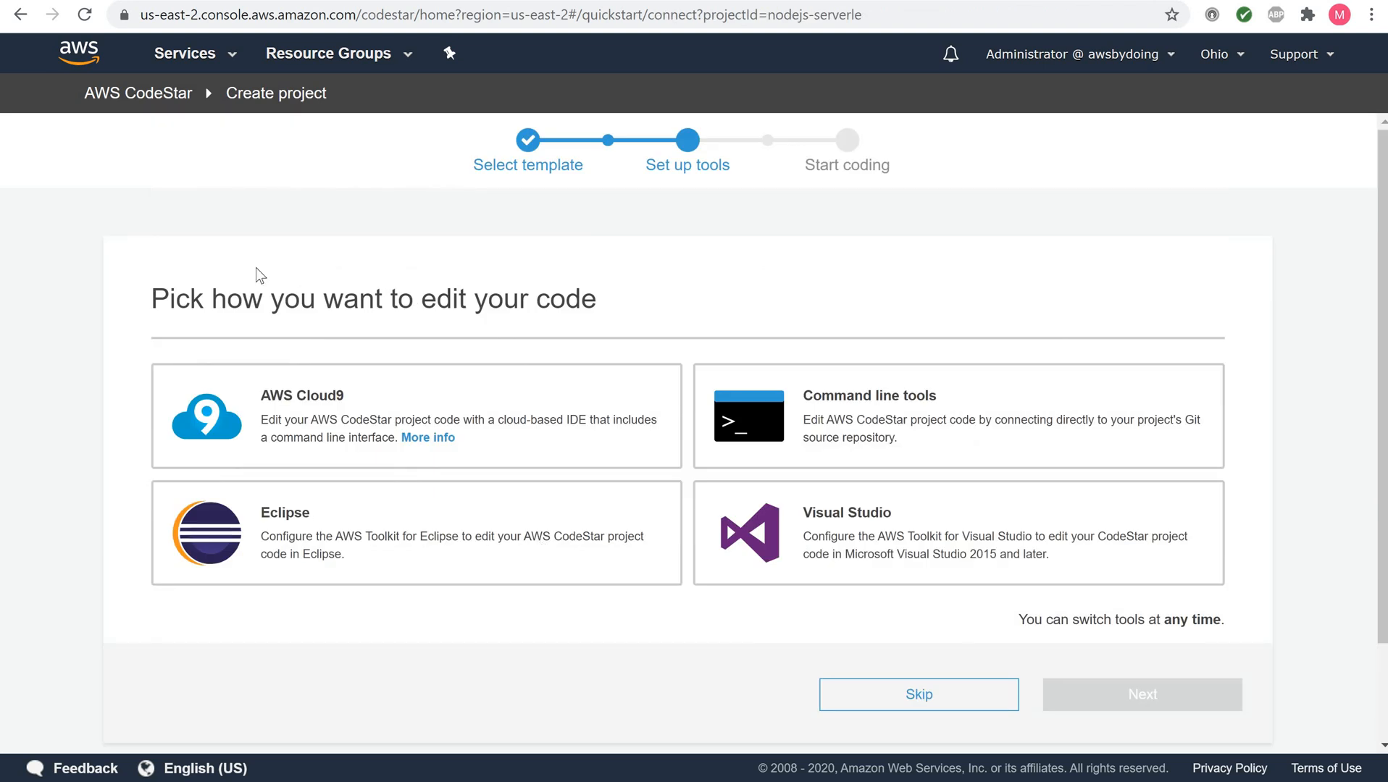
pyautogui.moveTo(410, 378)
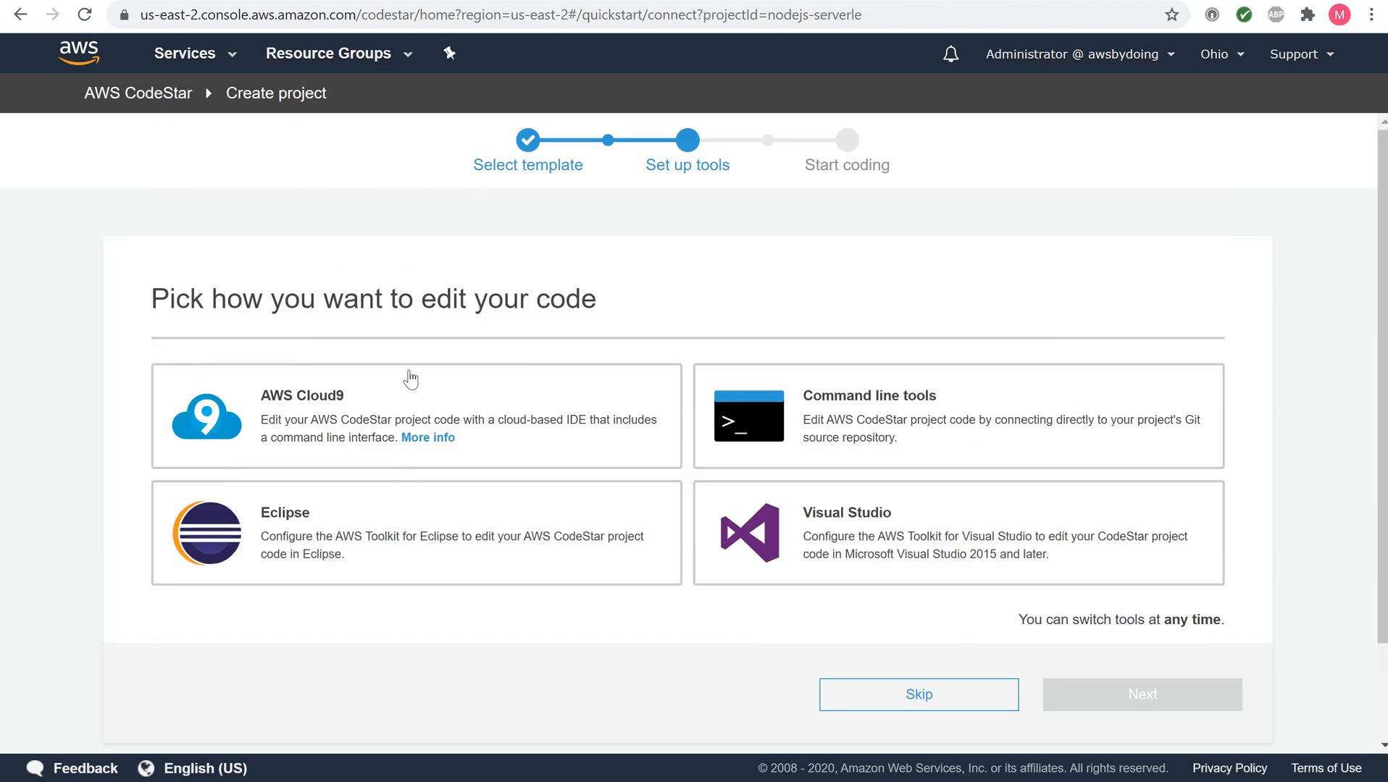
pyautogui.moveTo(340, 404)
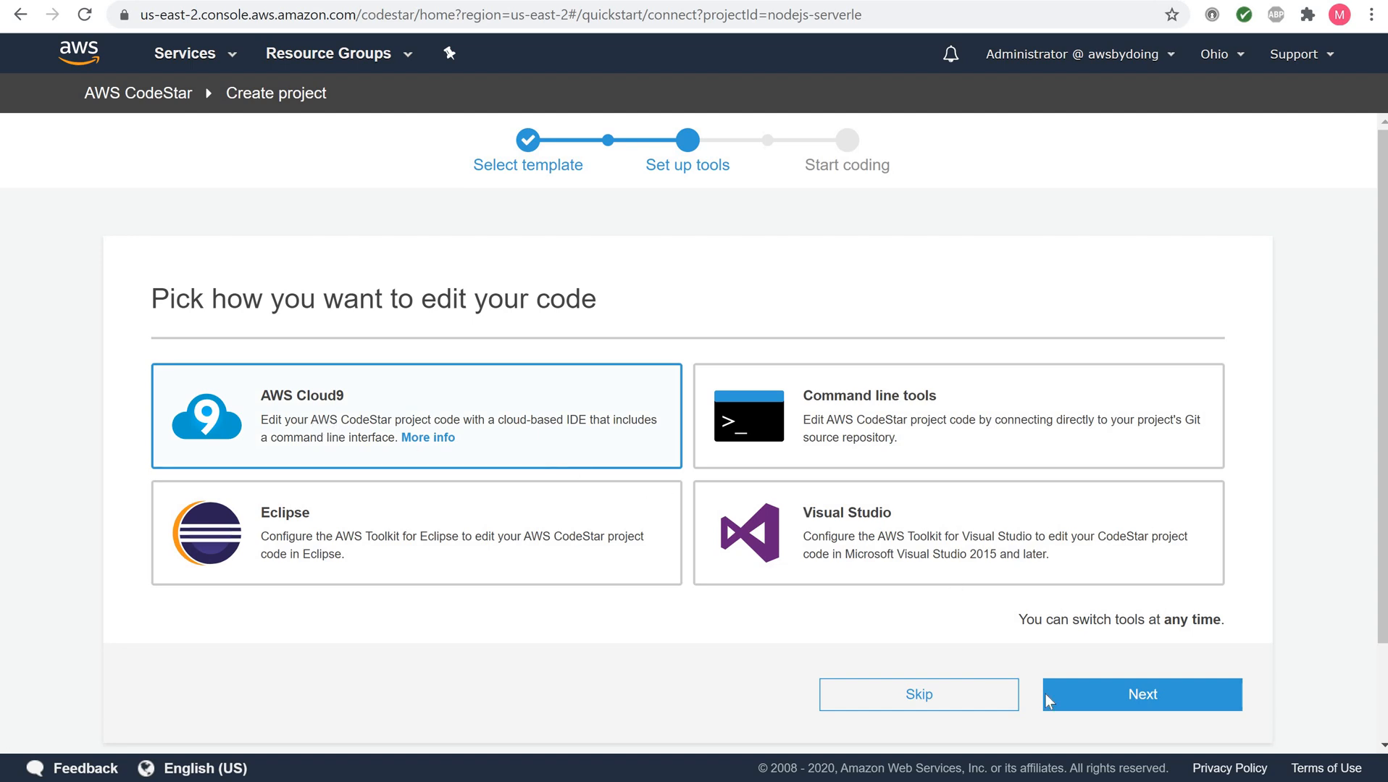
# - Continue with AWS Cloud9 as the code editor to its environment setup
pyautogui.click(1142, 694)
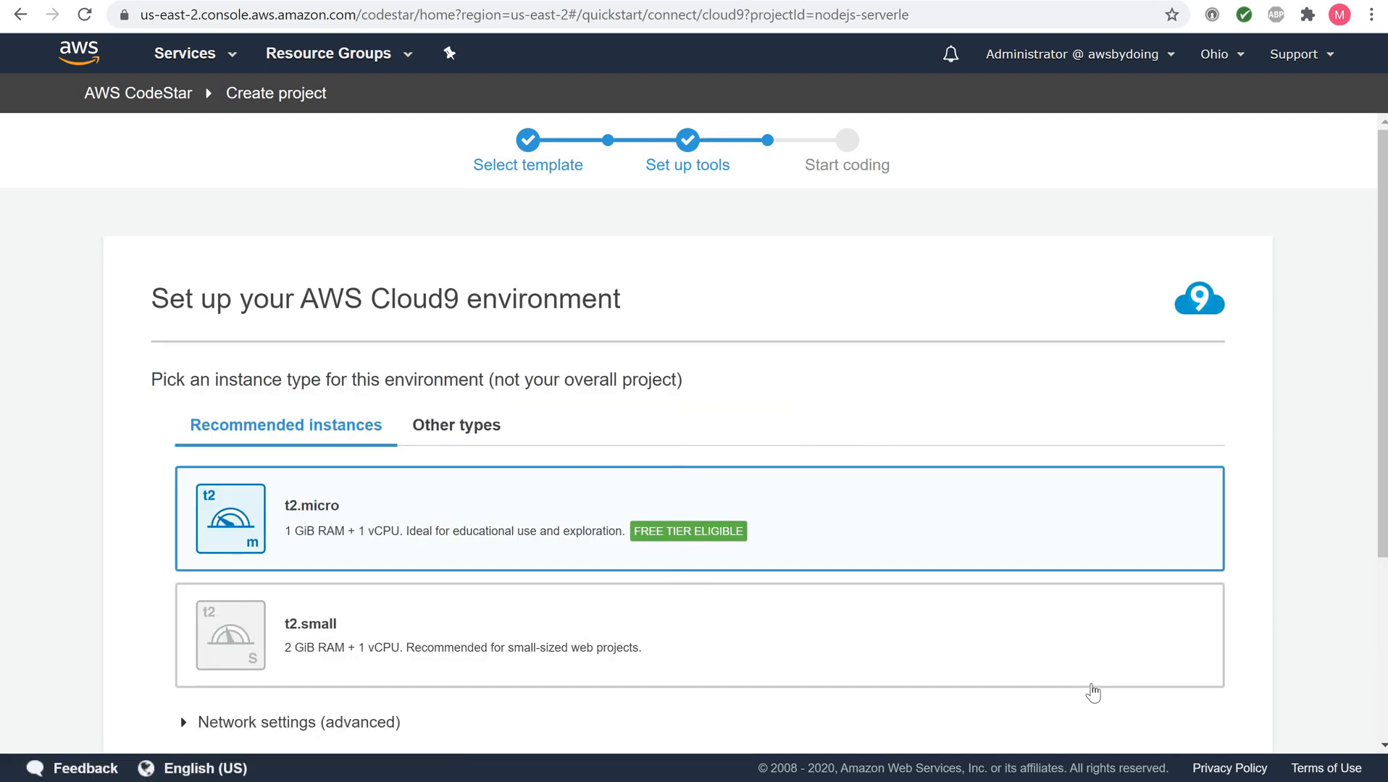
pyautogui.moveTo(856, 559)
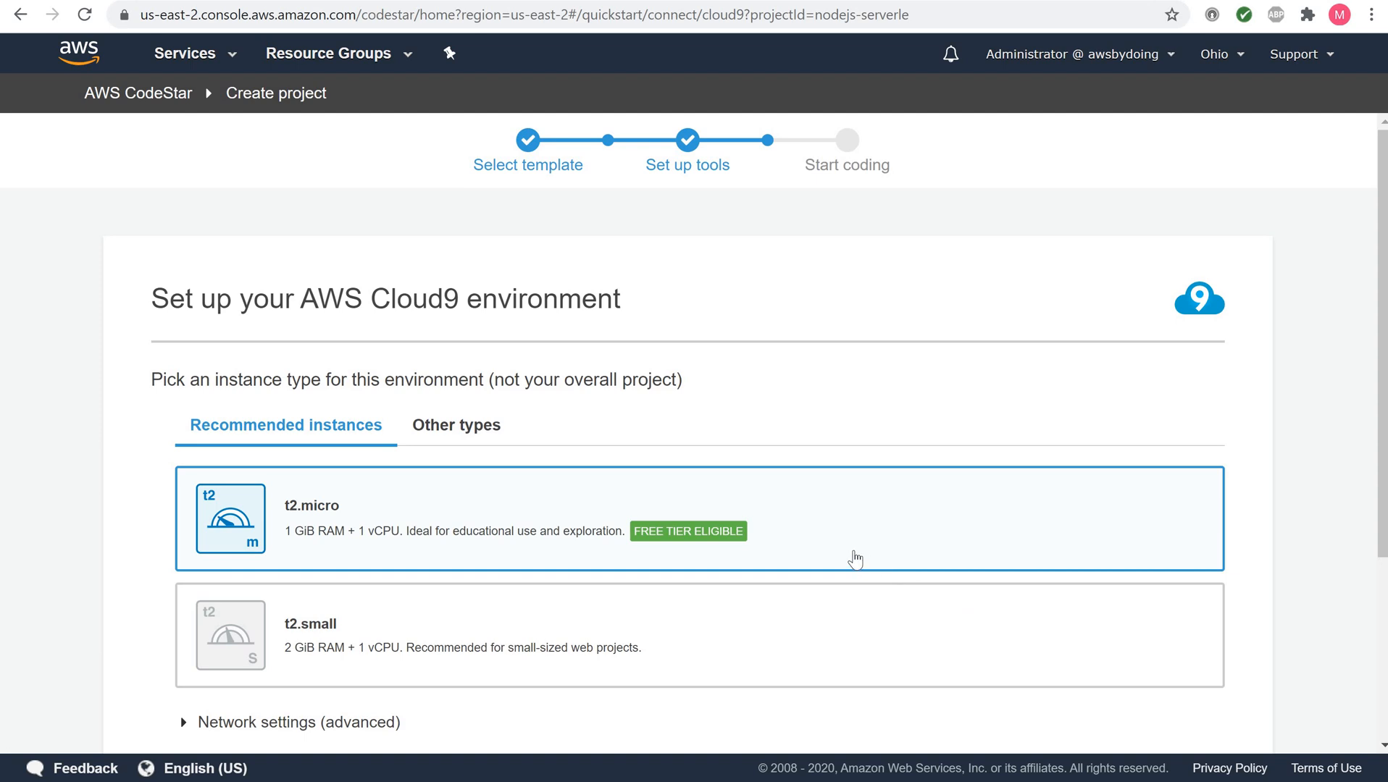
# - Keep the t2.micro instance type and finish creating the project and Cloud9 environment
pyautogui.scroll(-3)
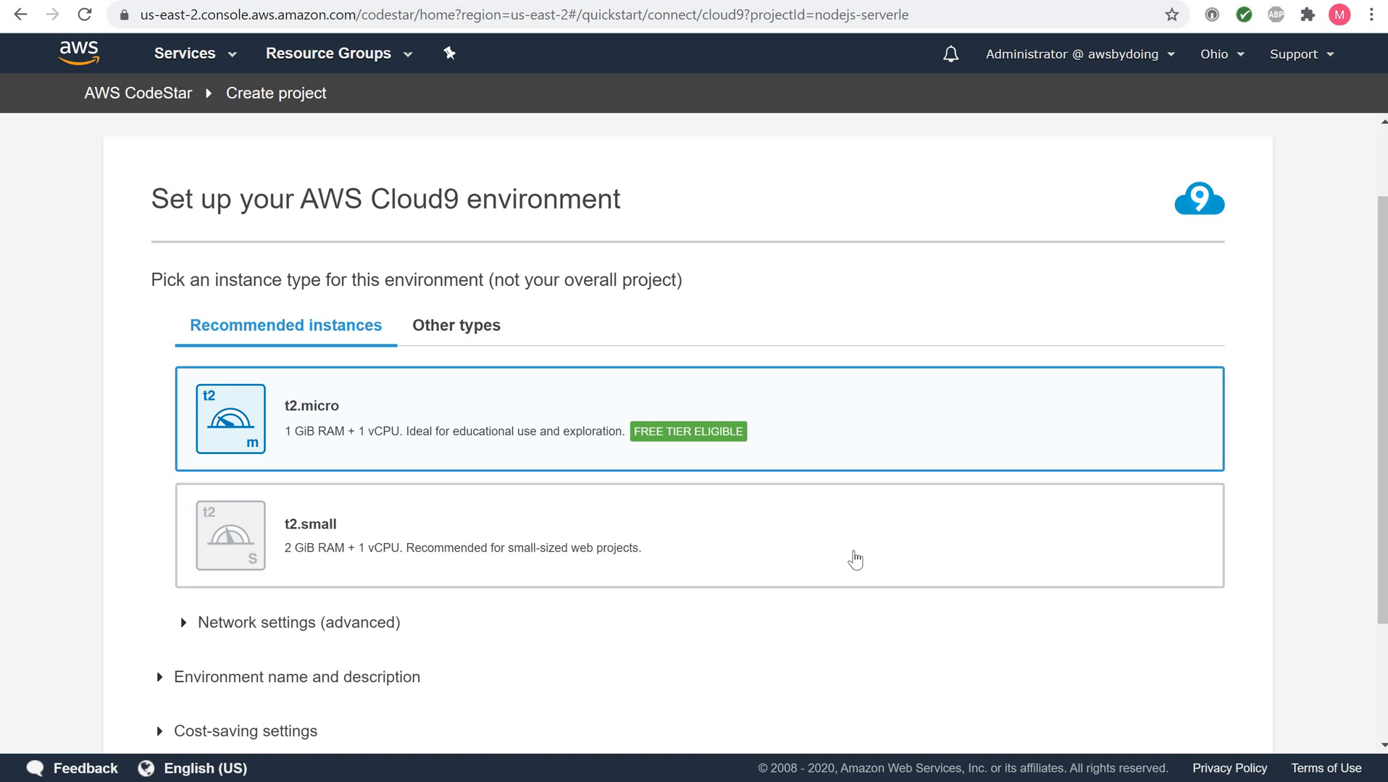
pyautogui.moveTo(1087, 399)
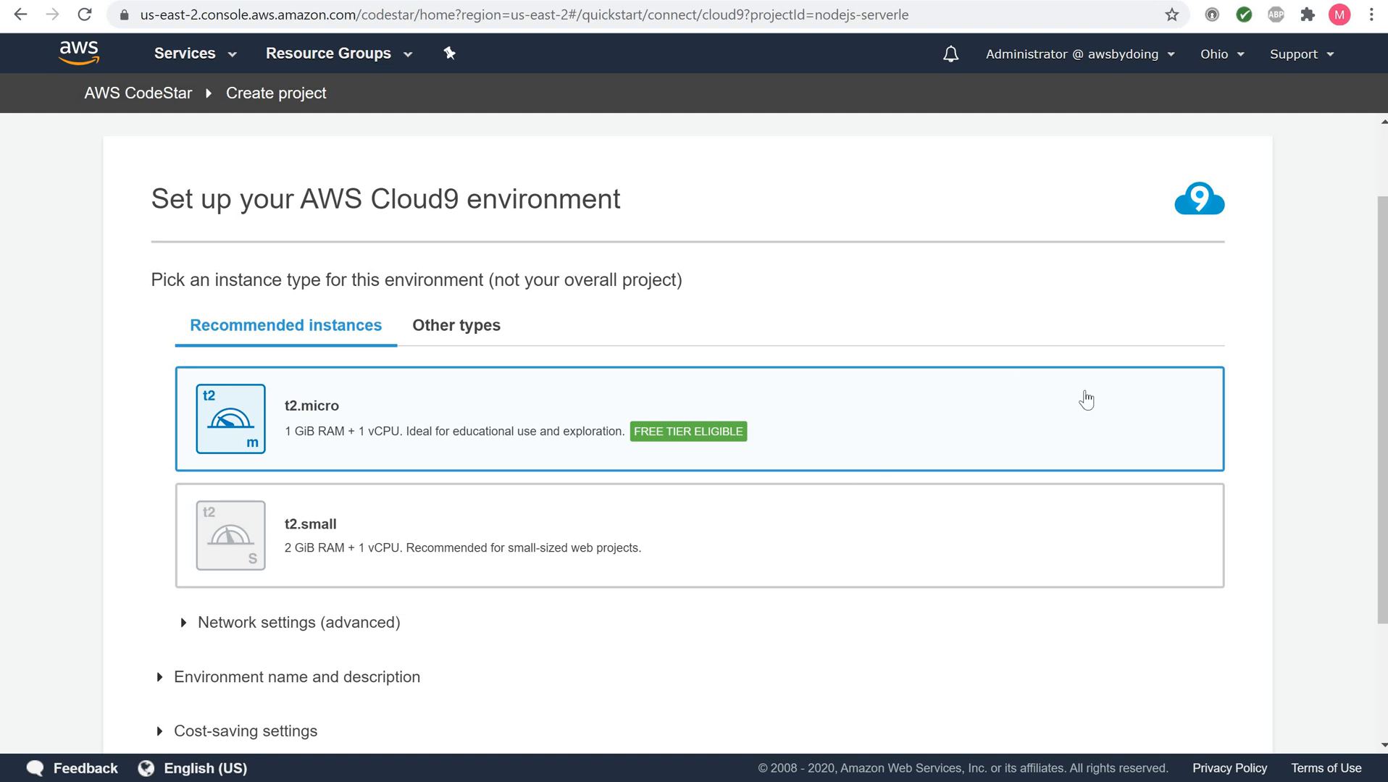
pyautogui.moveTo(504, 505)
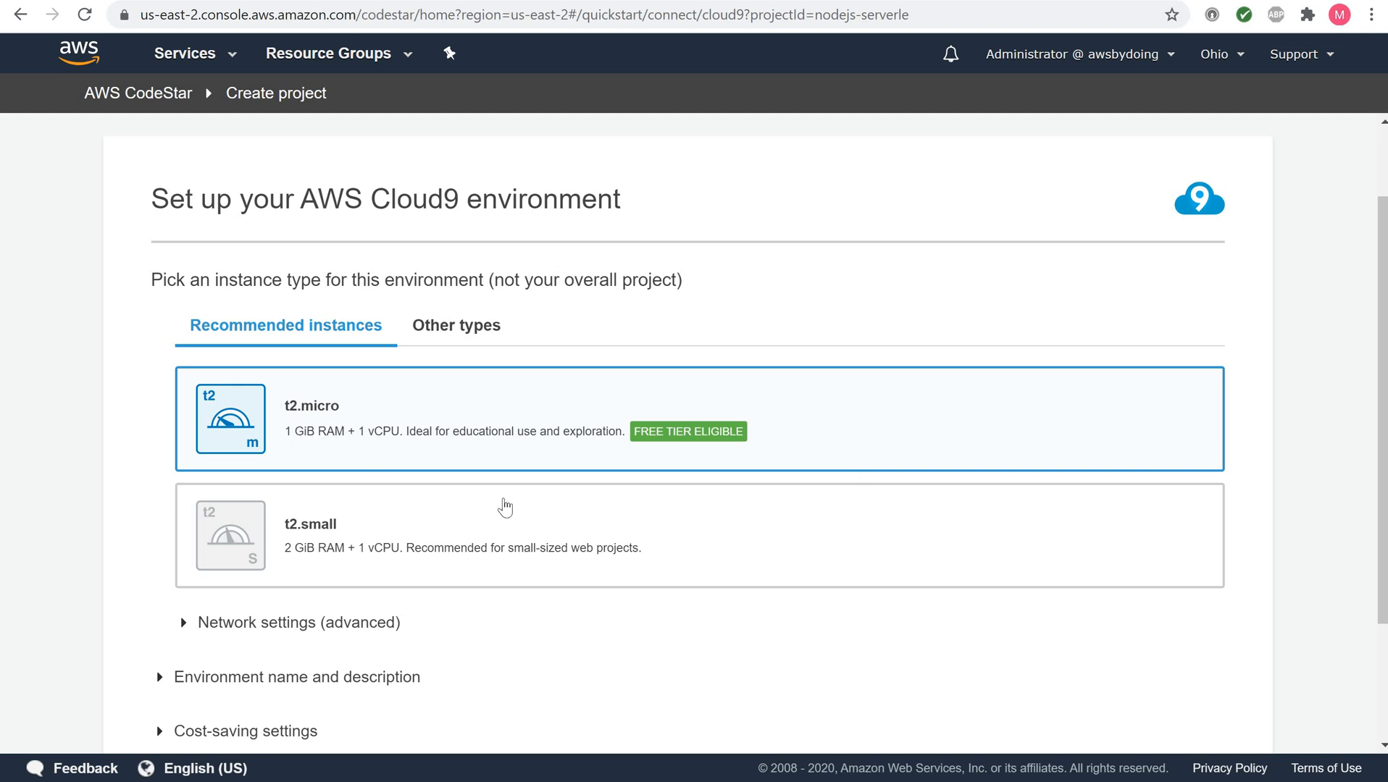
pyautogui.scroll(-3)
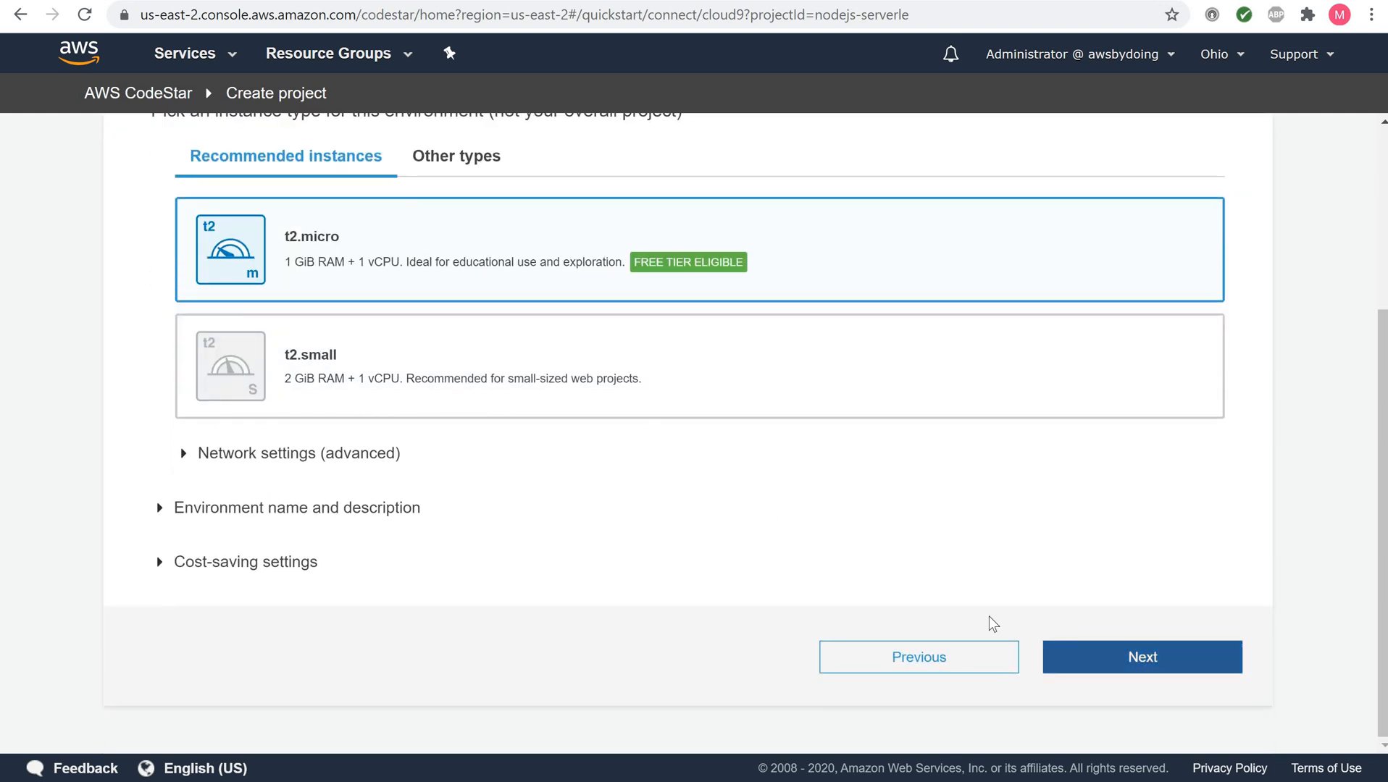
pyautogui.click(1140, 656)
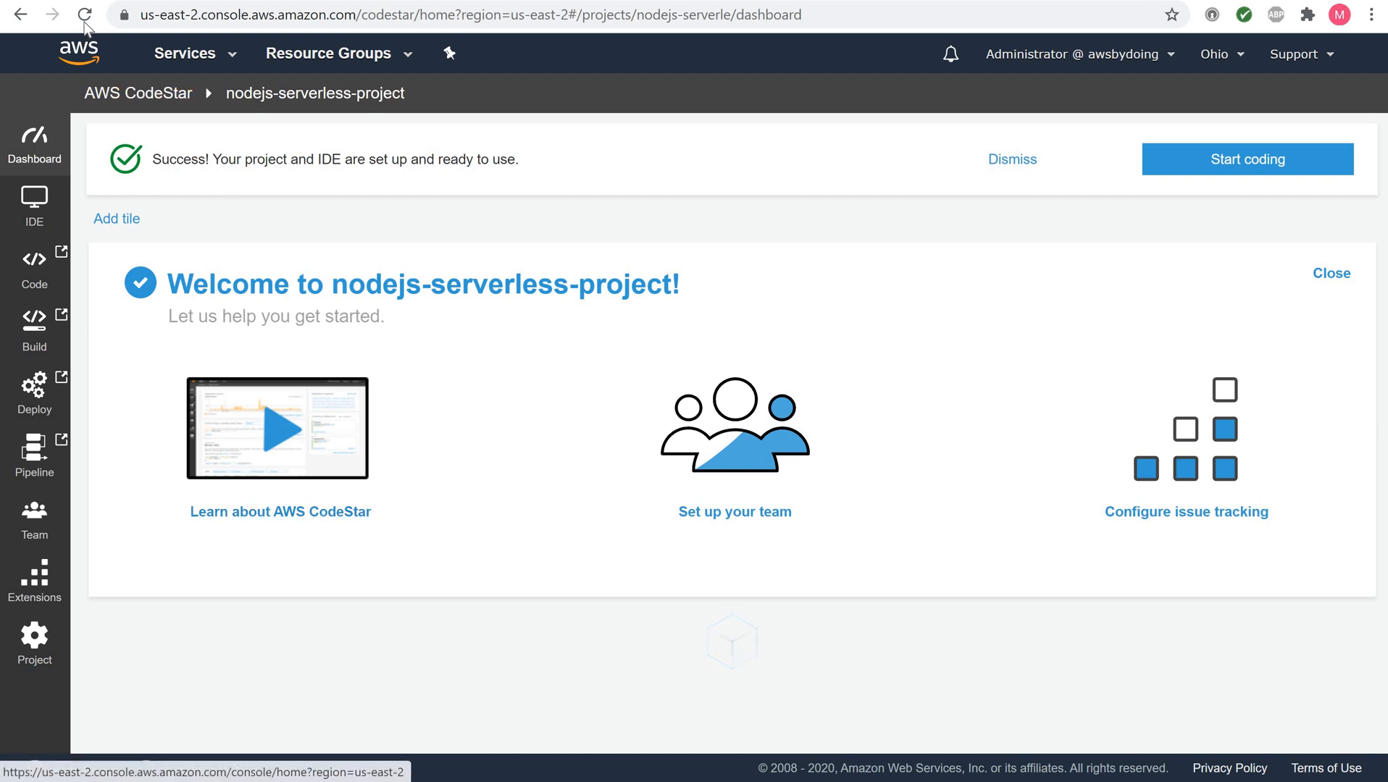
pyautogui.moveTo(85, 15)
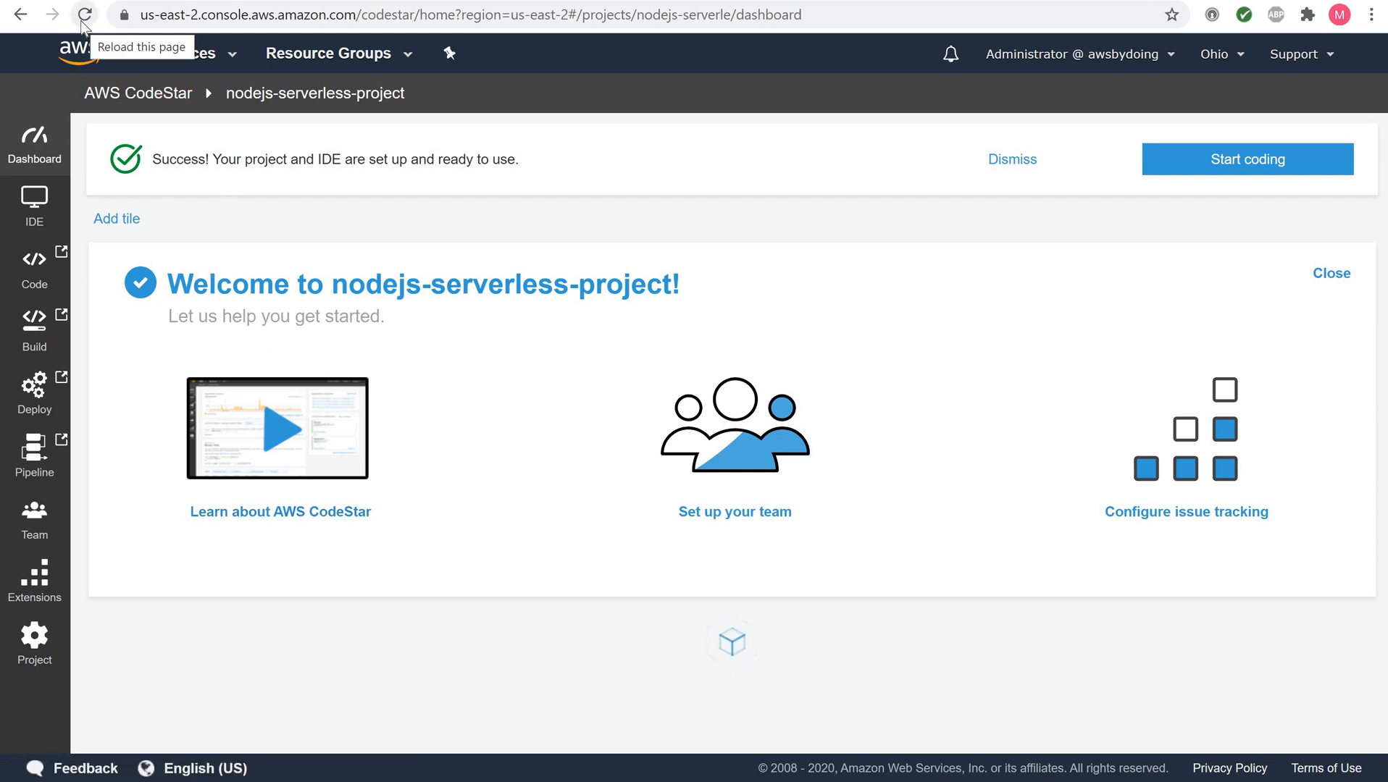
pyautogui.click(86, 15)
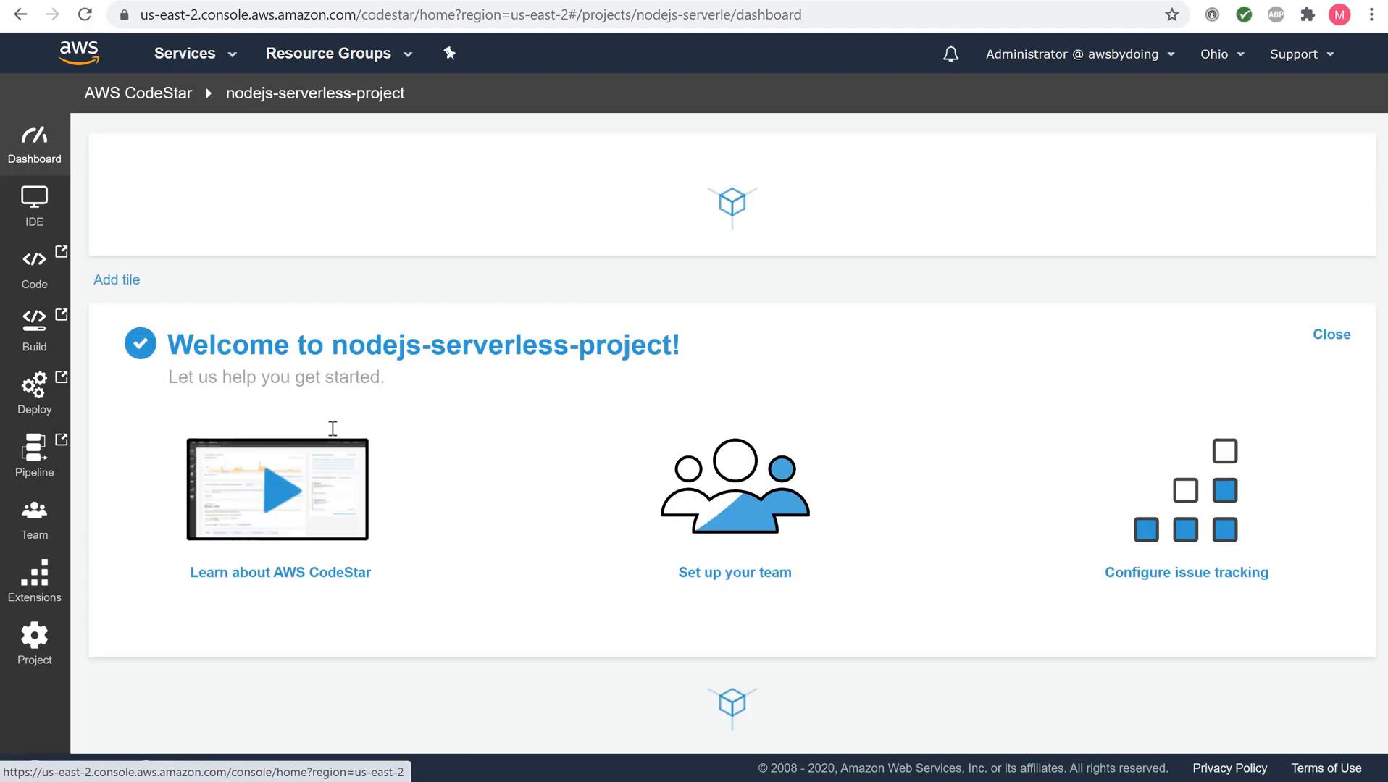
pyautogui.scroll(-3)
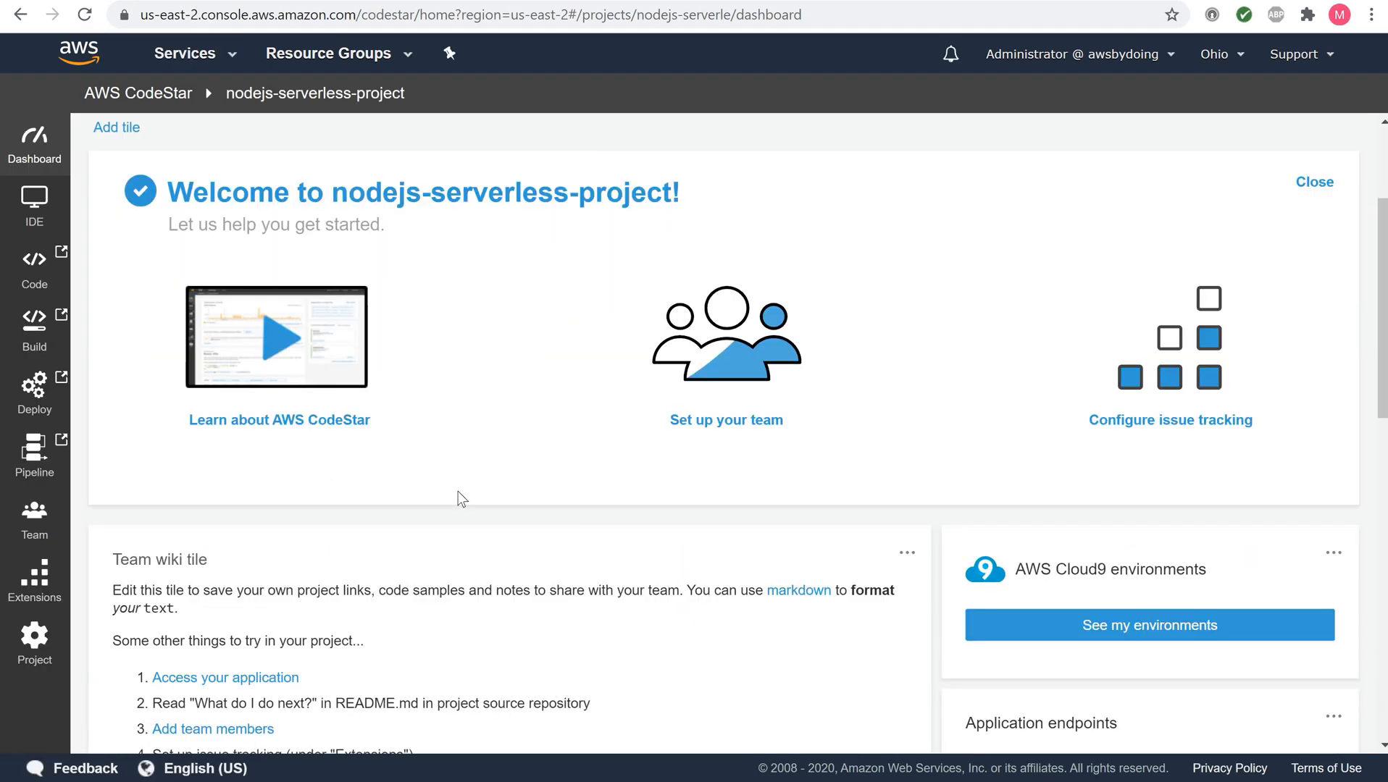
pyautogui.scroll(-3)
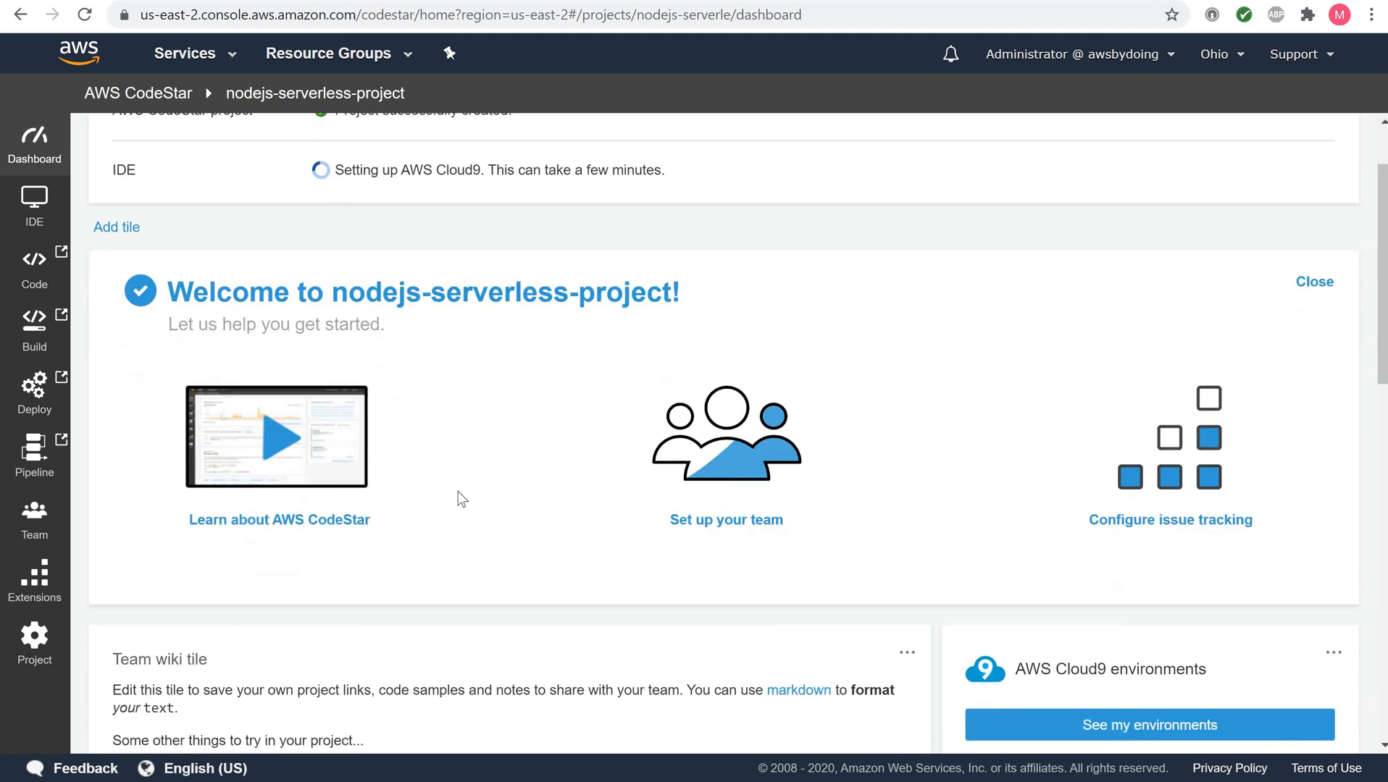
pyautogui.scroll(-3)
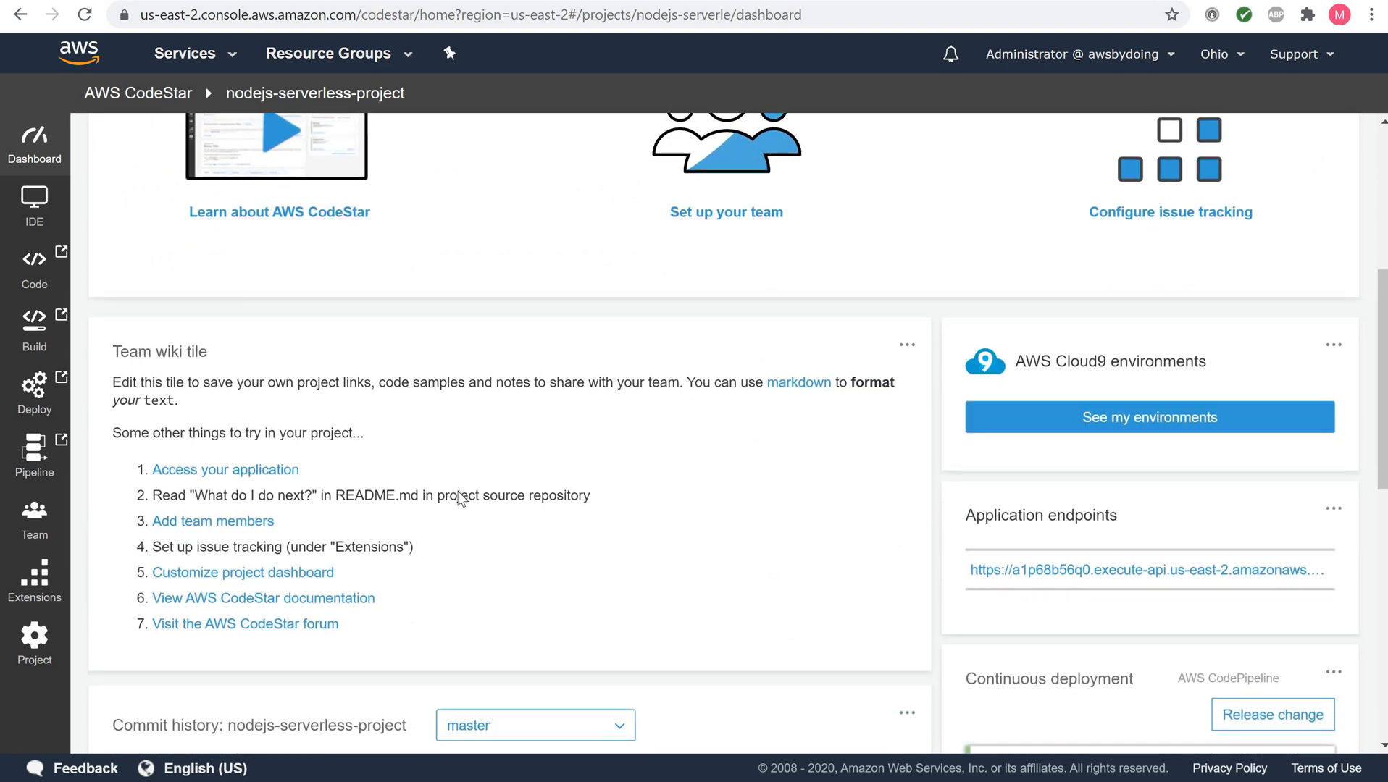
pyautogui.scroll(-3)
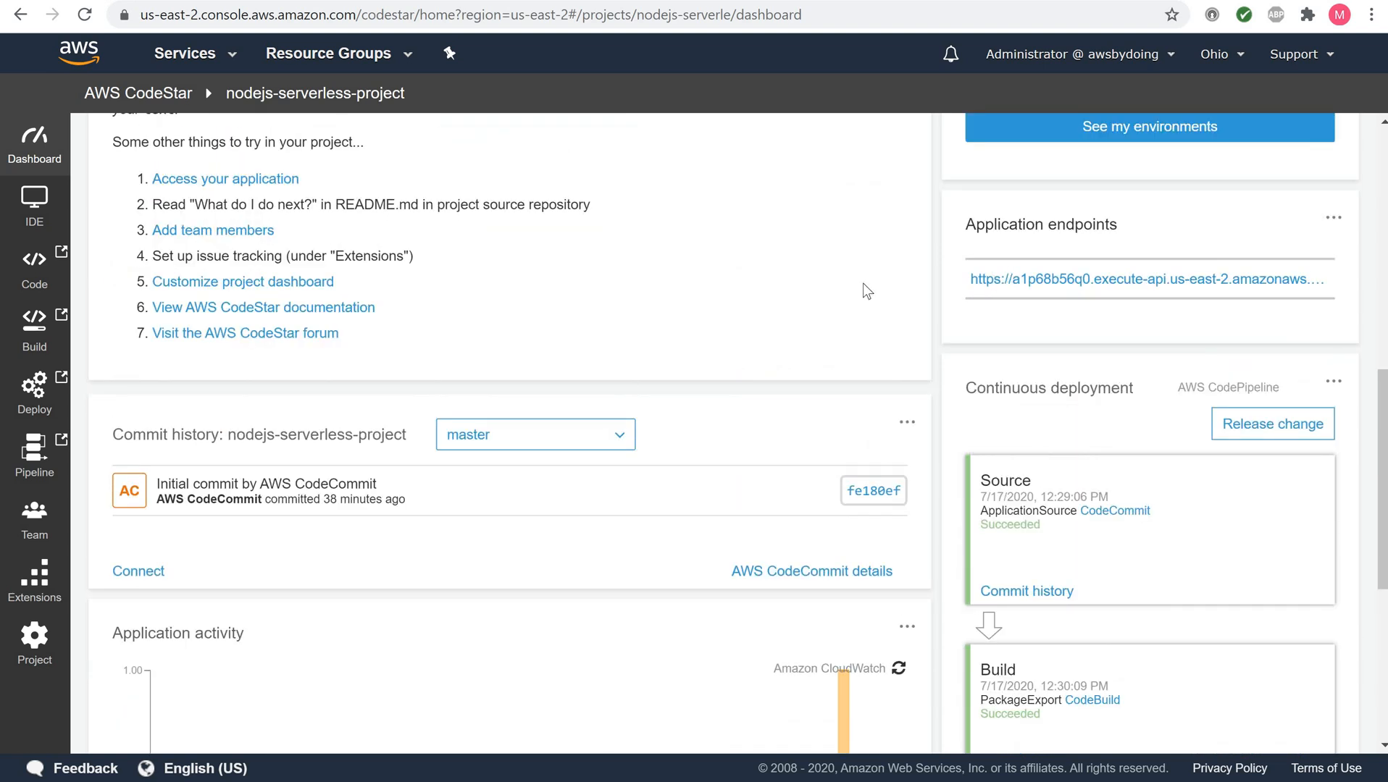
pyautogui.moveTo(1031, 285)
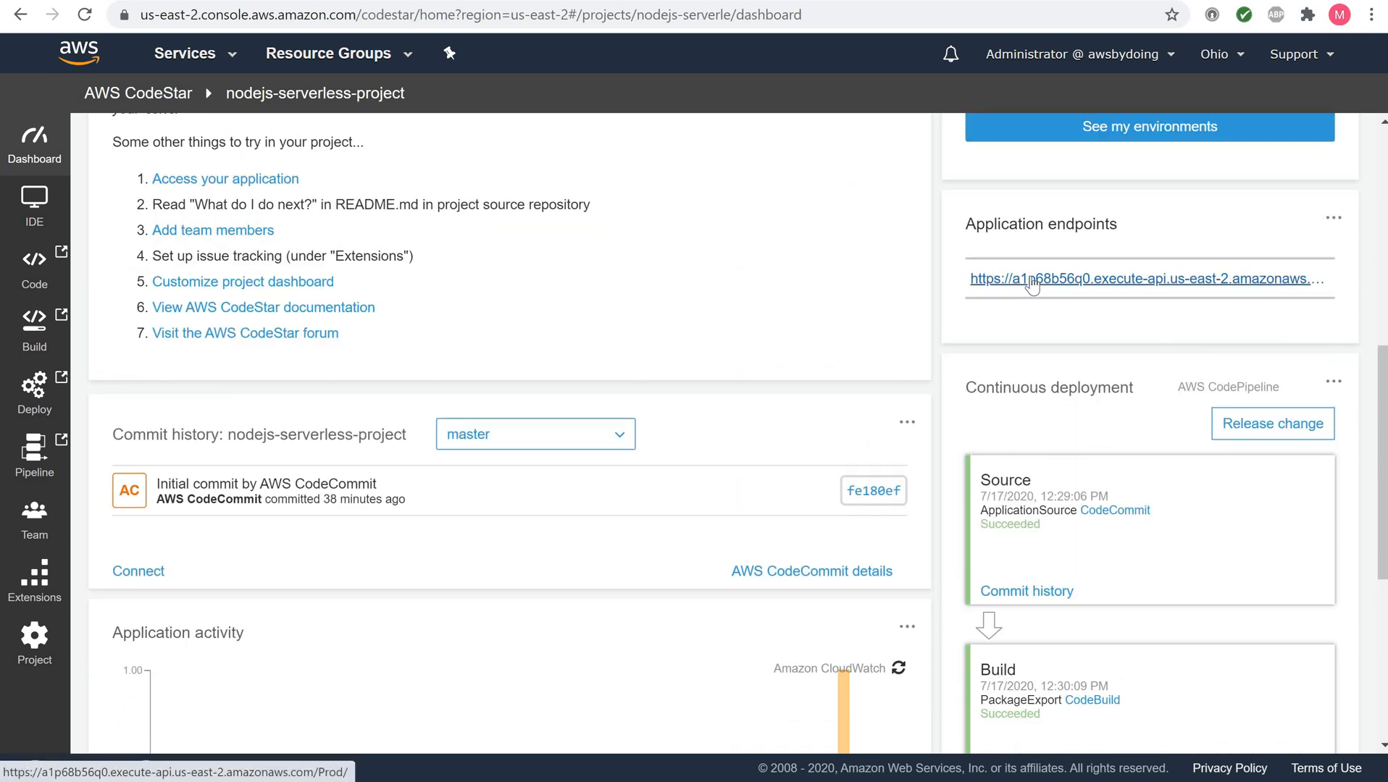
pyautogui.click(1142, 278)
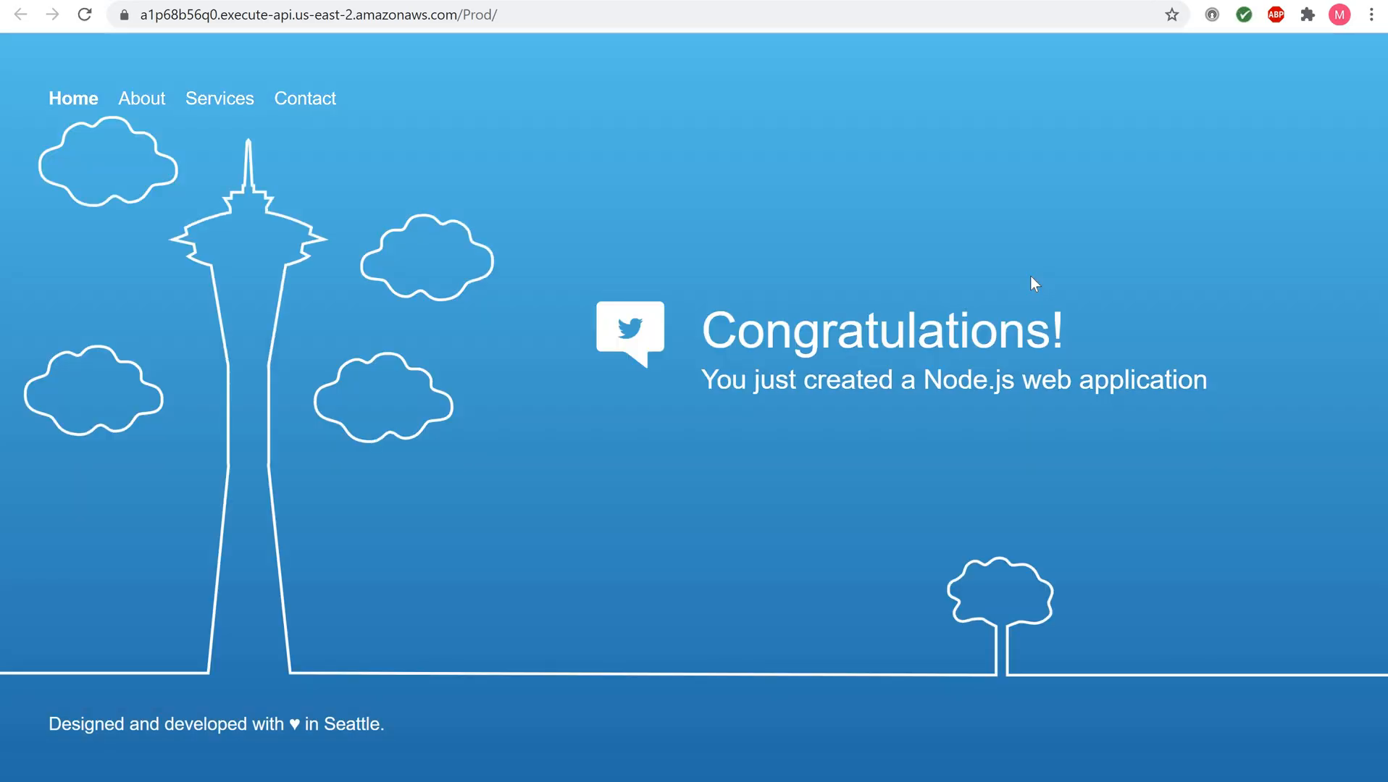
pyautogui.click(19, 14)
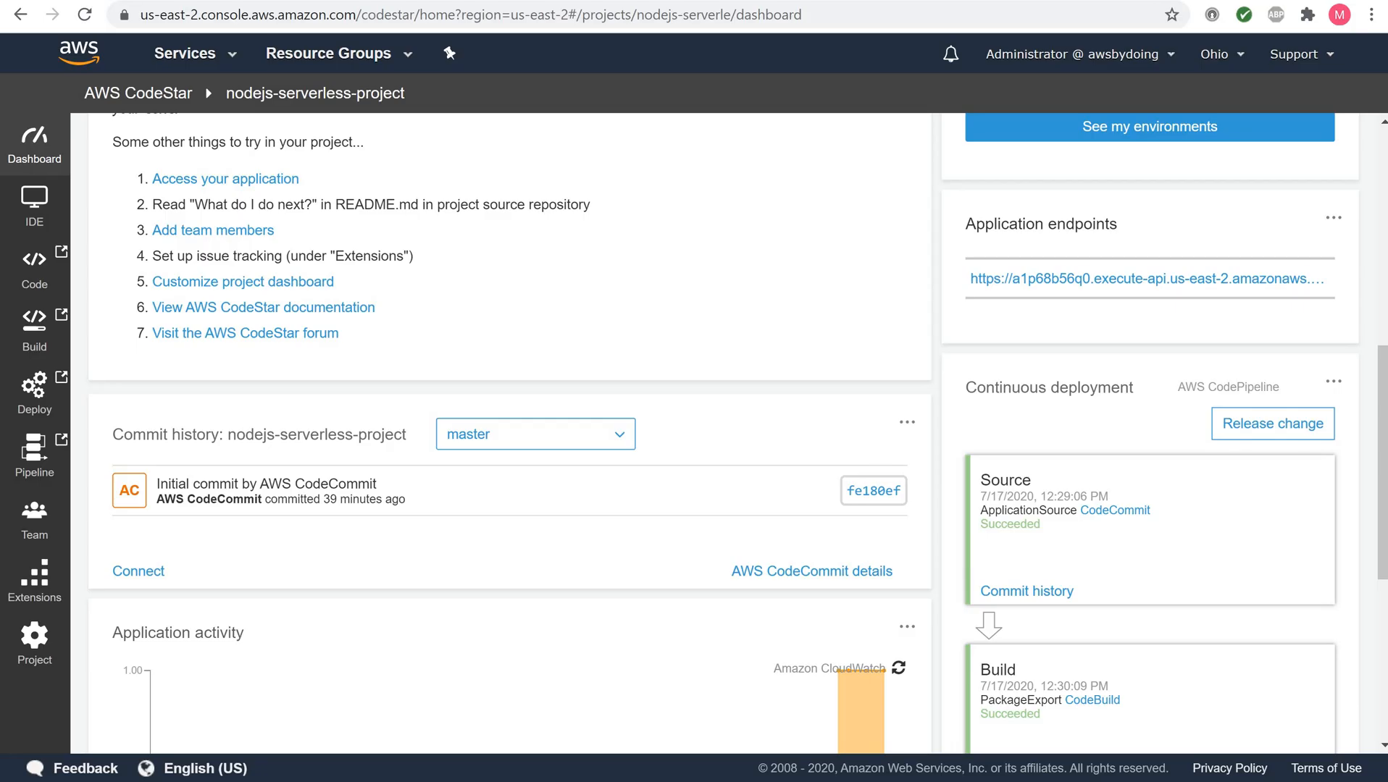
pyautogui.moveTo(552, 442)
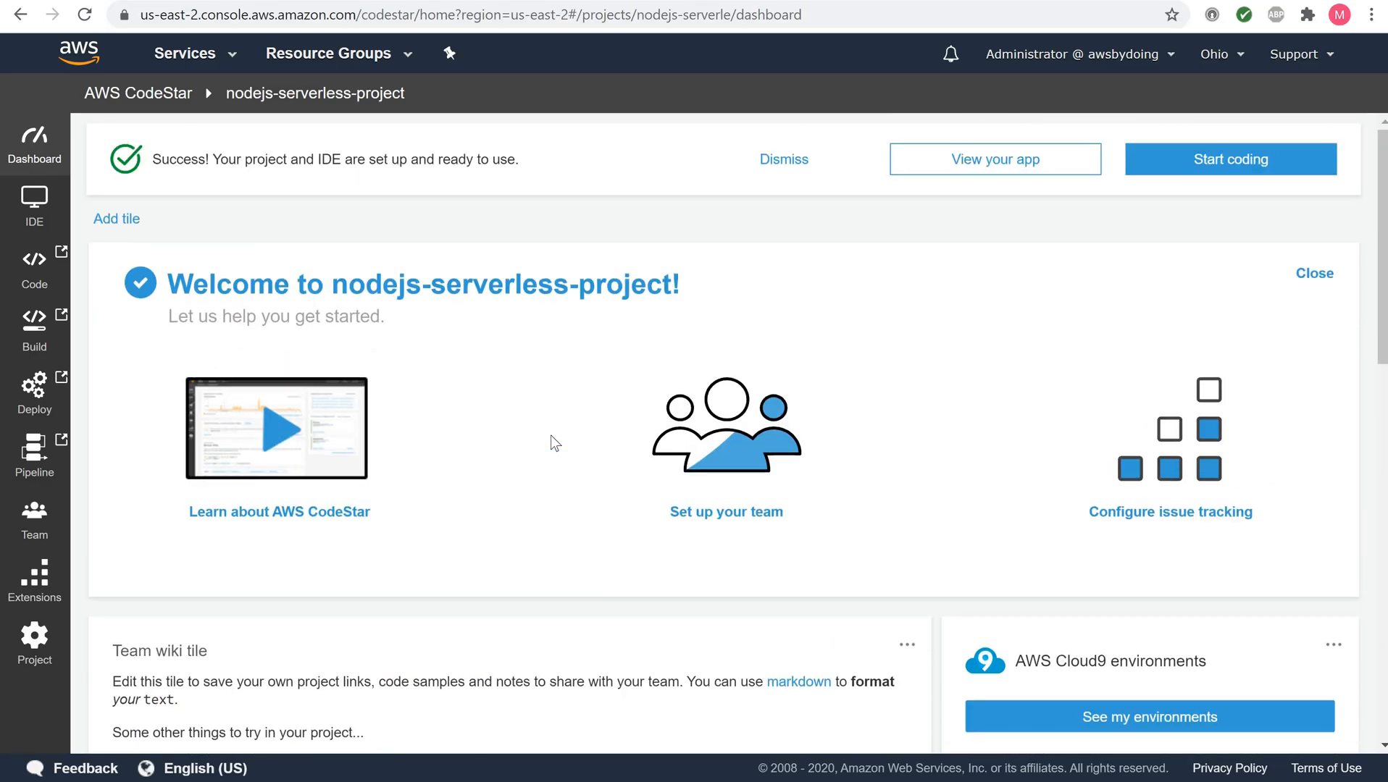
pyautogui.scroll(-3)
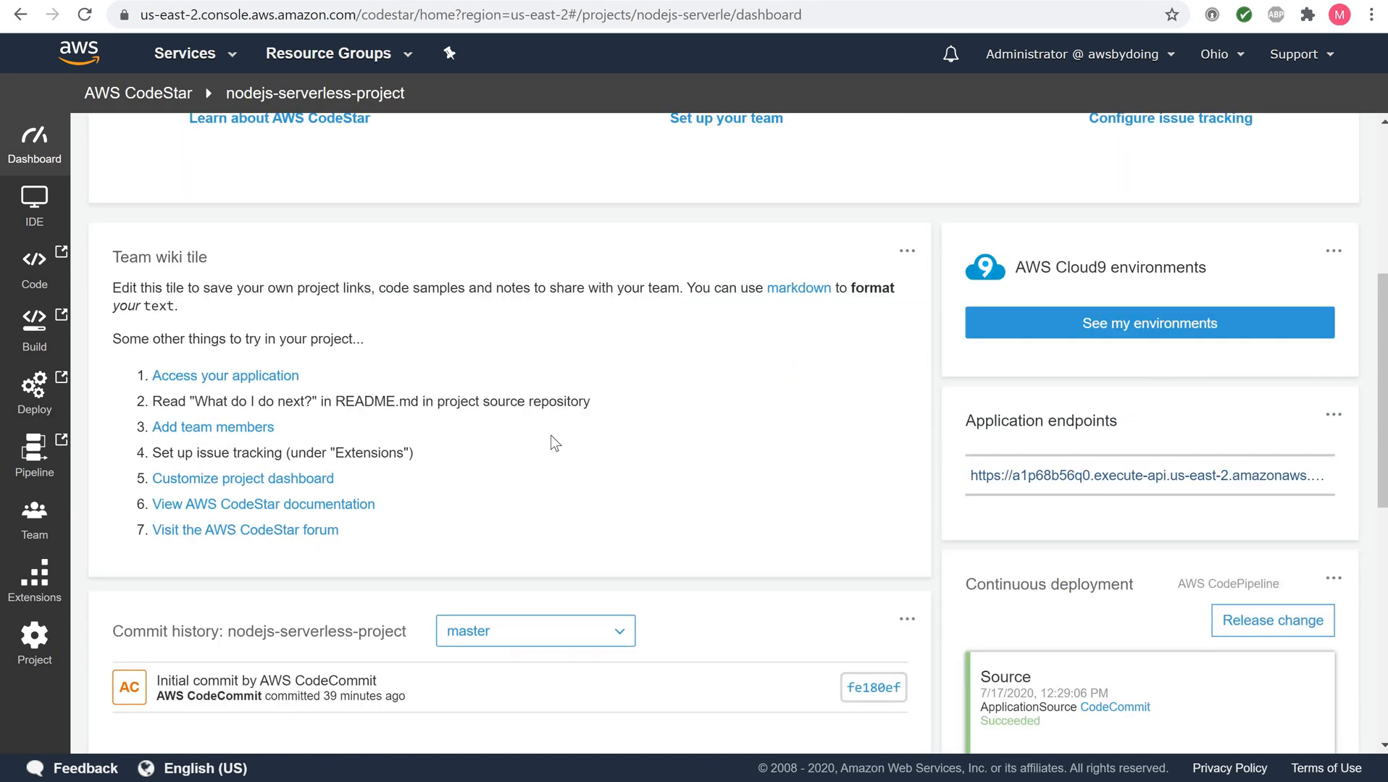
pyautogui.scroll(-3)
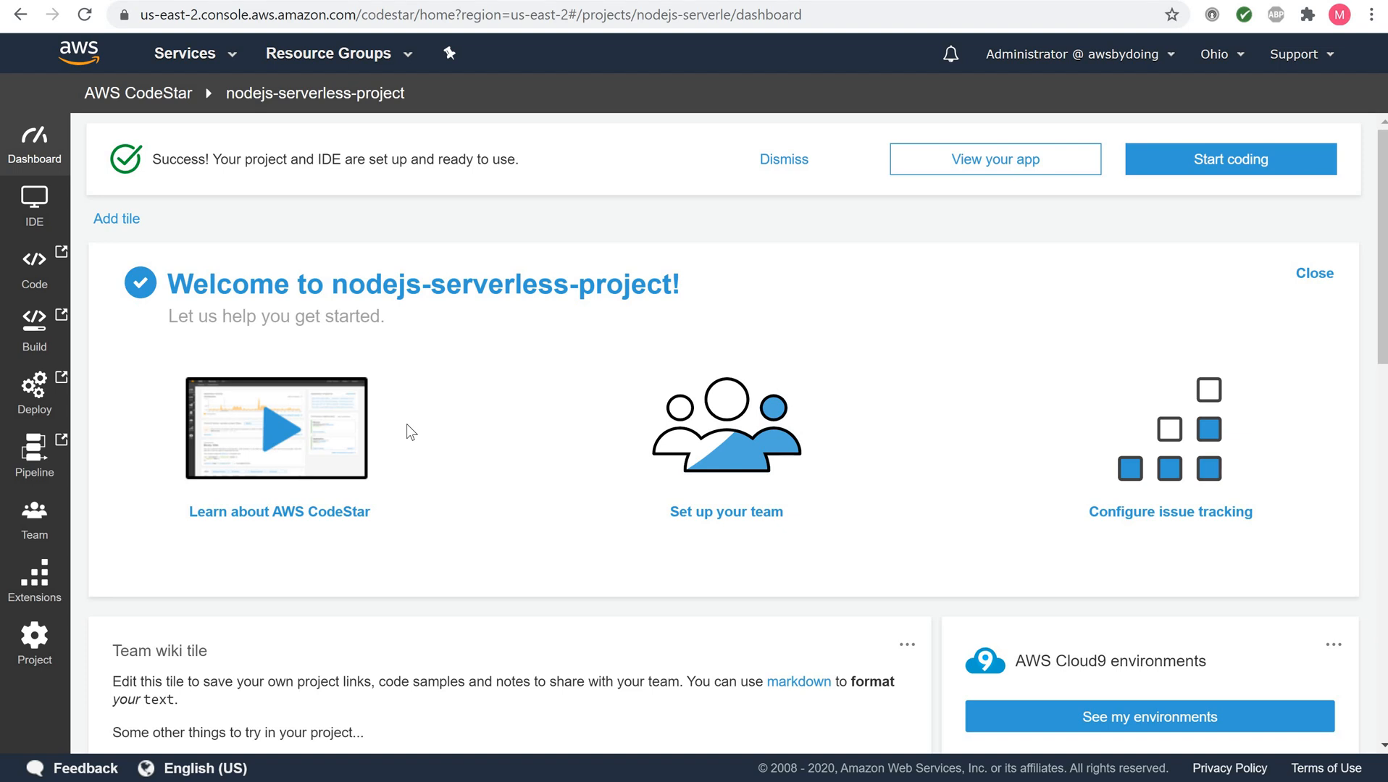
pyautogui.scroll(-3)
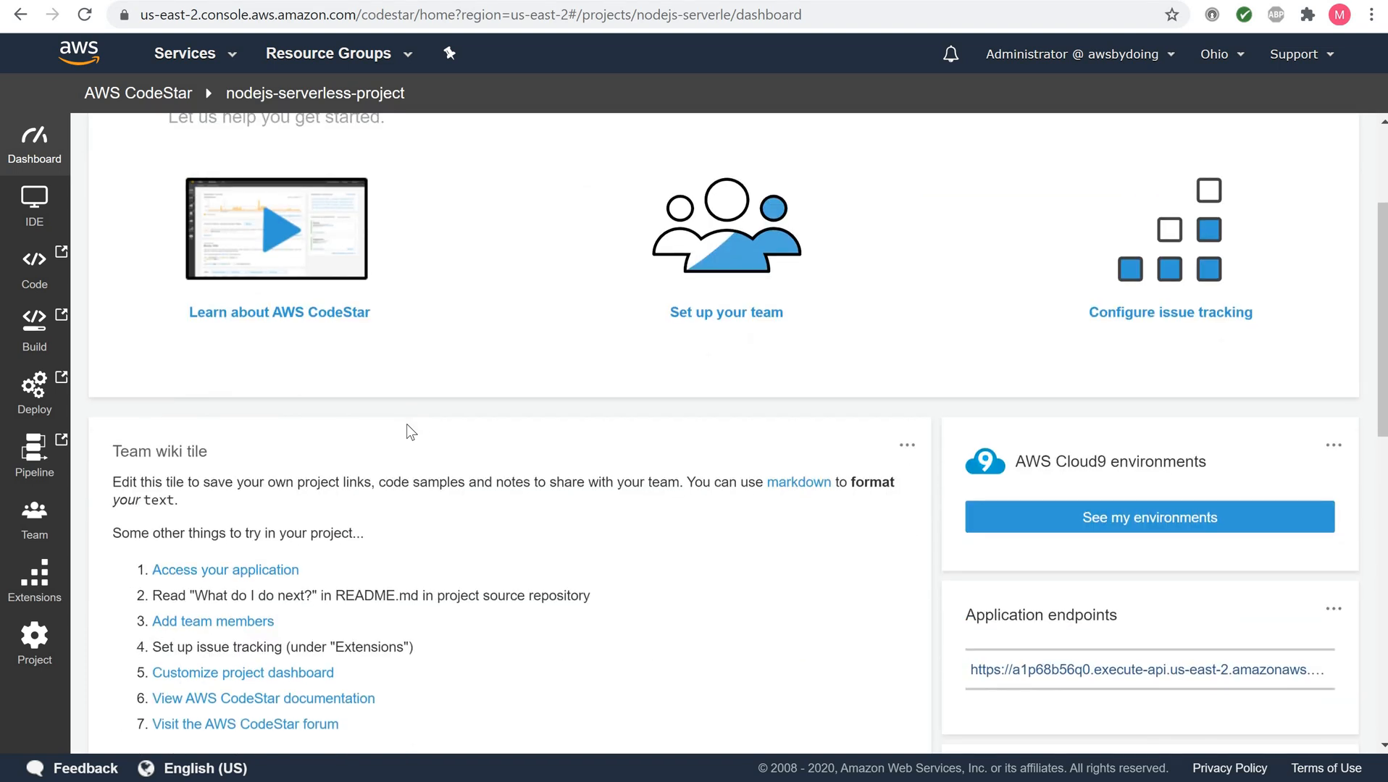
pyautogui.scroll(-3)
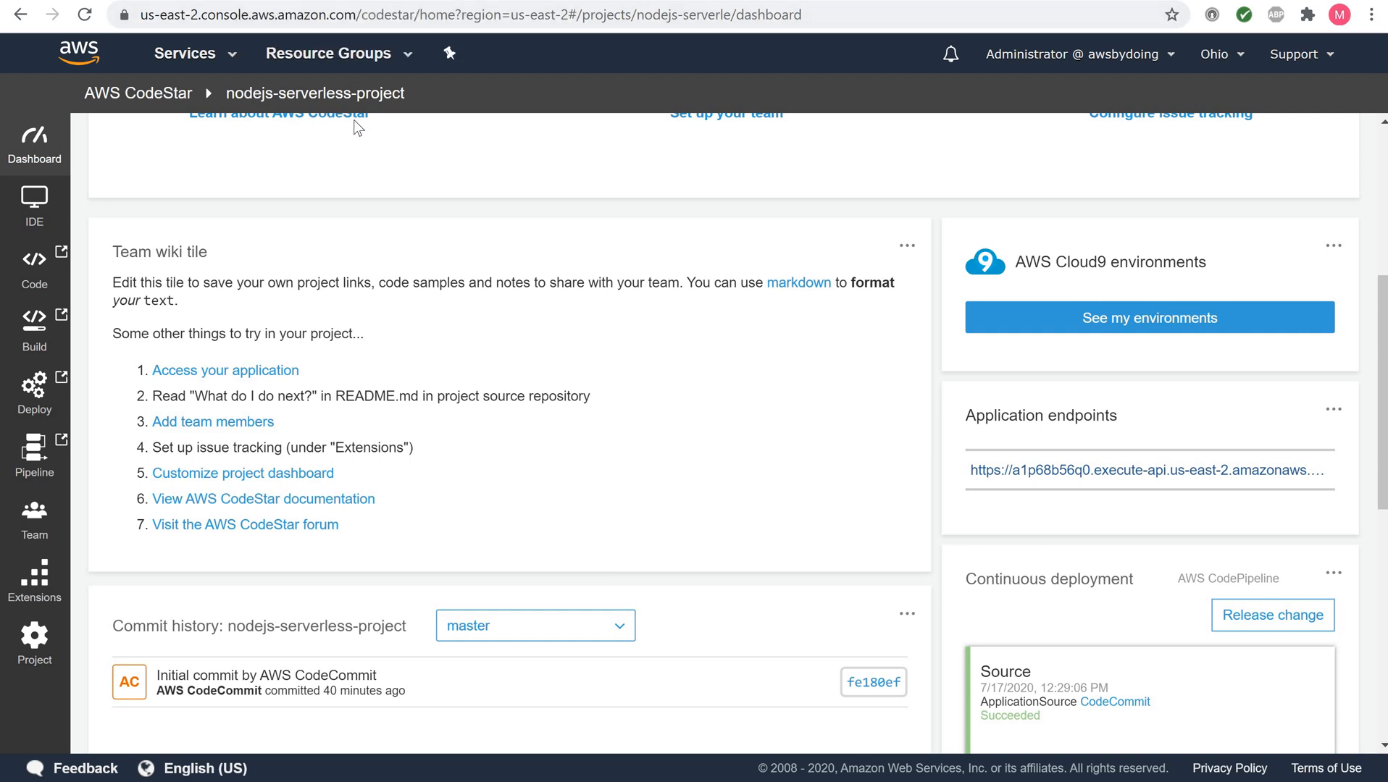
pyautogui.scroll(3)
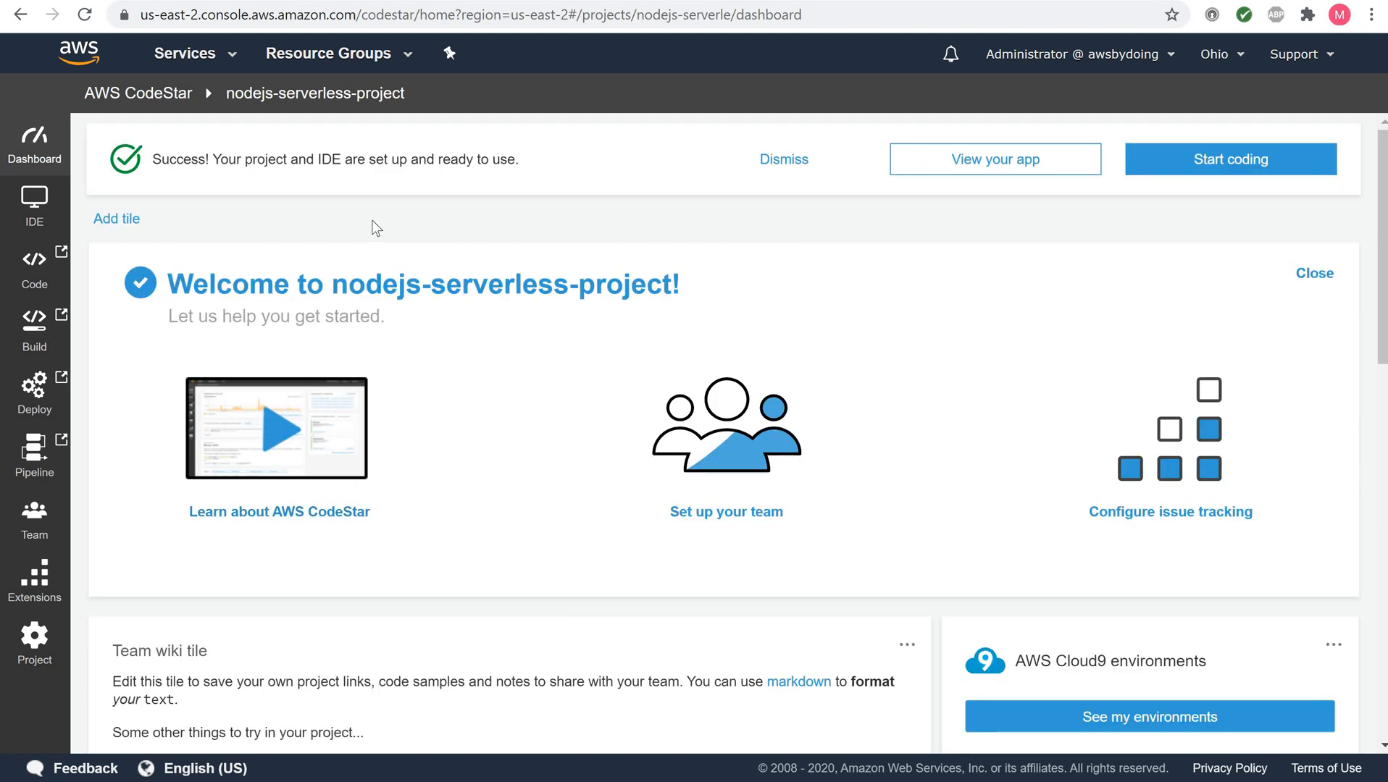
pyautogui.moveTo(33, 159)
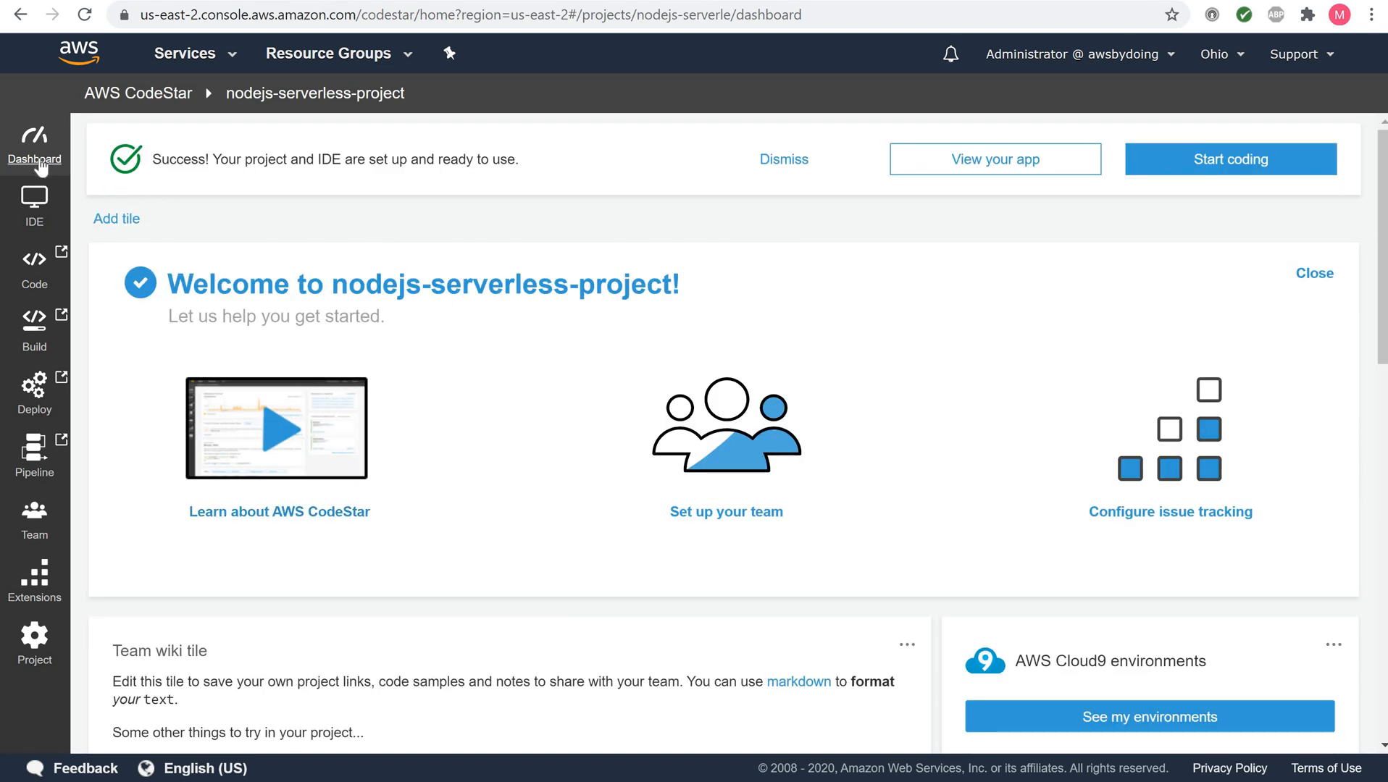
pyautogui.moveTo(1066, 201)
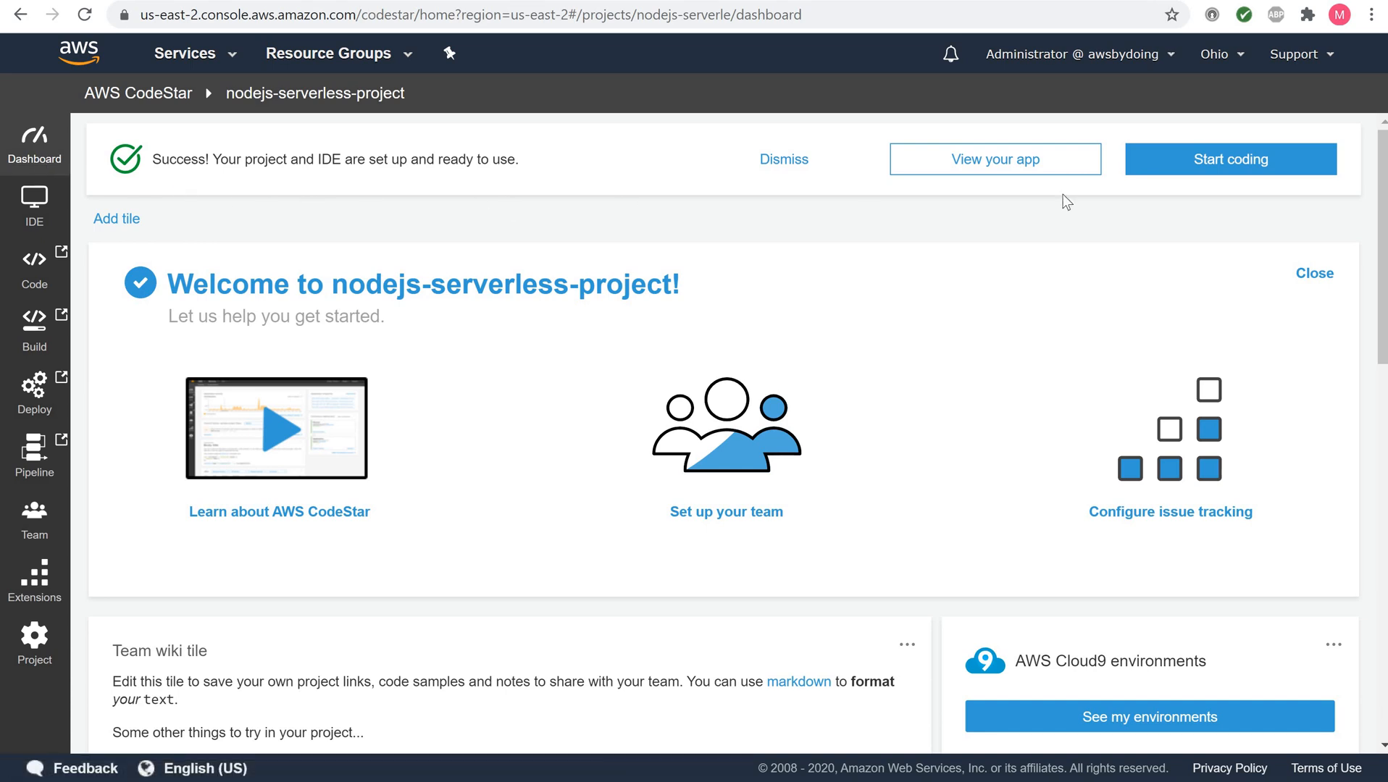
pyautogui.moveTo(1230, 159)
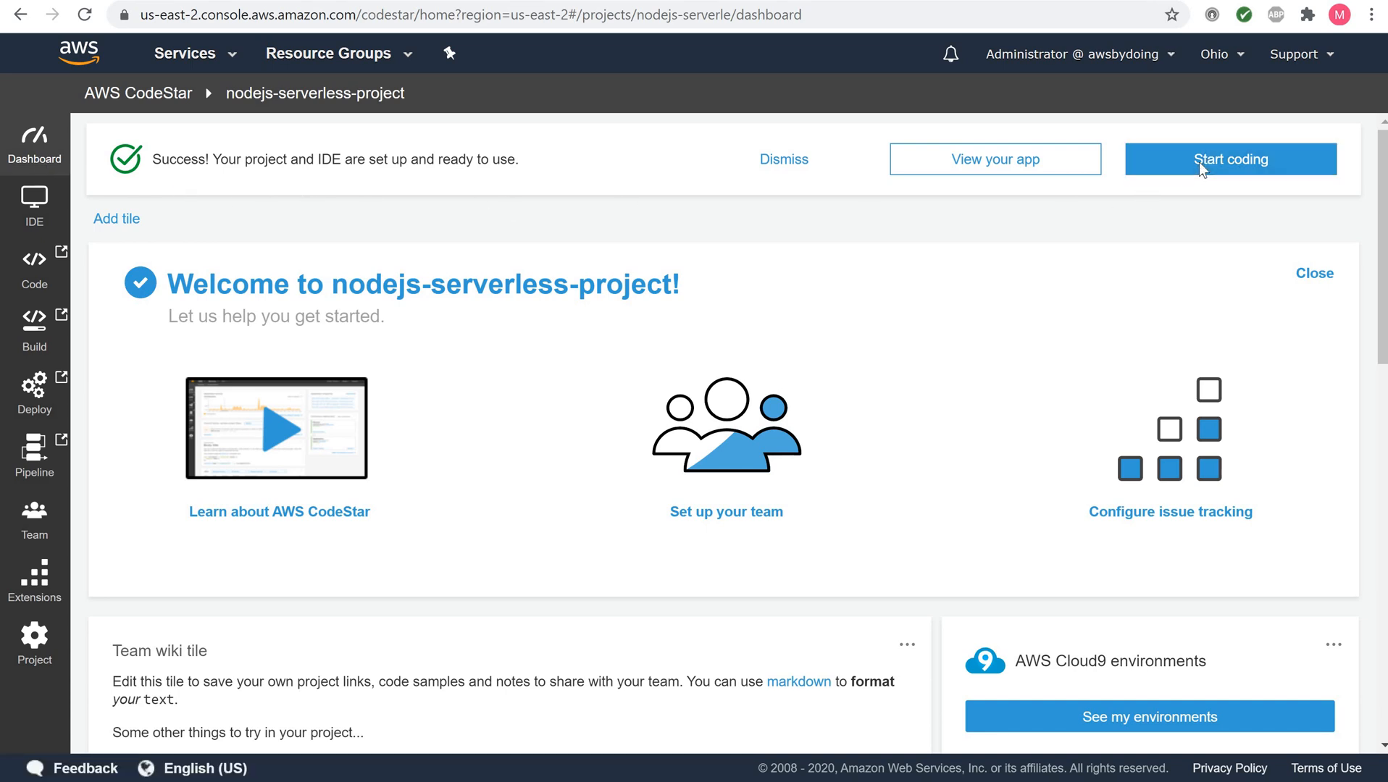
# - Launch the project's Cloud9 IDE from the Start coding banner
pyautogui.click(1228, 159)
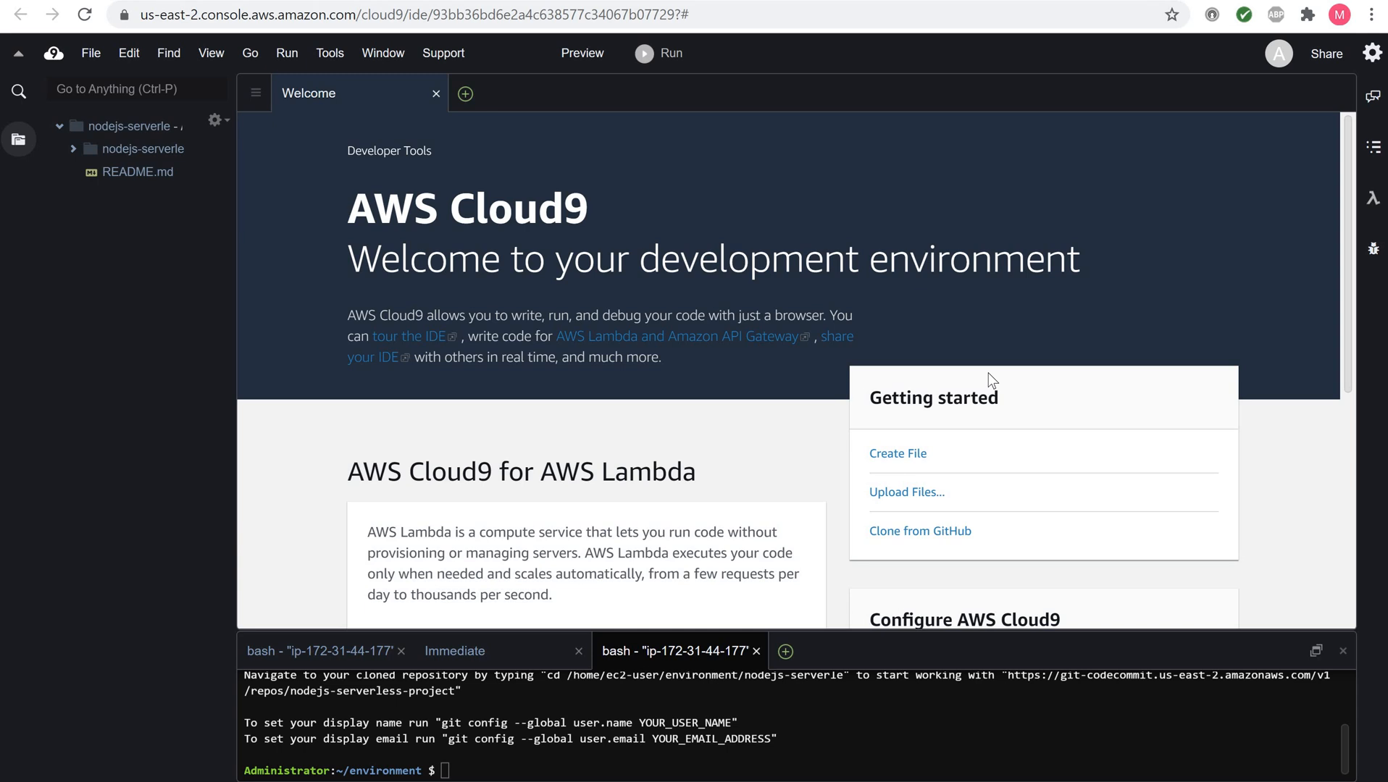
pyautogui.moveTo(661, 669)
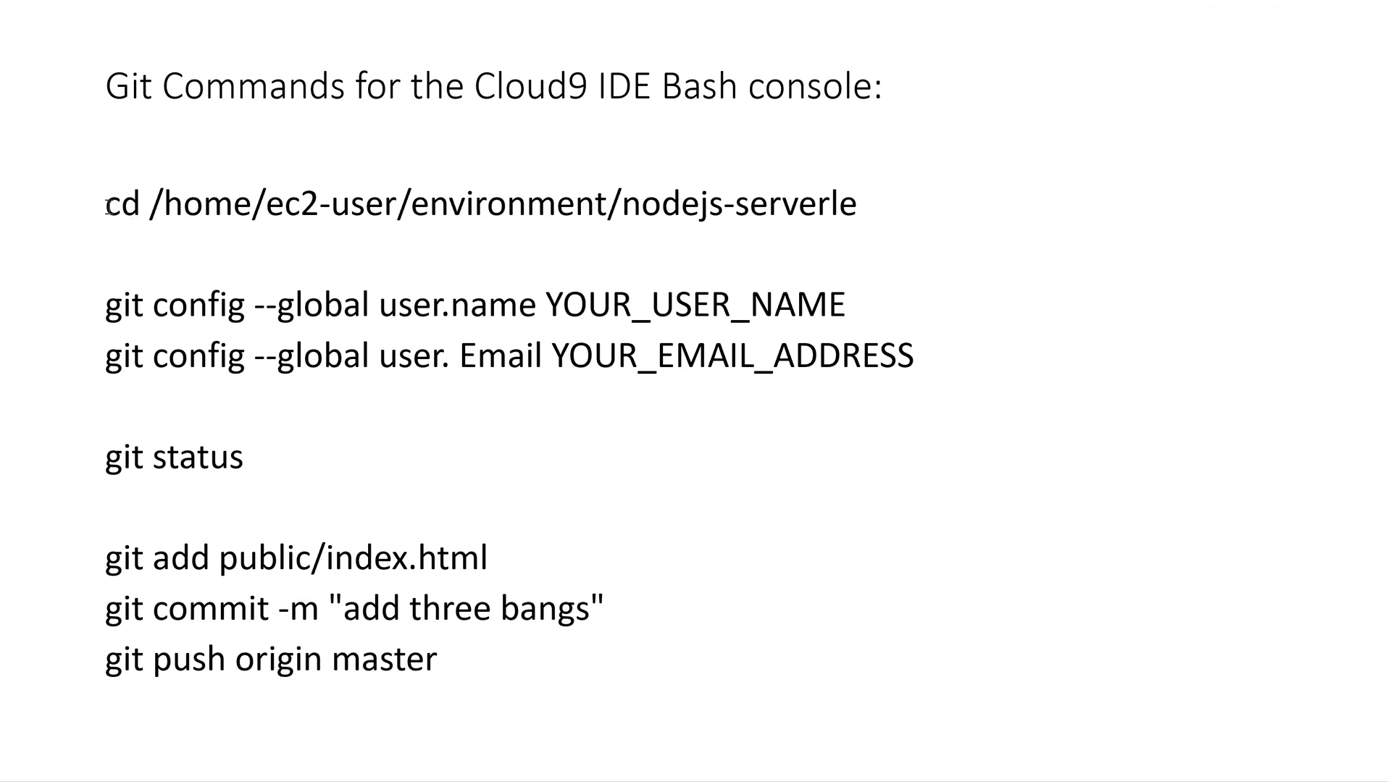
# - Select the cd command line on the Git commands slide
pyautogui.moveTo(106, 203); pyautogui.dragTo(607, 203)
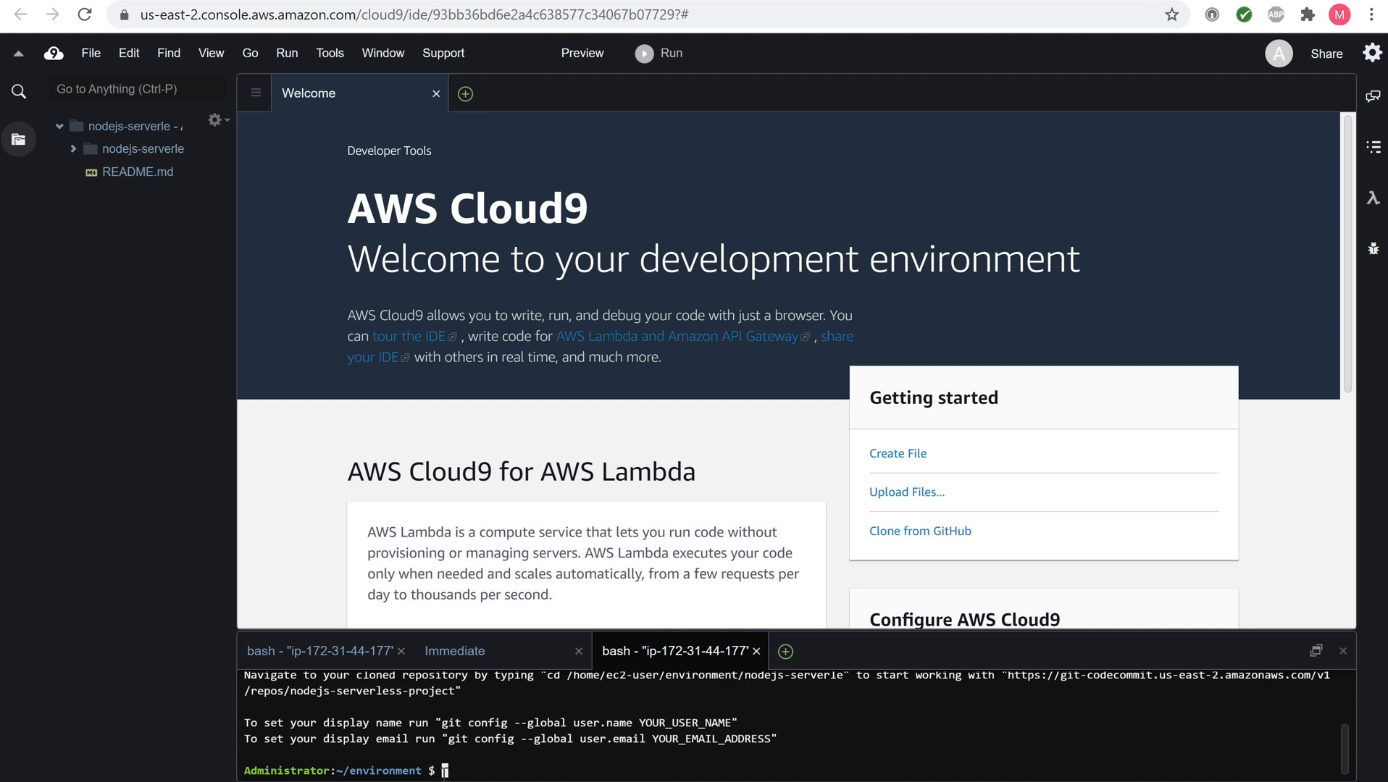
# - Run cd /home/ec2-user/environment/nodejs-serverle, then expand the project and public folders to index.html
pyautogui.write('cd /home/ec2-user/environment/nodejs-serverle')
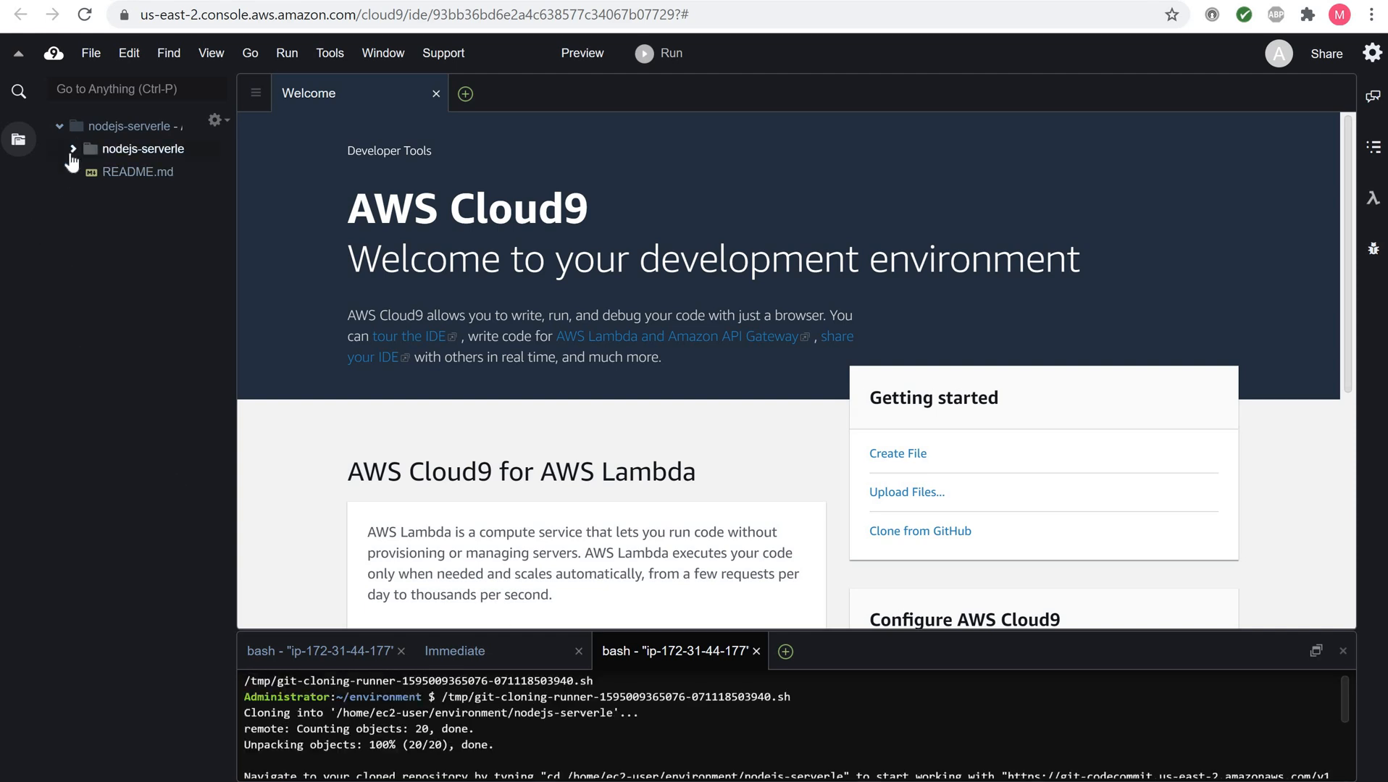
pyautogui.click(73, 149)
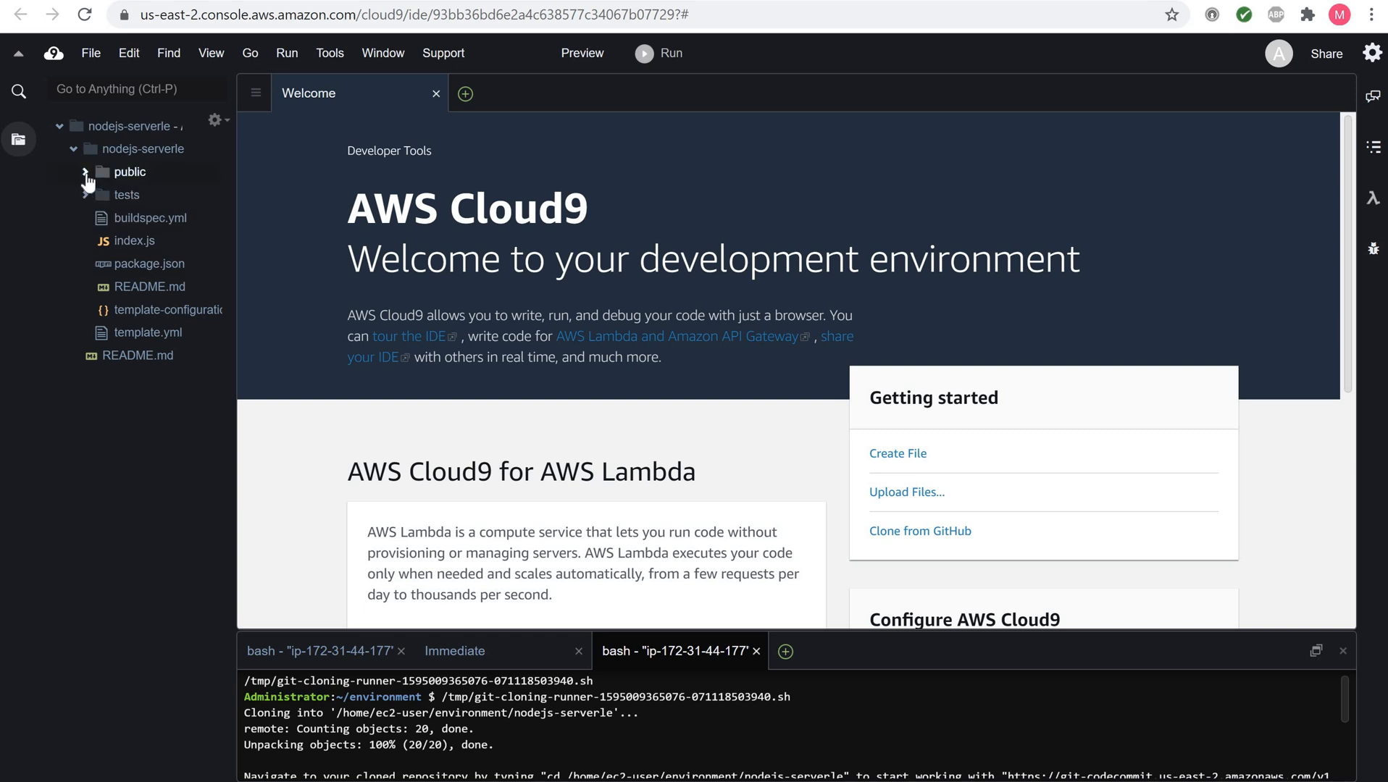
pyautogui.click(129, 172)
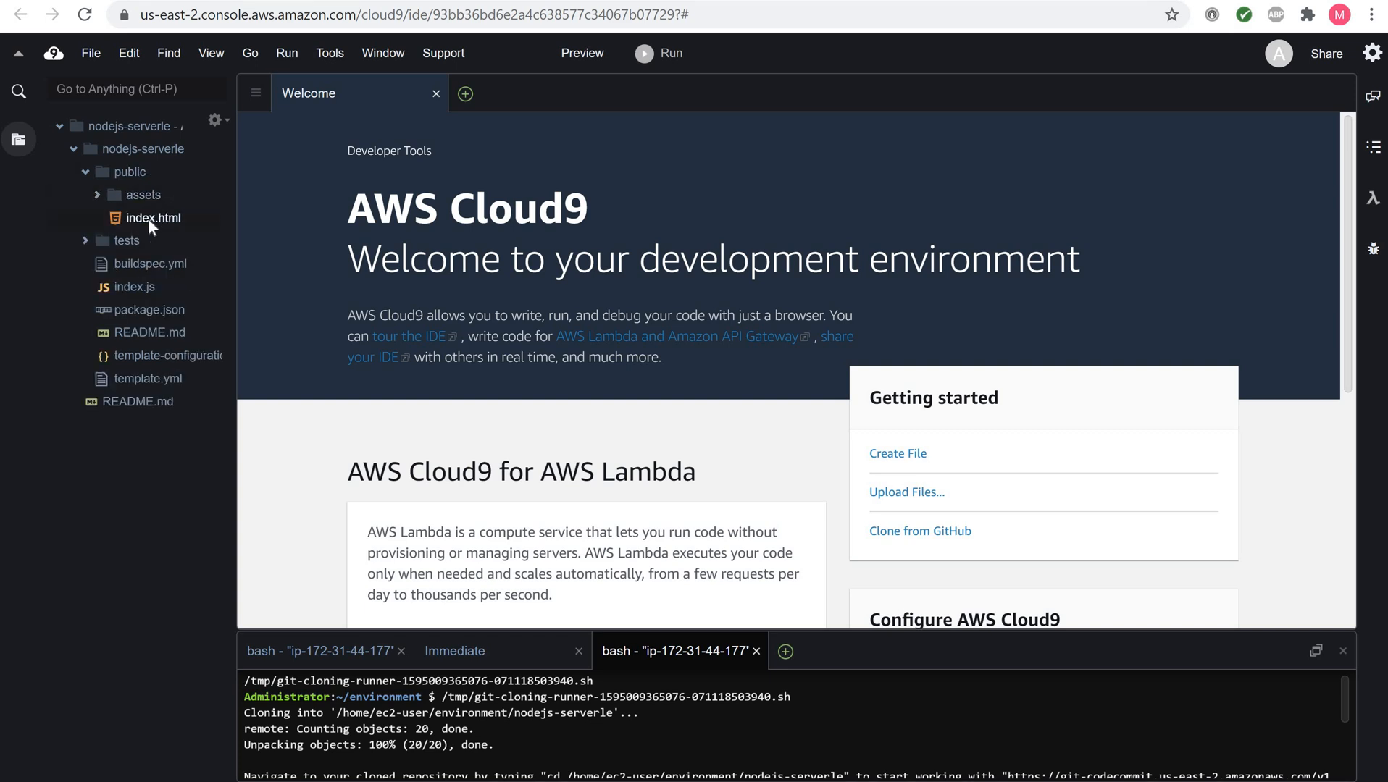
pyautogui.click(152, 217)
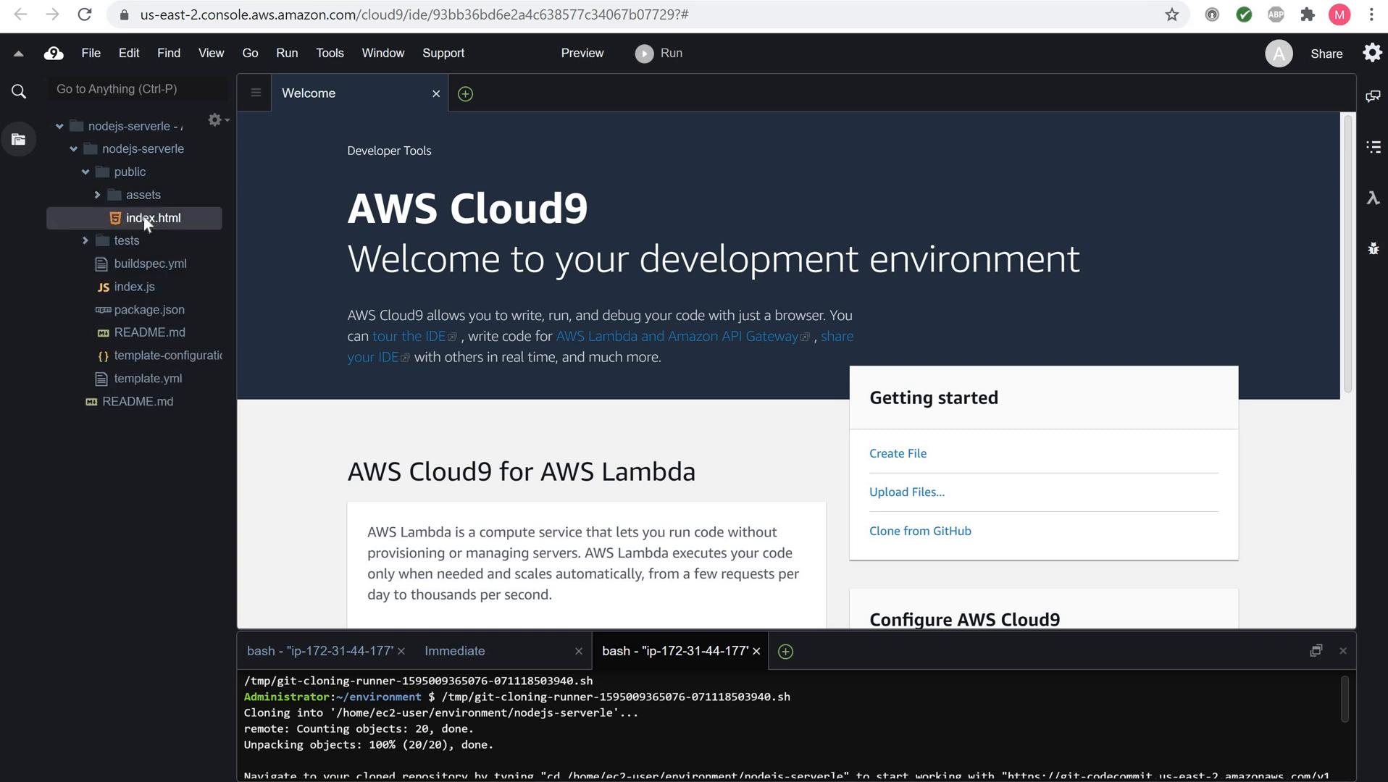
# - In index.html, find the 'Node.js web application' heading and append '!!!' to it
pyautogui.doubleClick(154, 217)
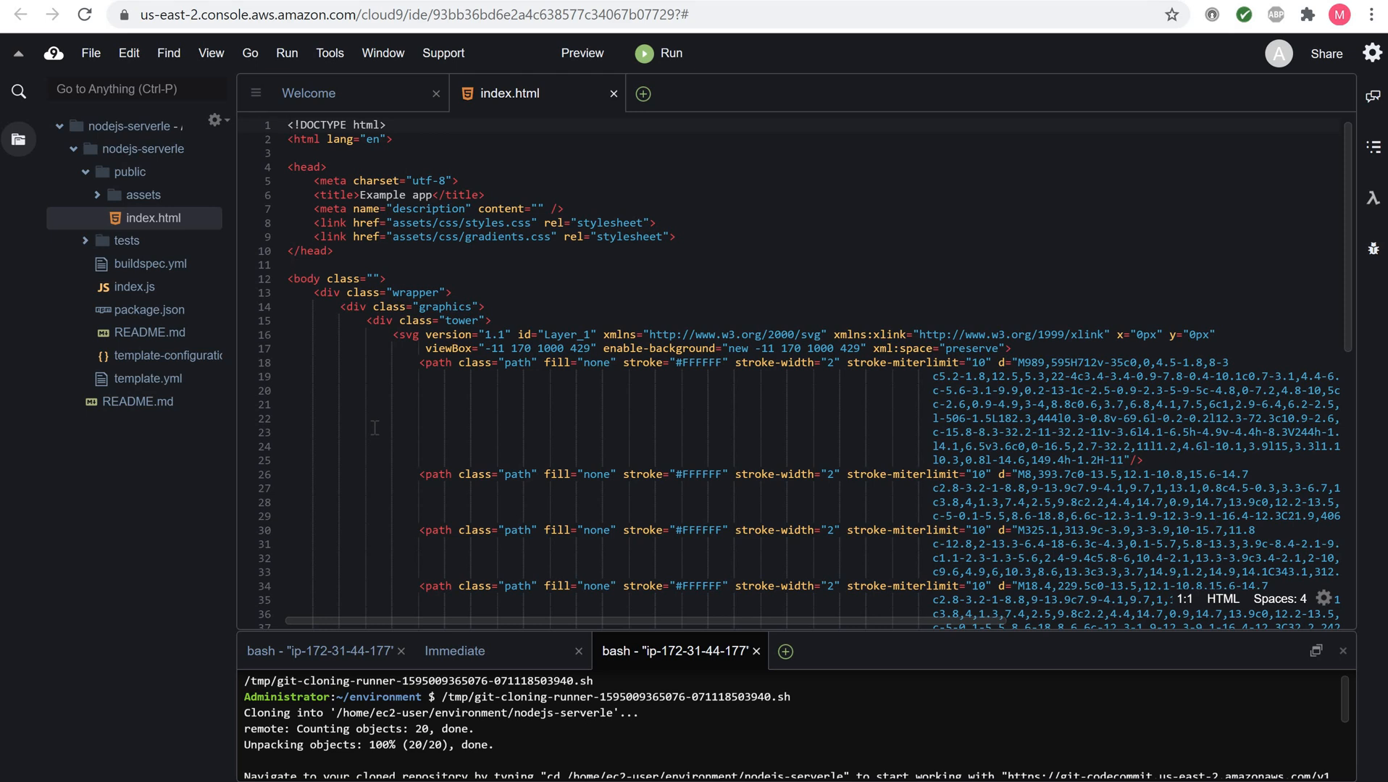
pyautogui.moveTo(390, 532)
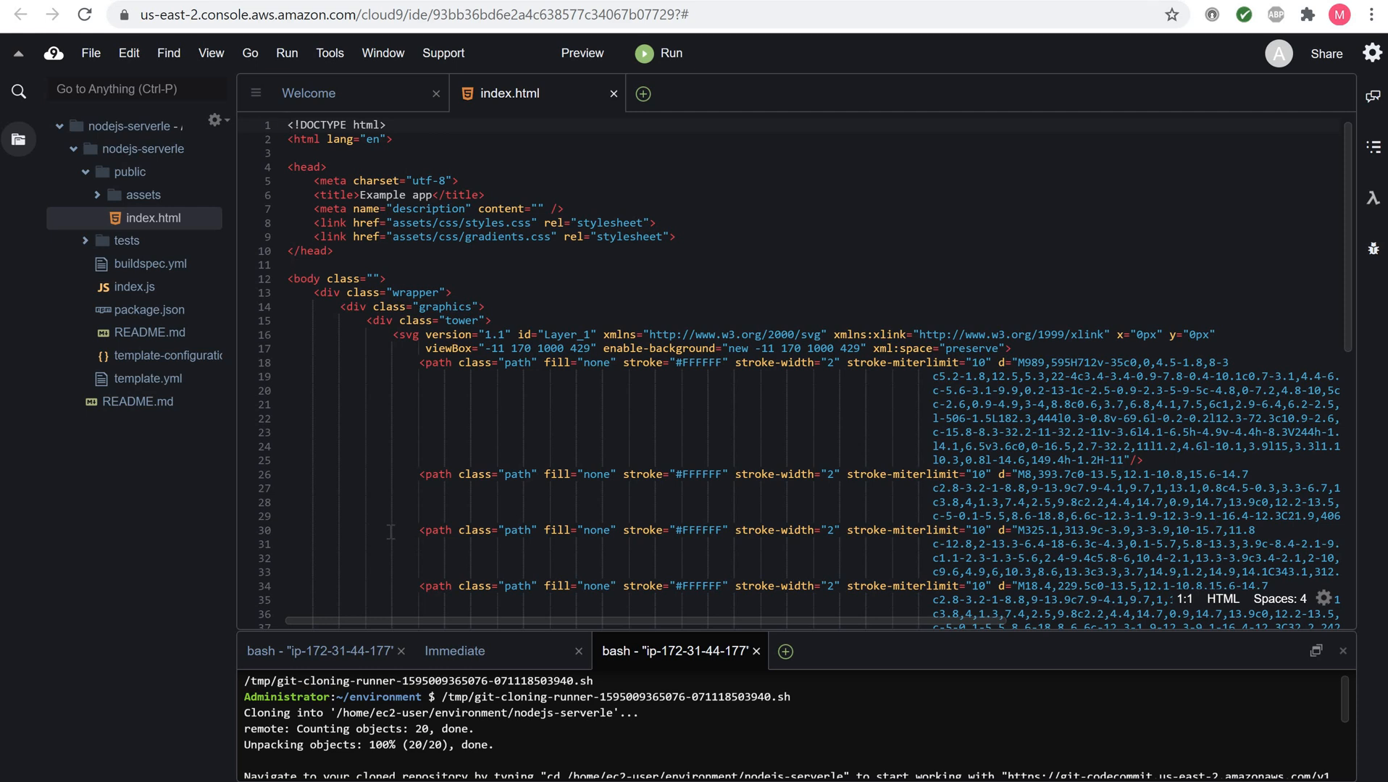
pyautogui.press('Ctrl+F')
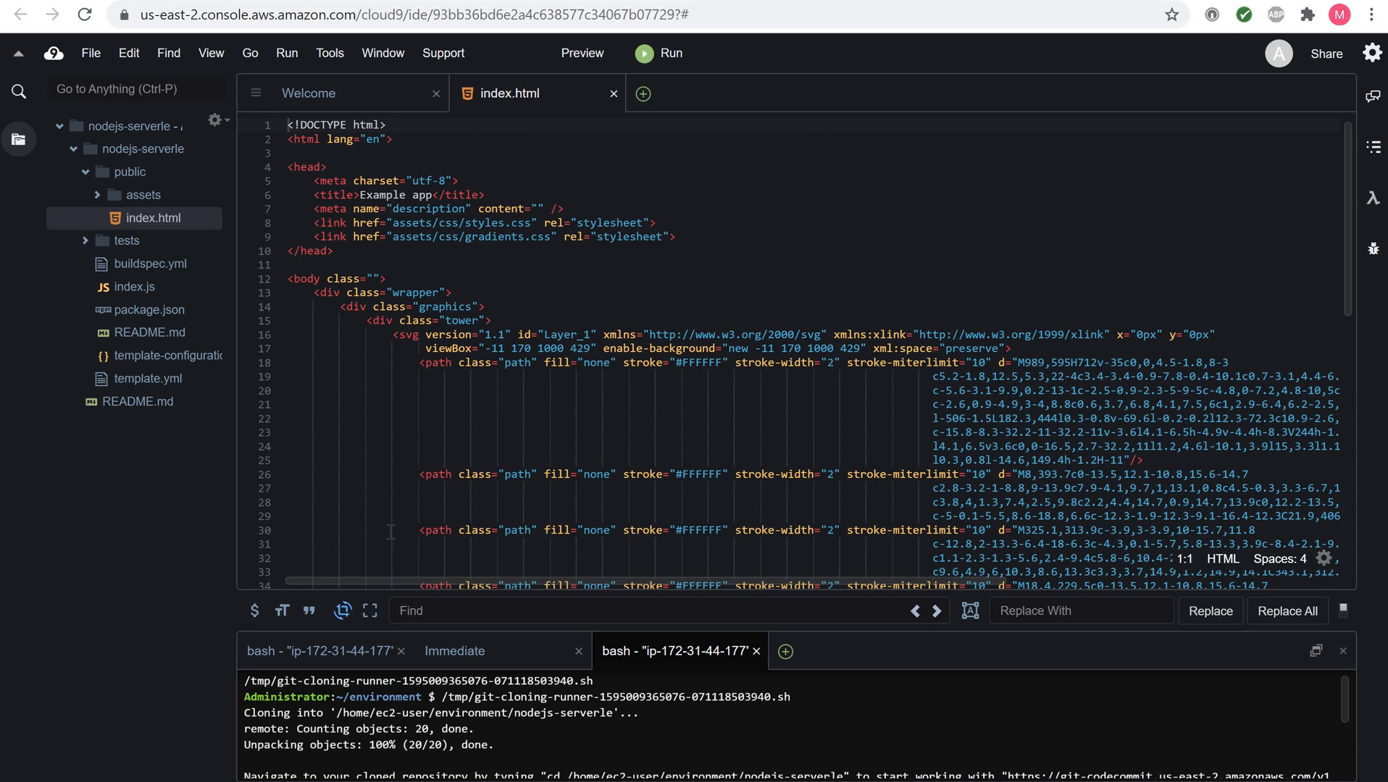
pyautogui.write('appl')
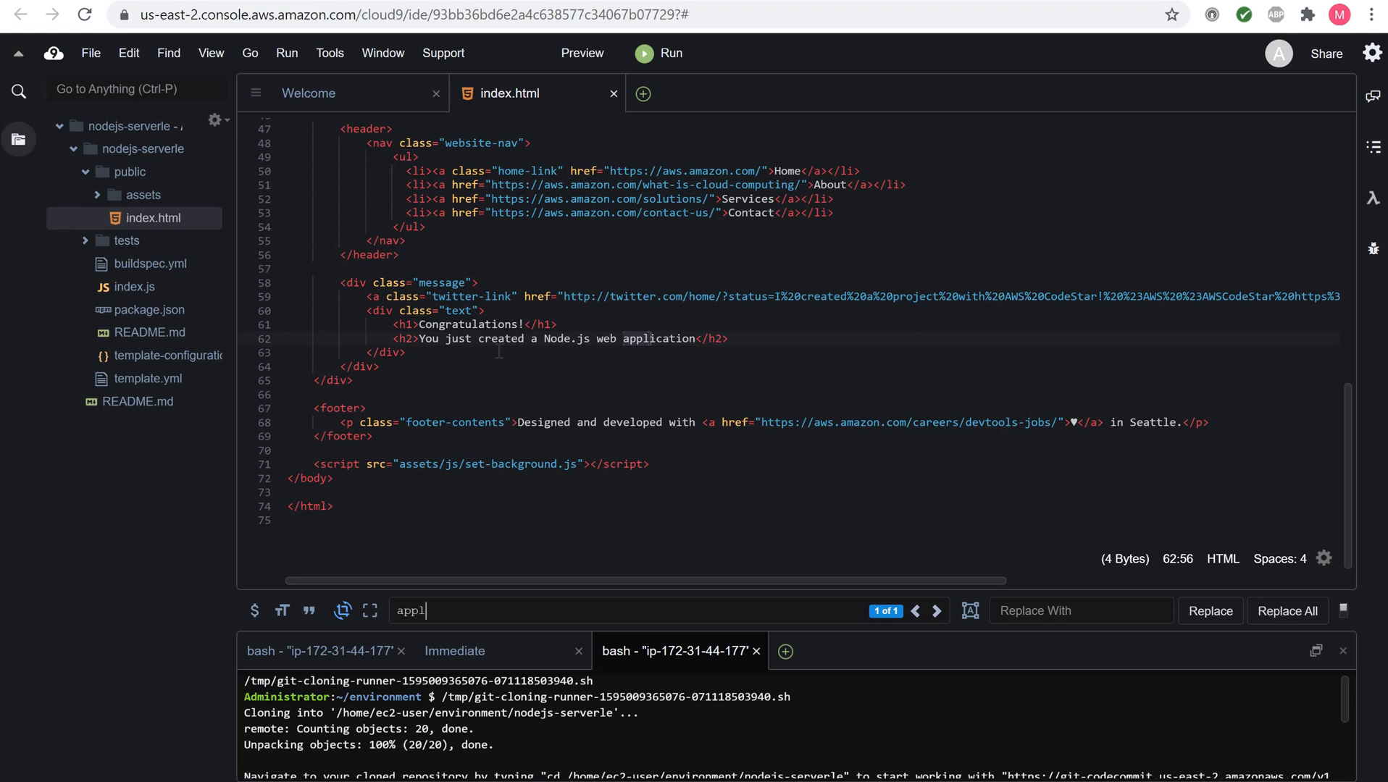
pyautogui.moveTo(691, 346)
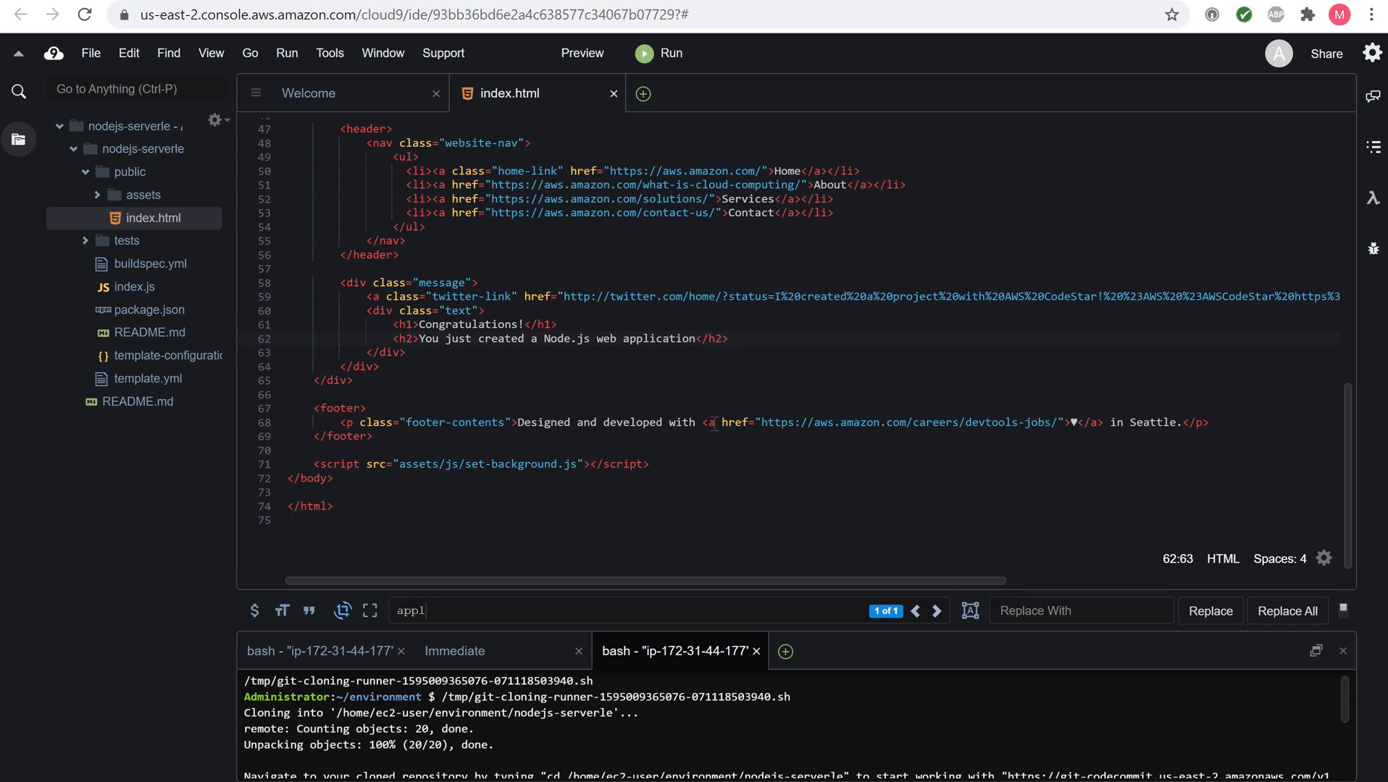
pyautogui.write('!!!')
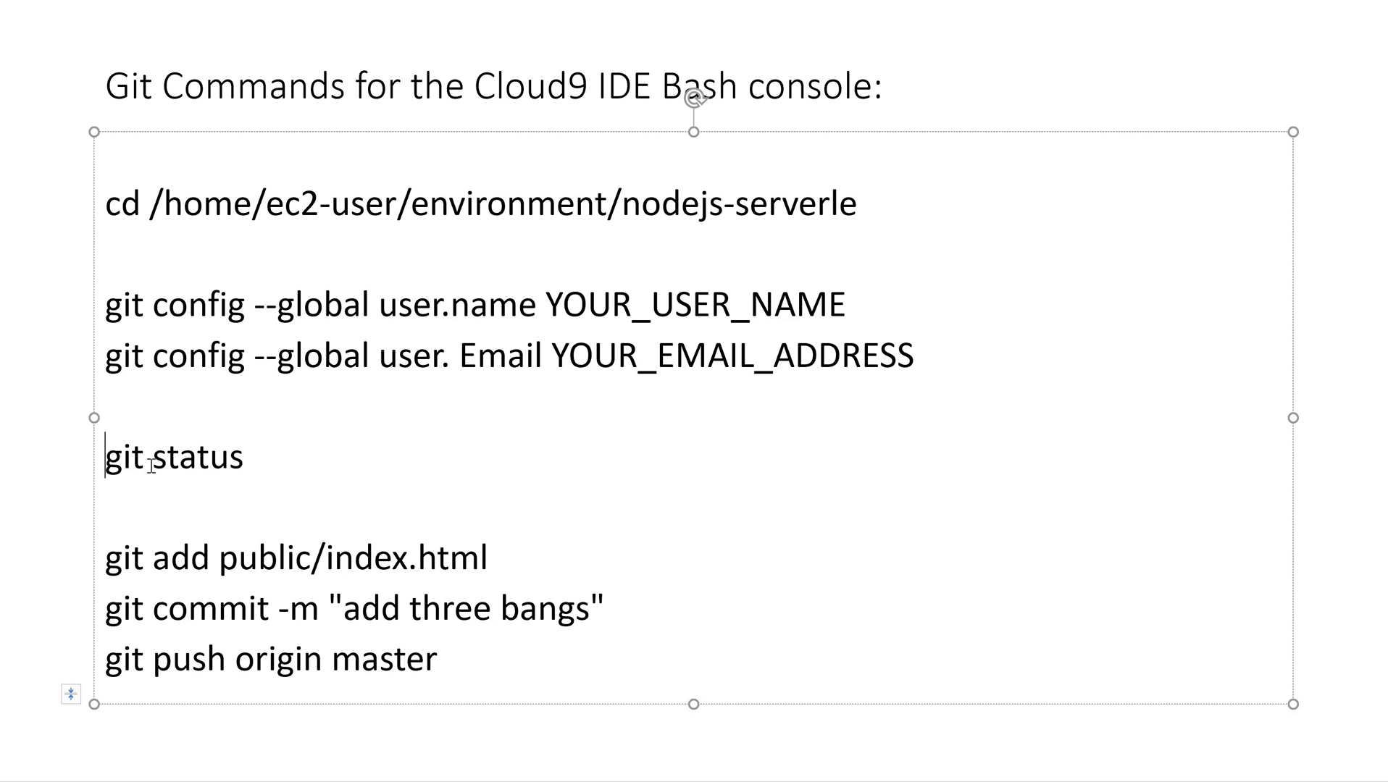
# - Select the 'git status' command on the Git commands slide to copy it
pyautogui.doubleClick(164, 456)
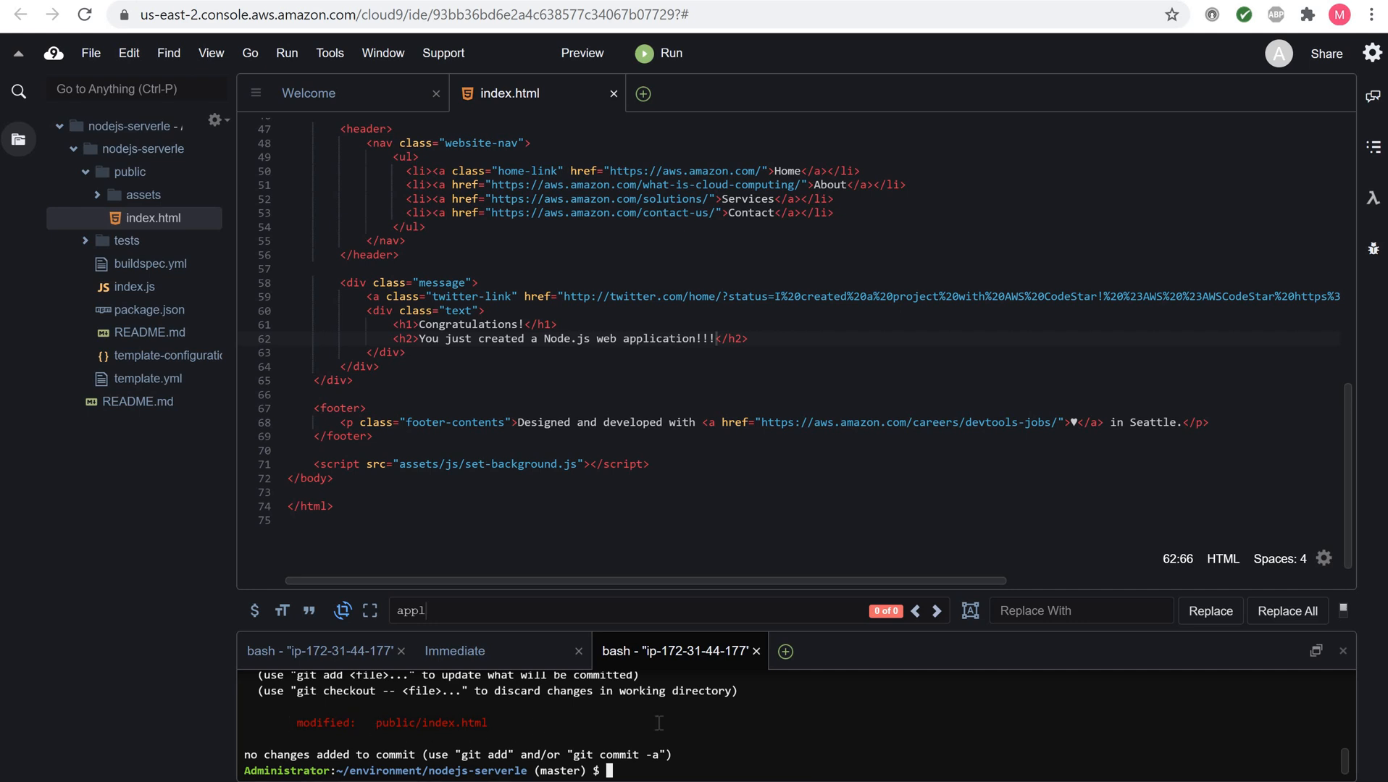
pyautogui.moveTo(701, 719)
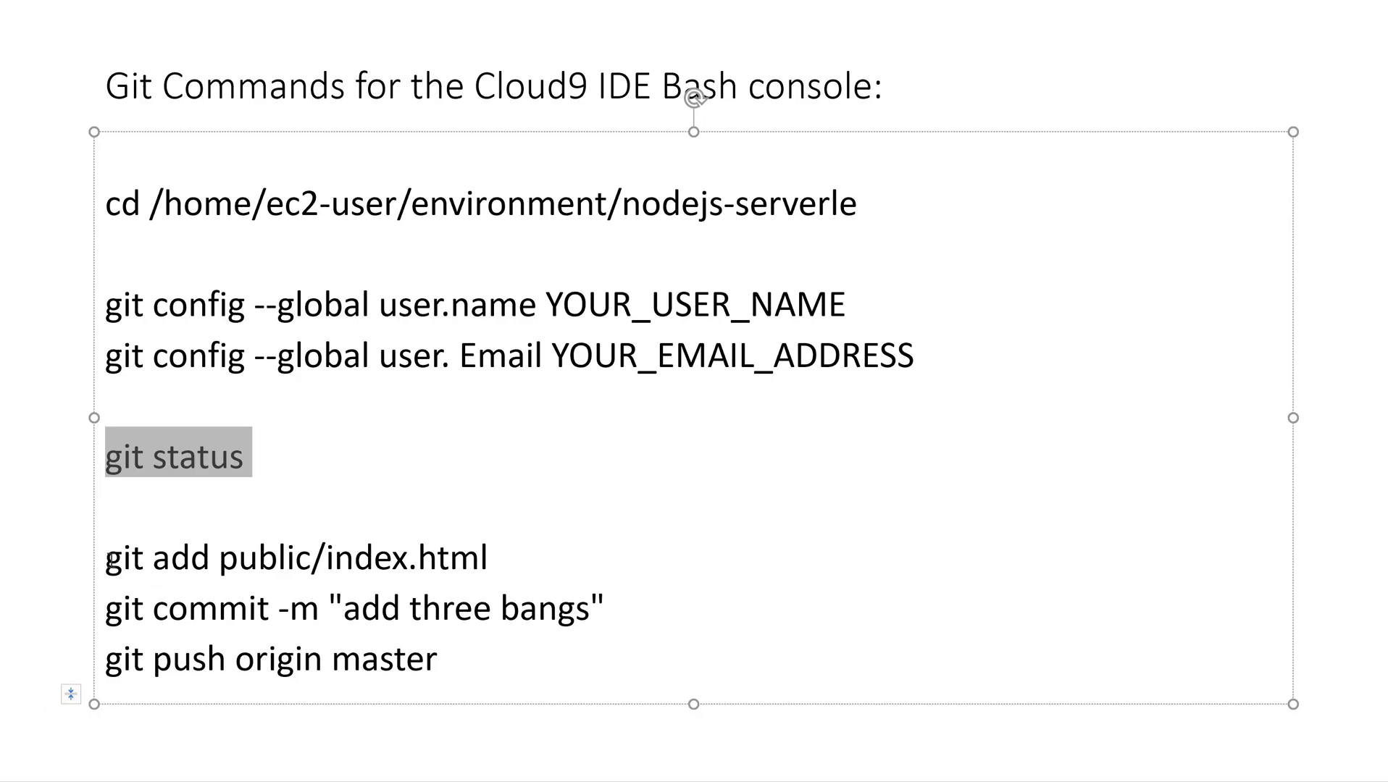
# - Select the full 'git add public/index.html' command on the slide to copy it
pyautogui.doubleClick(256, 558)
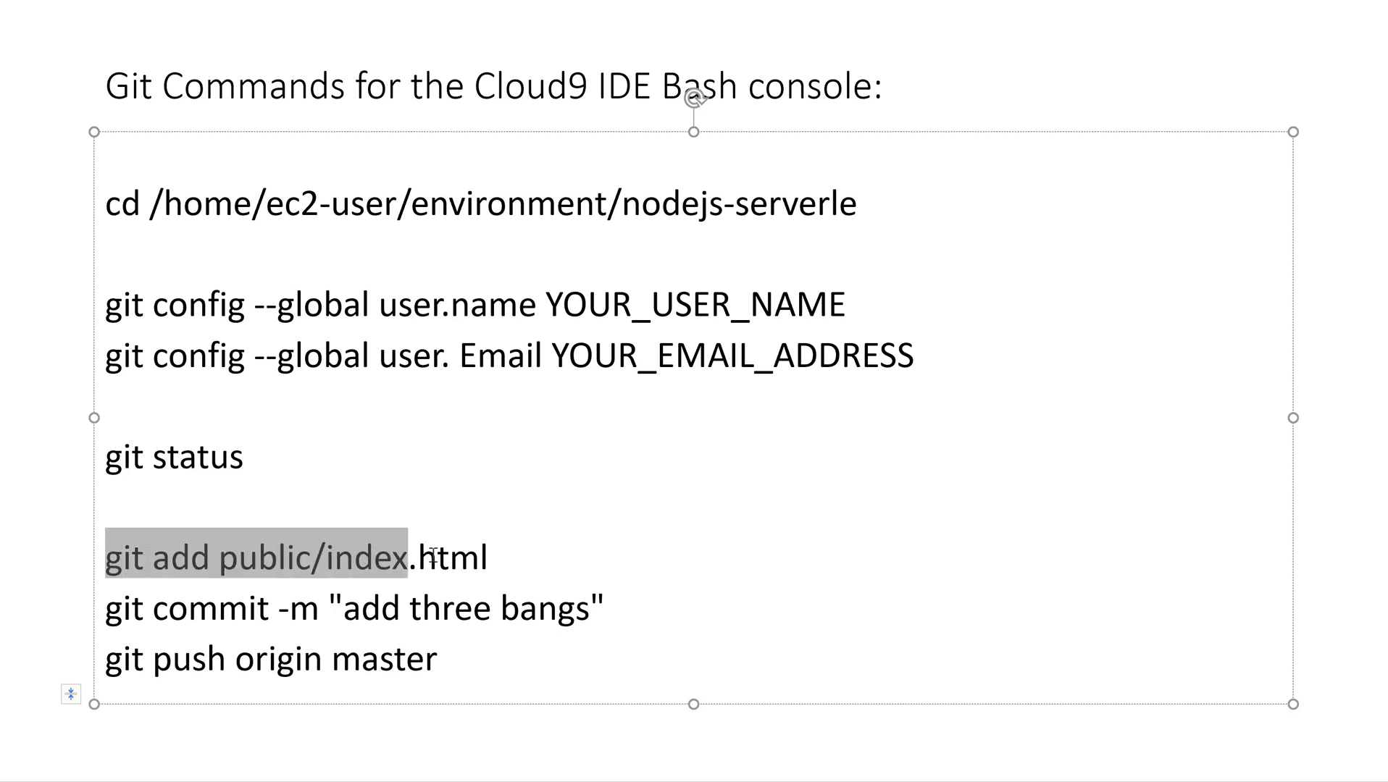
pyautogui.moveTo(403, 558); pyautogui.dragTo(497, 558)
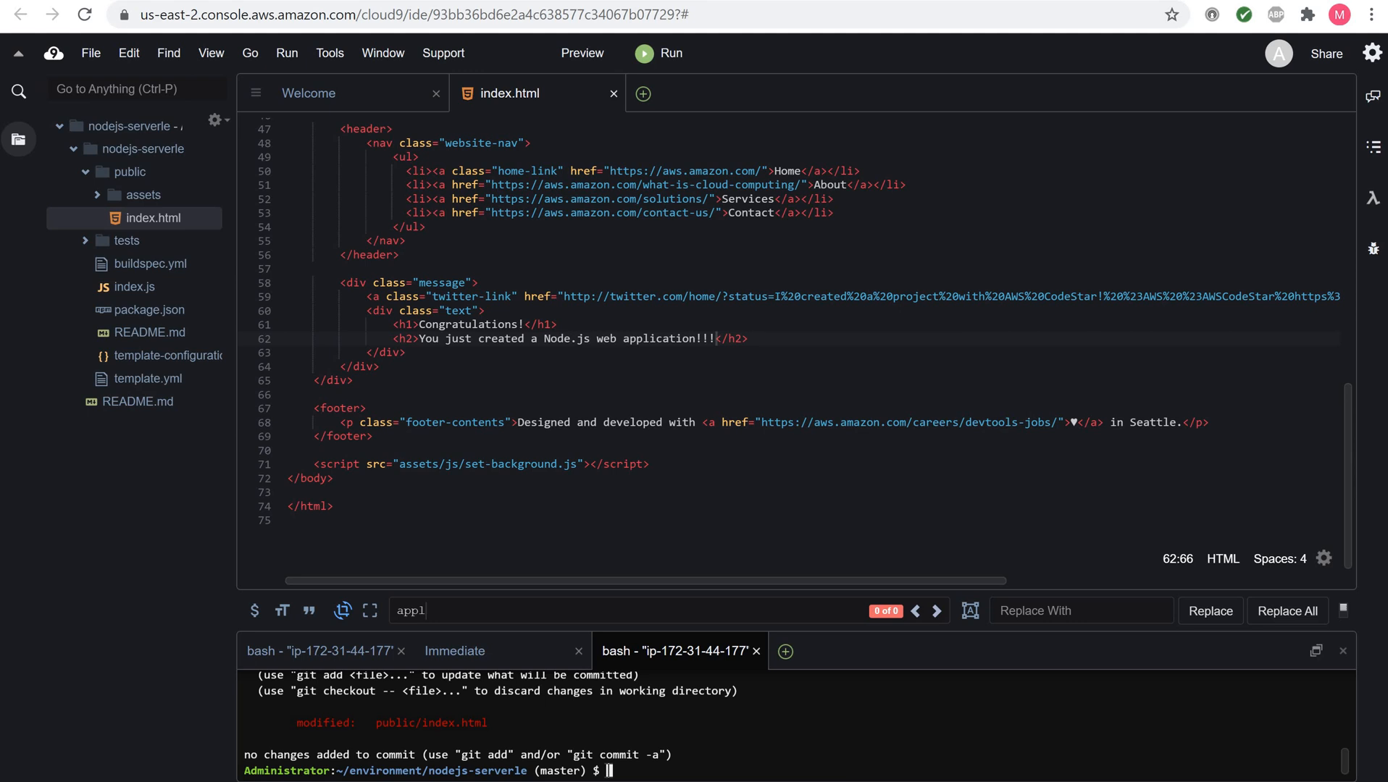
# - Run 'git add public/index.html' in the Cloud9 terminal to stage the change
pyautogui.write('git add public/index.html')
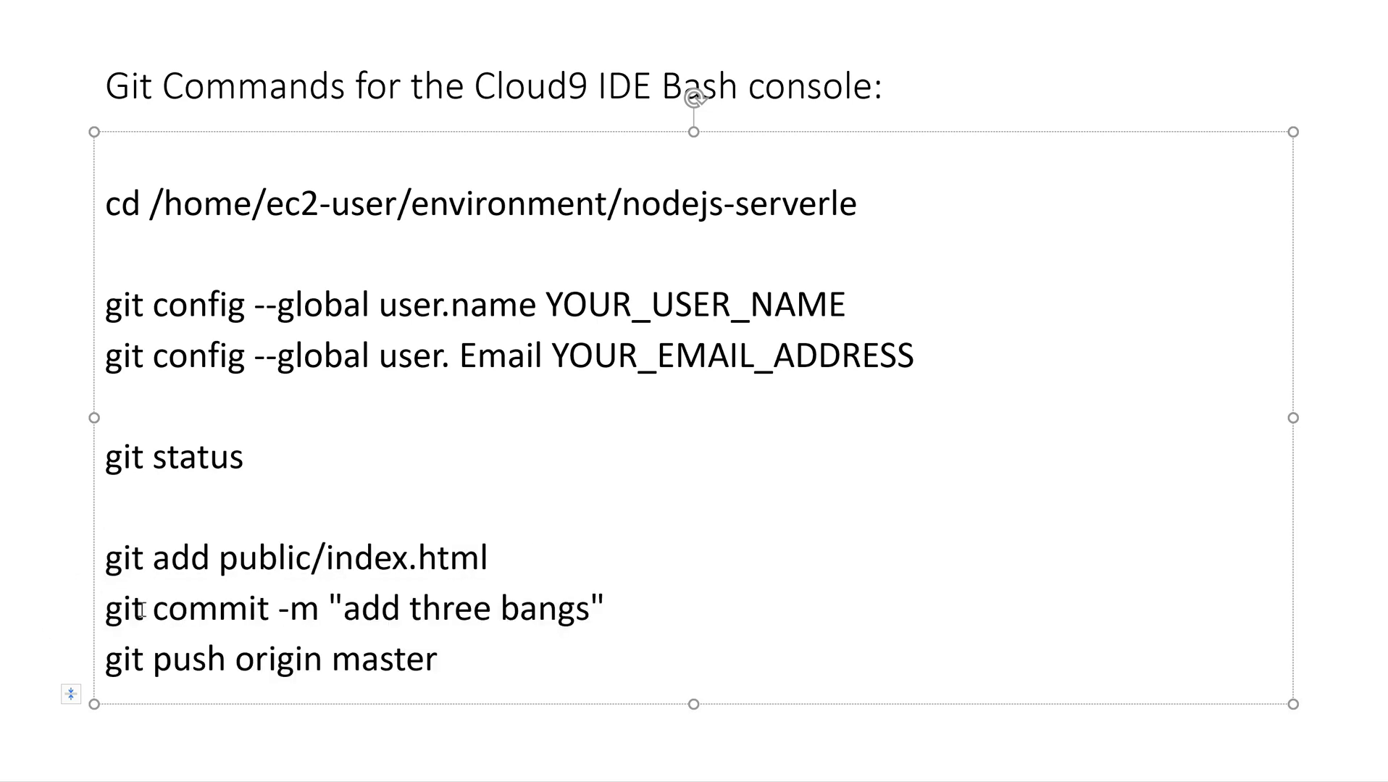
# - Select the 'git commit -m "add three bangs"' line on the slide to copy it
pyautogui.moveTo(106, 608); pyautogui.dragTo(499, 608)
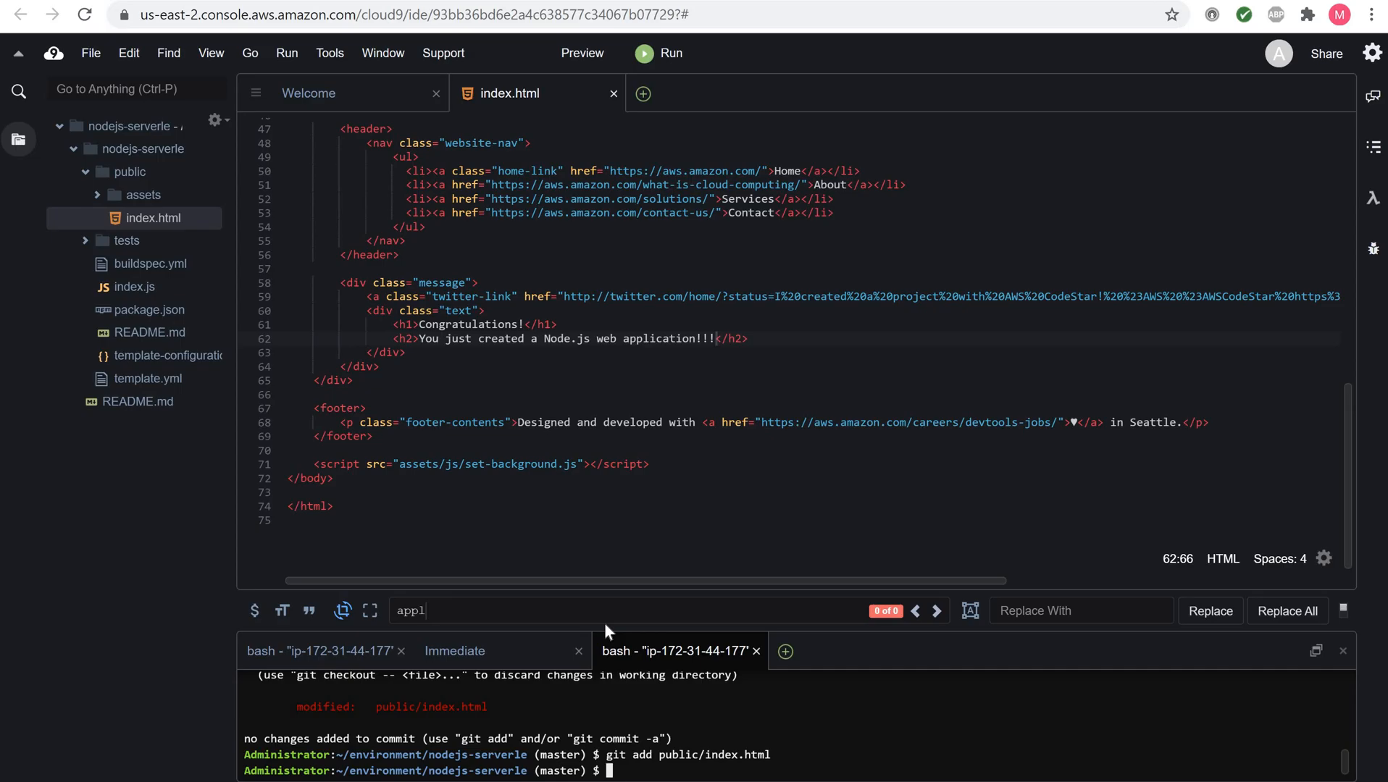
# - Commit with message 'add three bangs' and push to origin master from the terminal
pyautogui.write('git commit -m "add three bangs"')
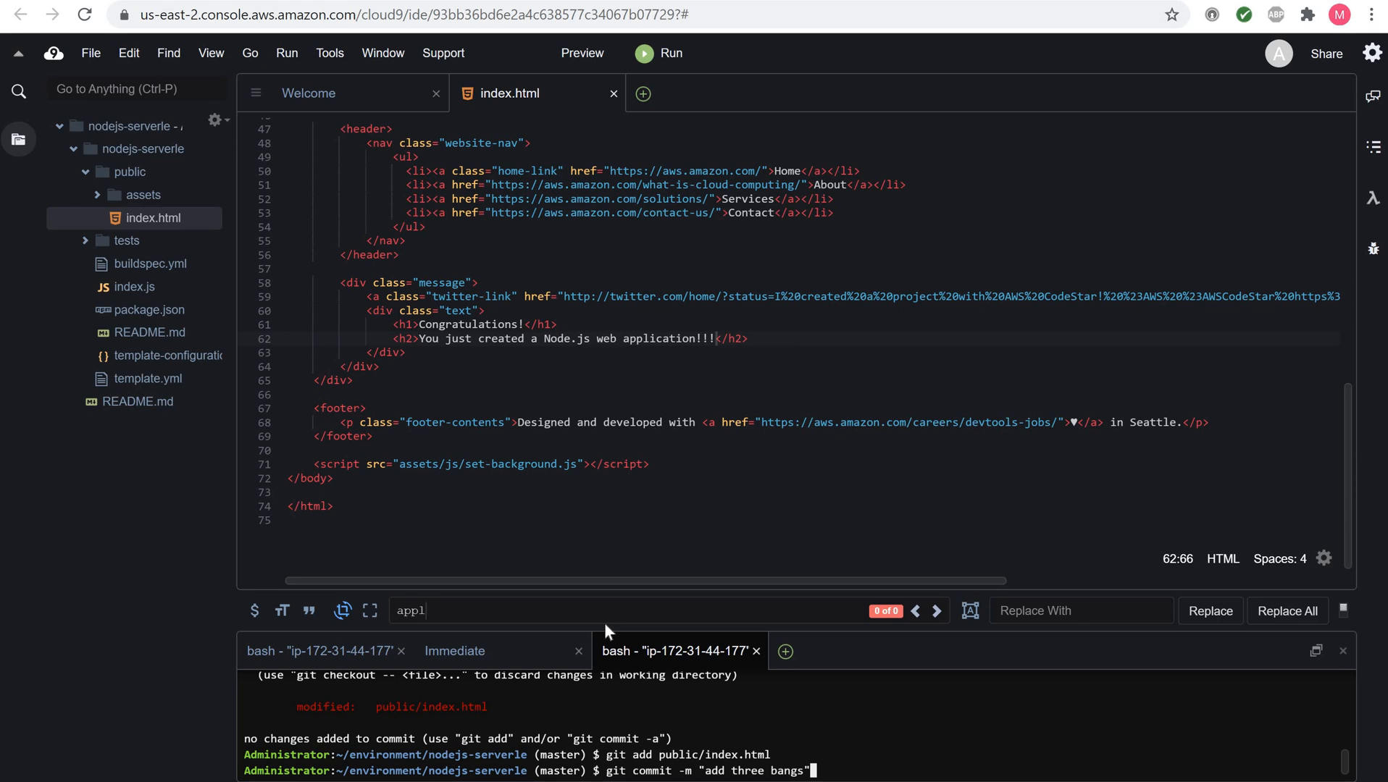
pyautogui.press('Return')
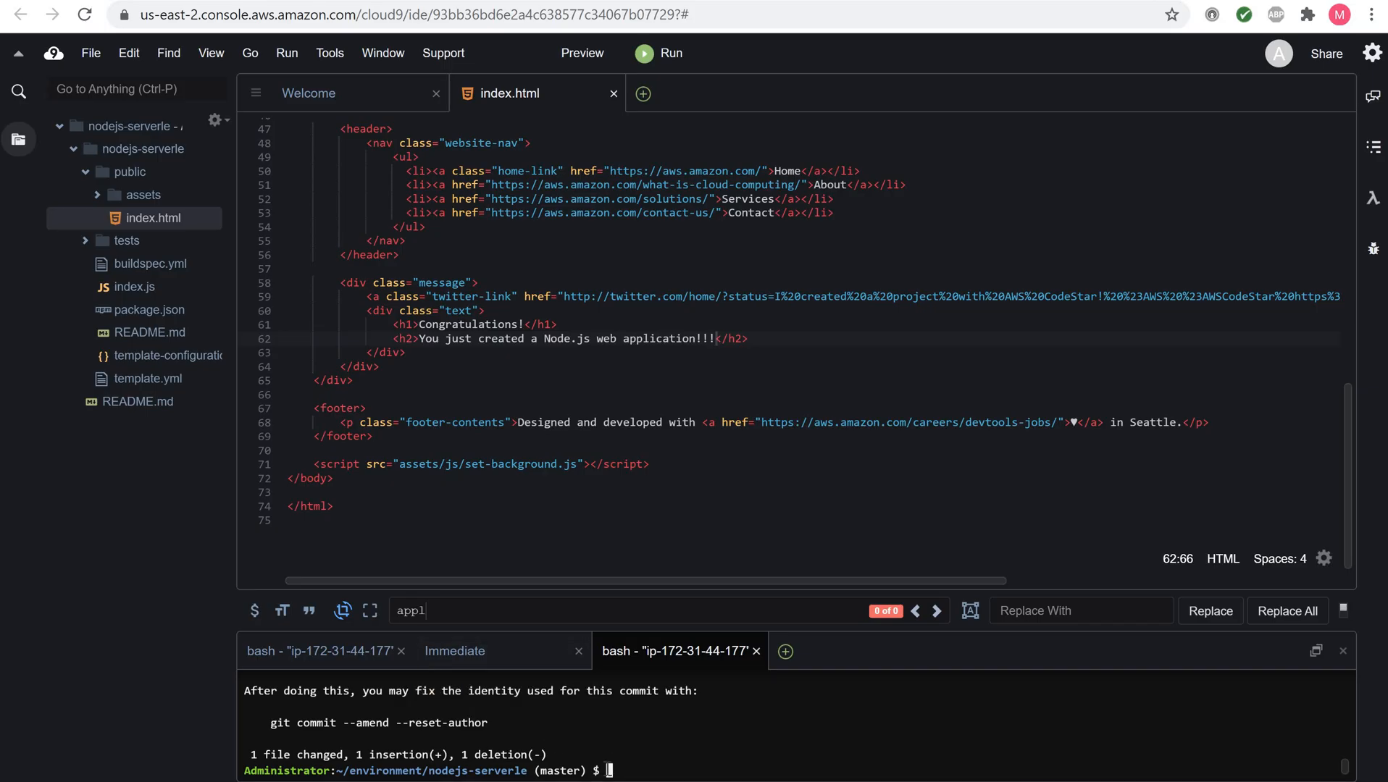
pyautogui.write('git push origin master')
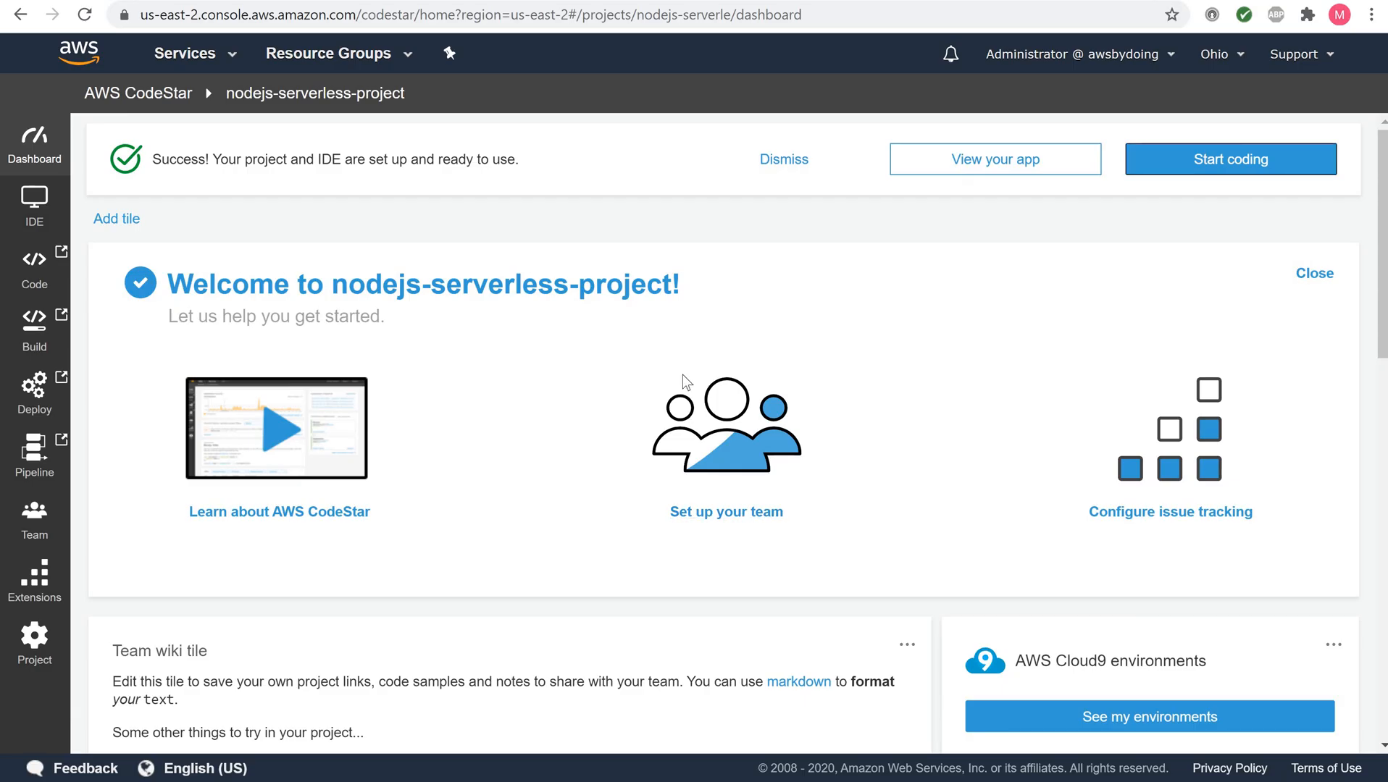
# - Scroll the dashboard through Commit history and watch Source, Build and Deploy process 'add three bangs'
pyautogui.scroll(-3)
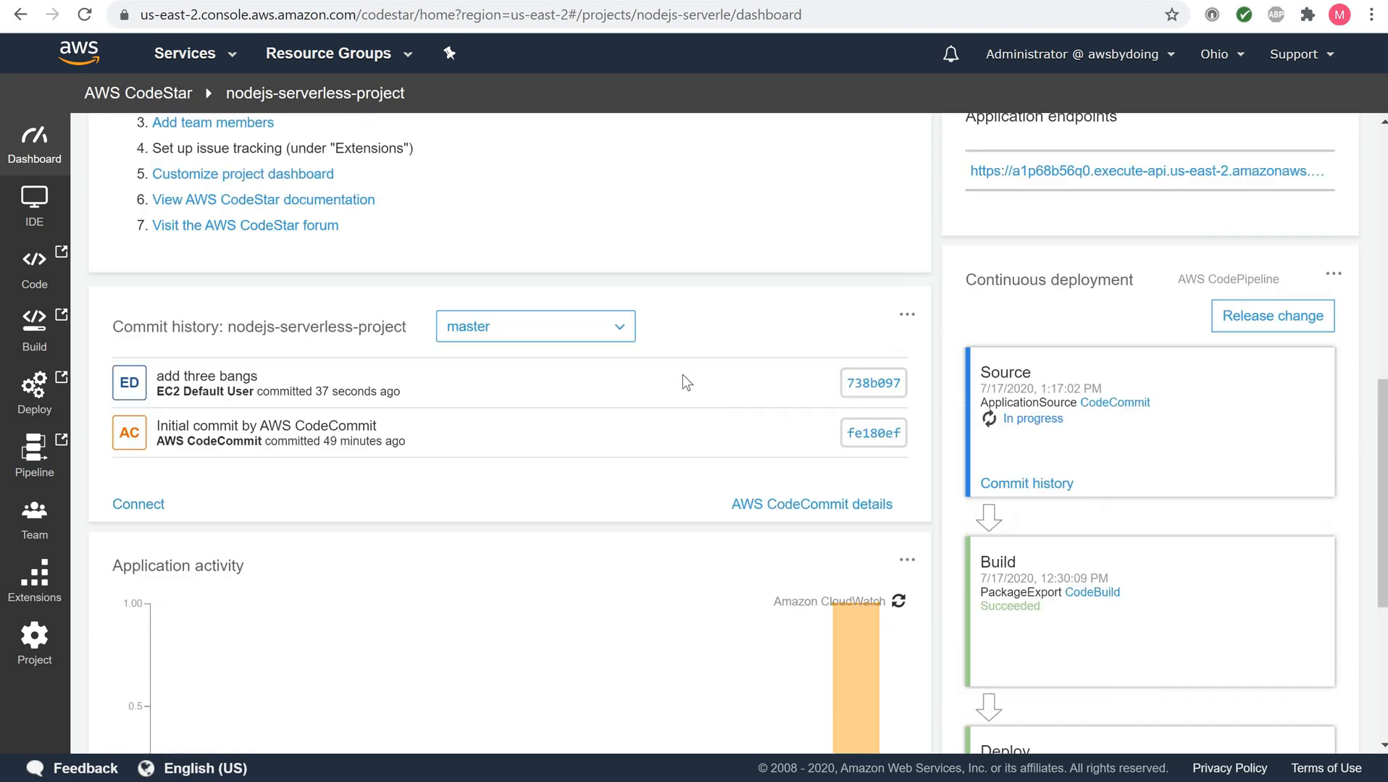
pyautogui.scroll(-3)
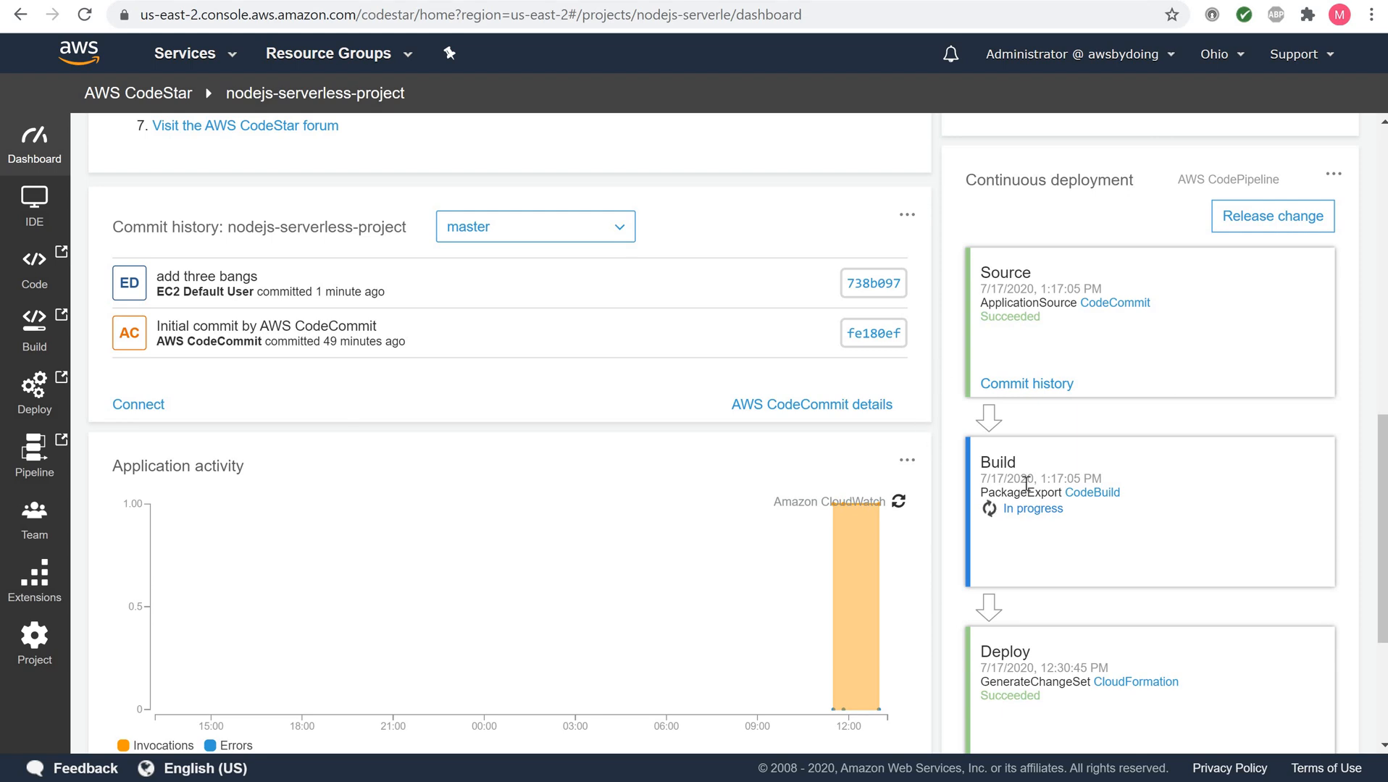
pyautogui.scroll(-3)
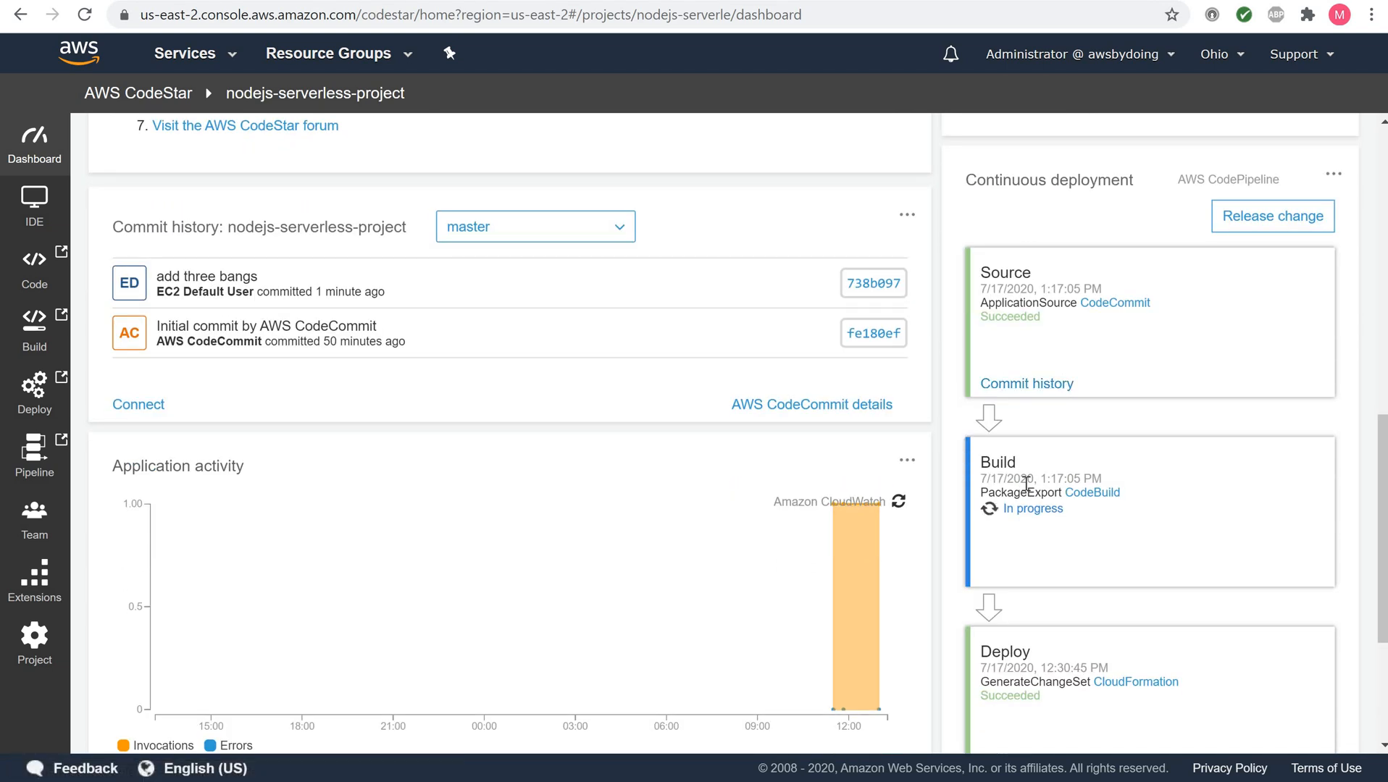
pyautogui.scroll(-3)
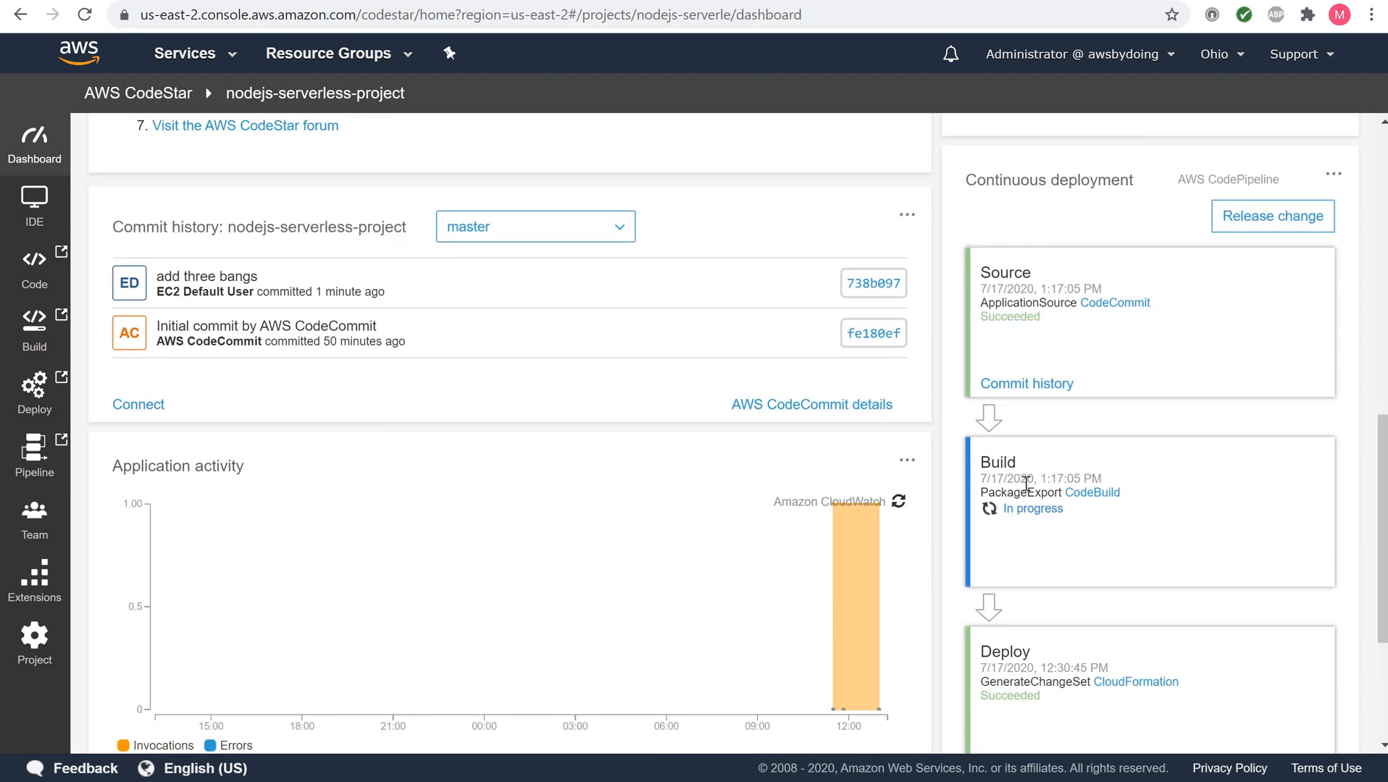
pyautogui.scroll(-3)
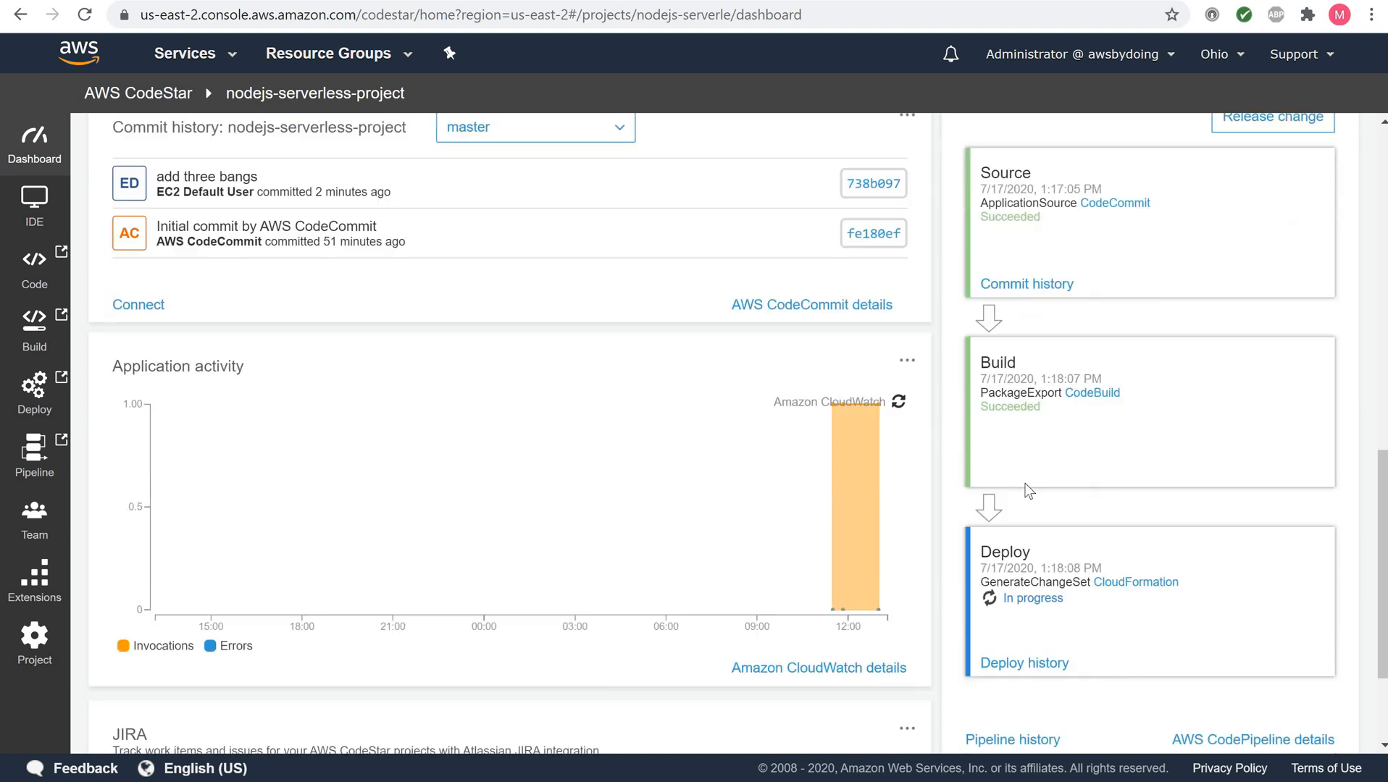
pyautogui.moveTo(1027, 429)
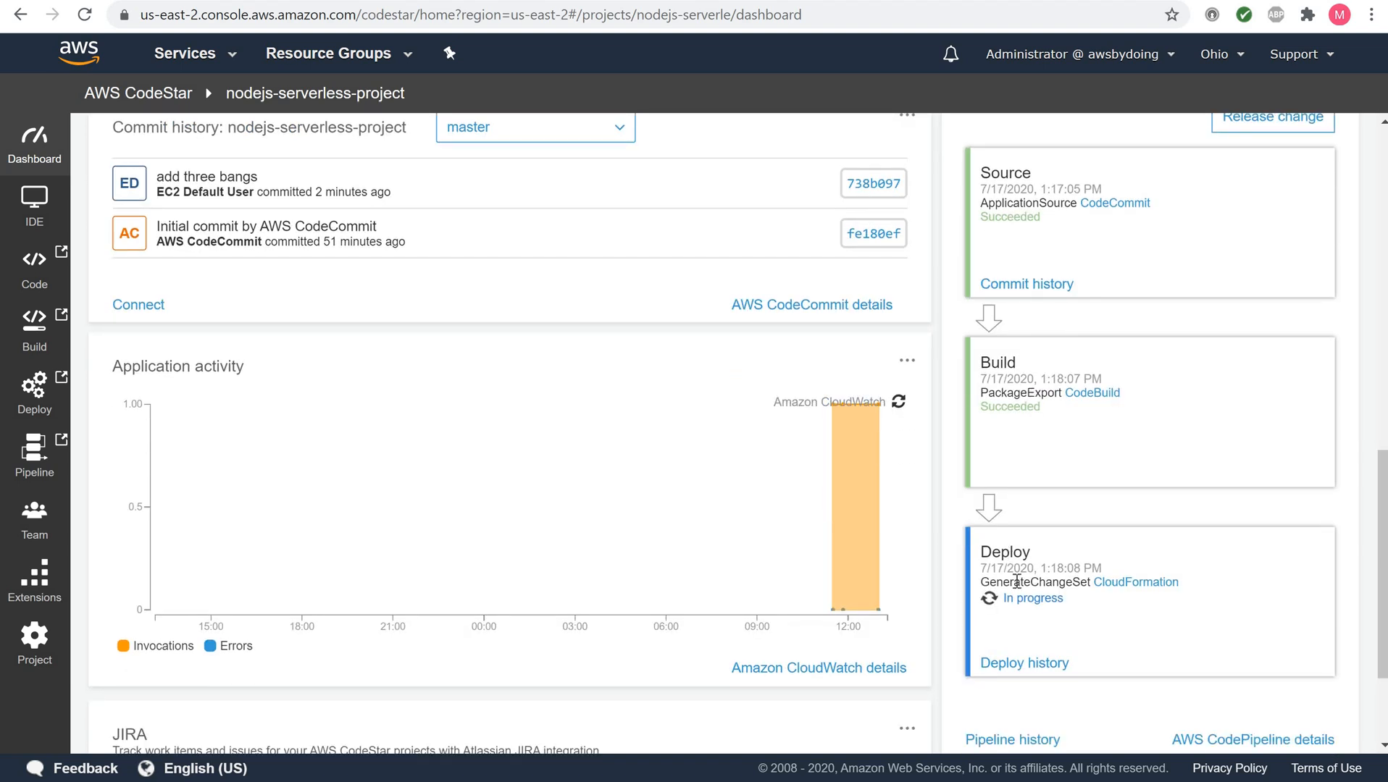
pyautogui.scroll(-3)
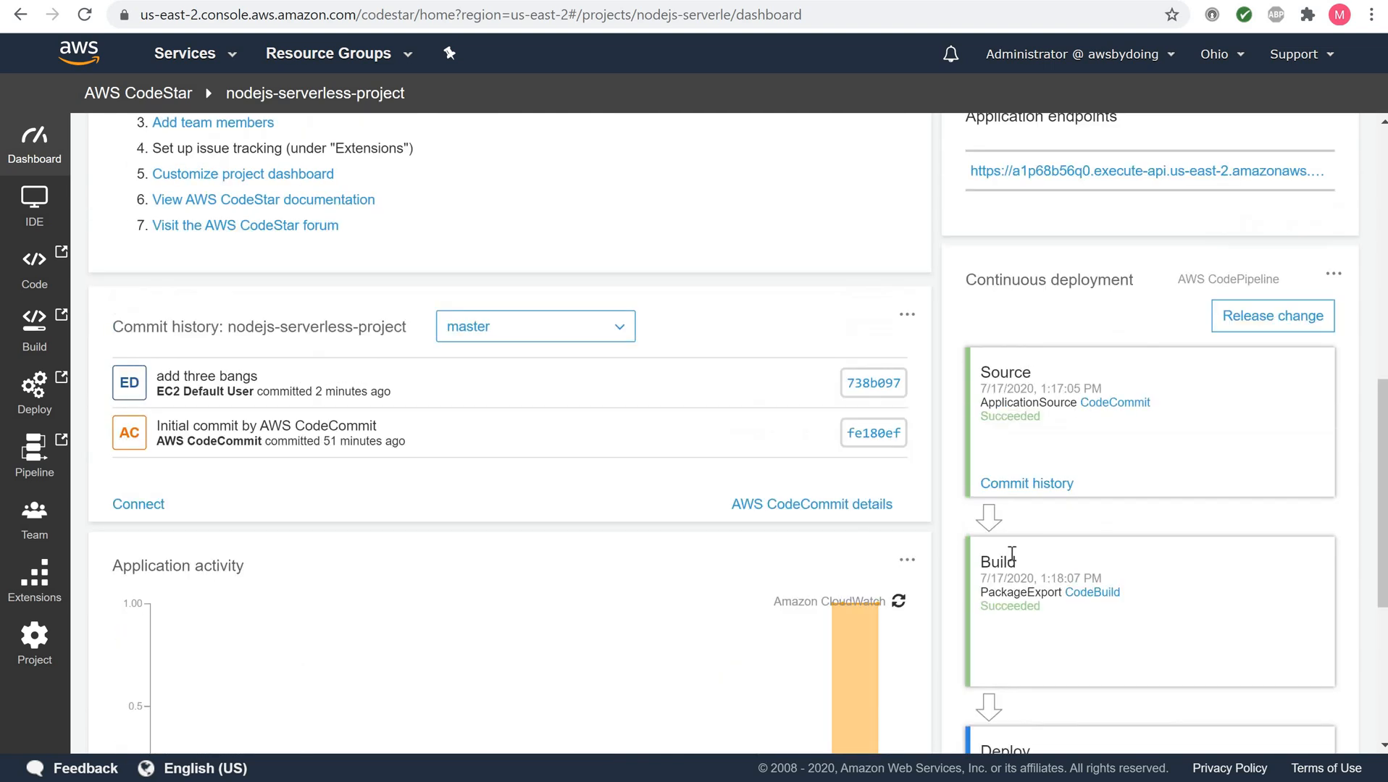
pyautogui.scroll(-3)
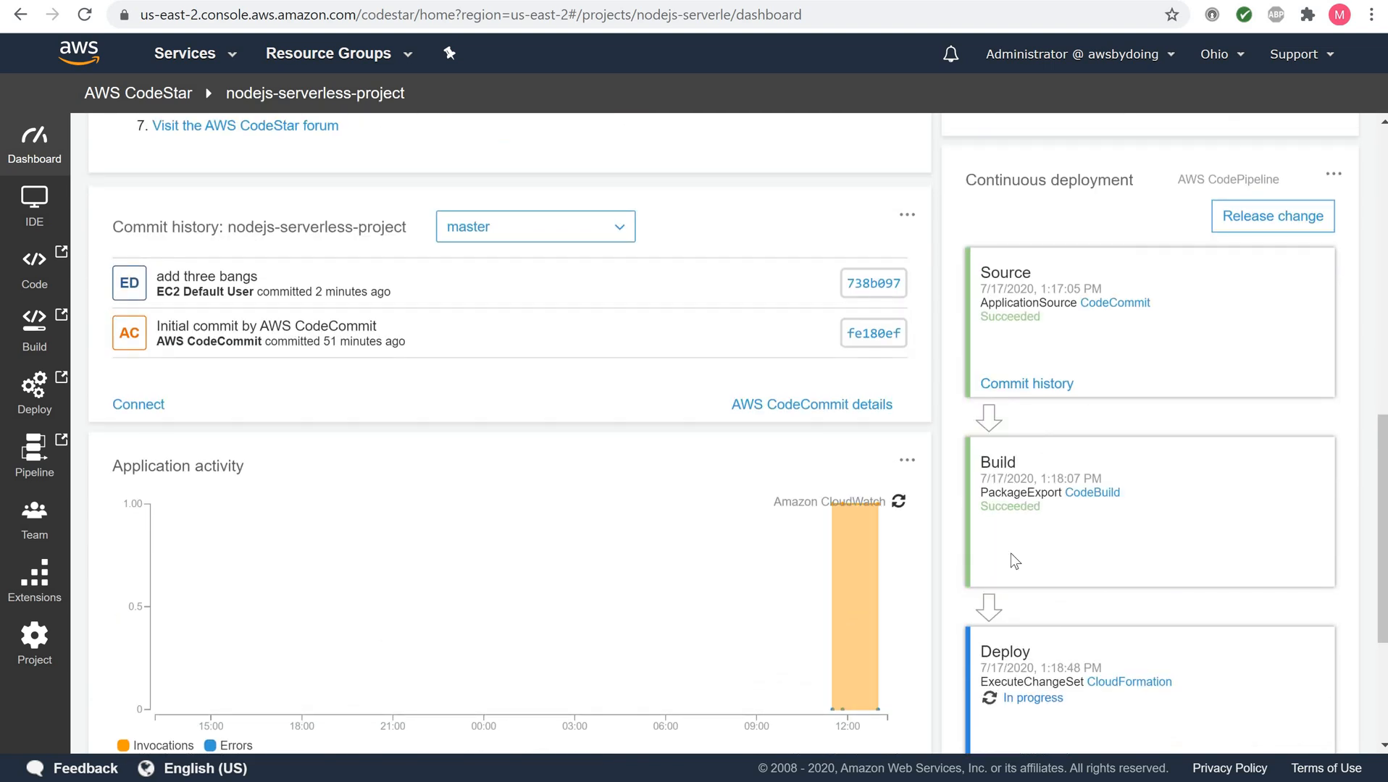
pyautogui.scroll(-3)
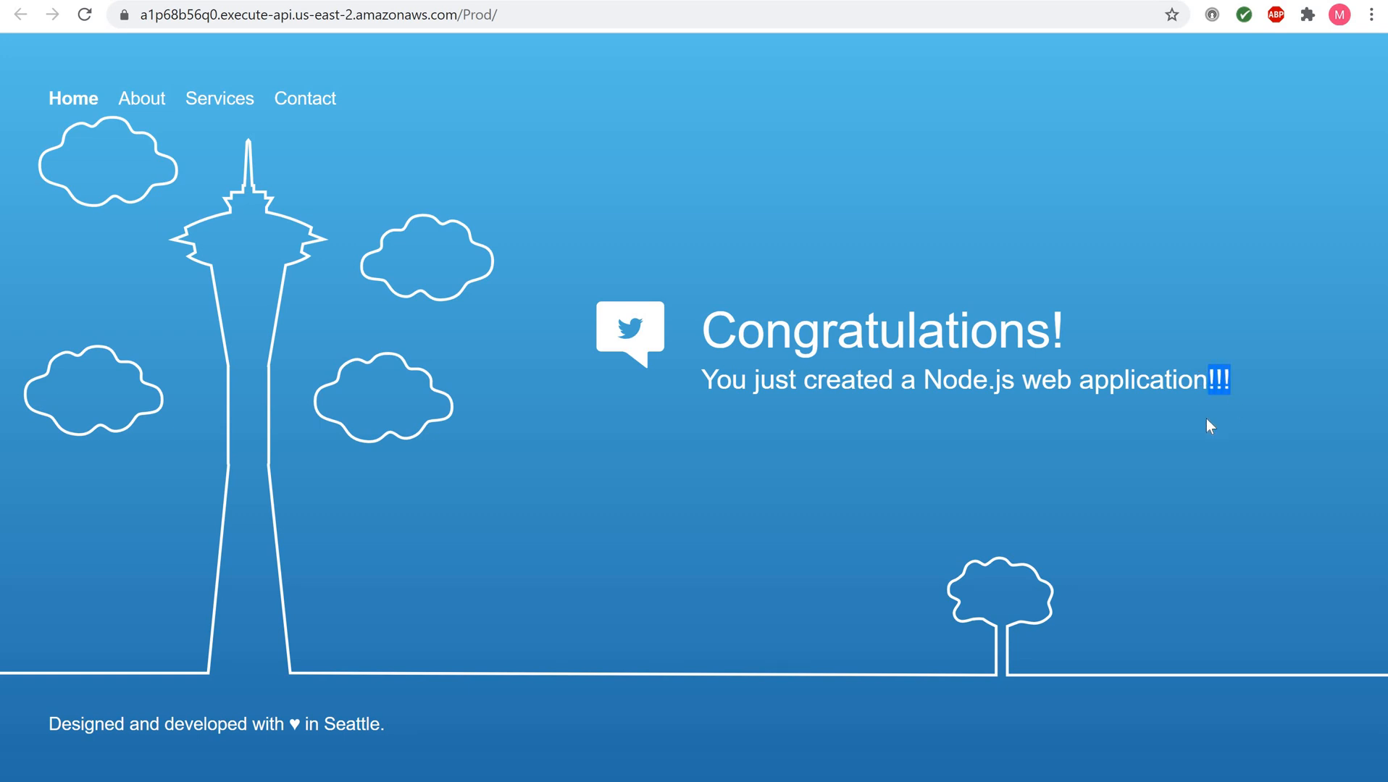
pyautogui.moveTo(919, 385)
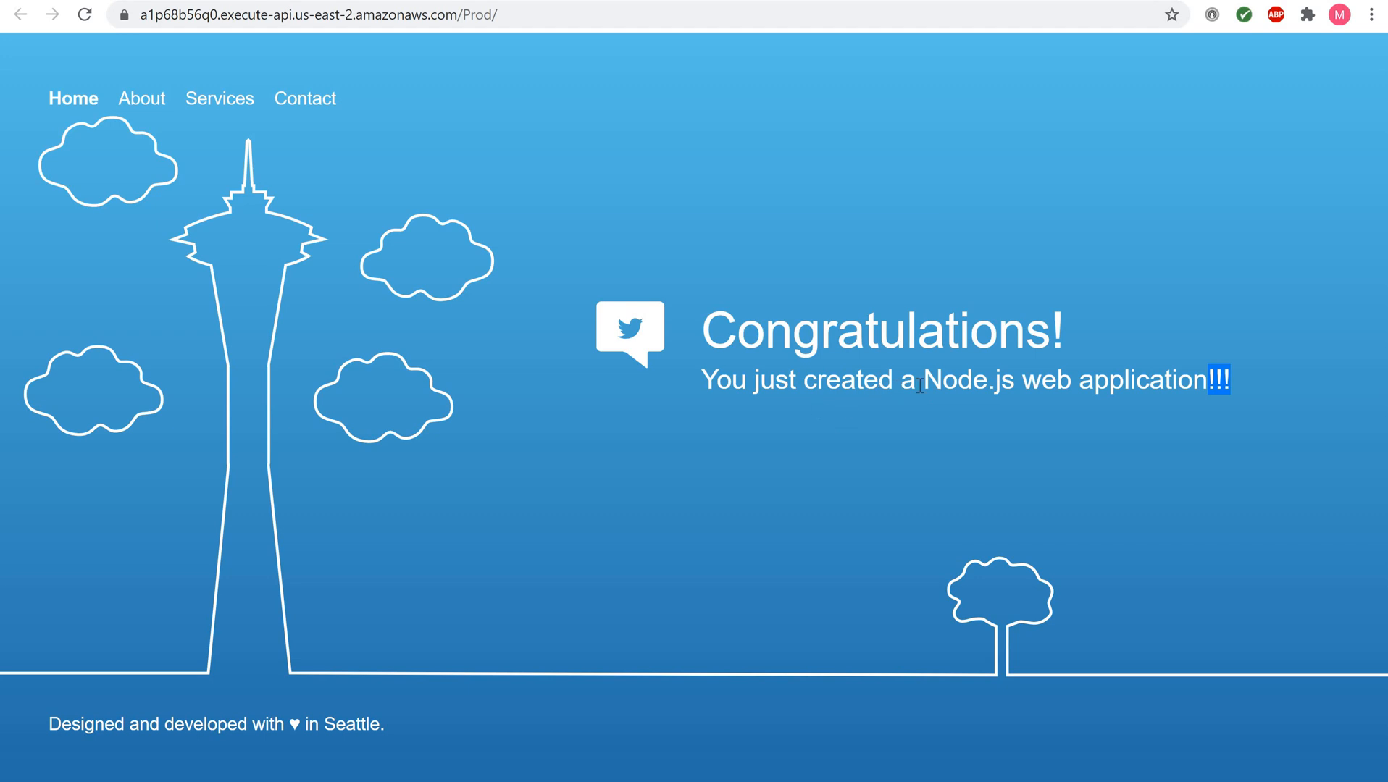
pyautogui.moveTo(1209, 444)
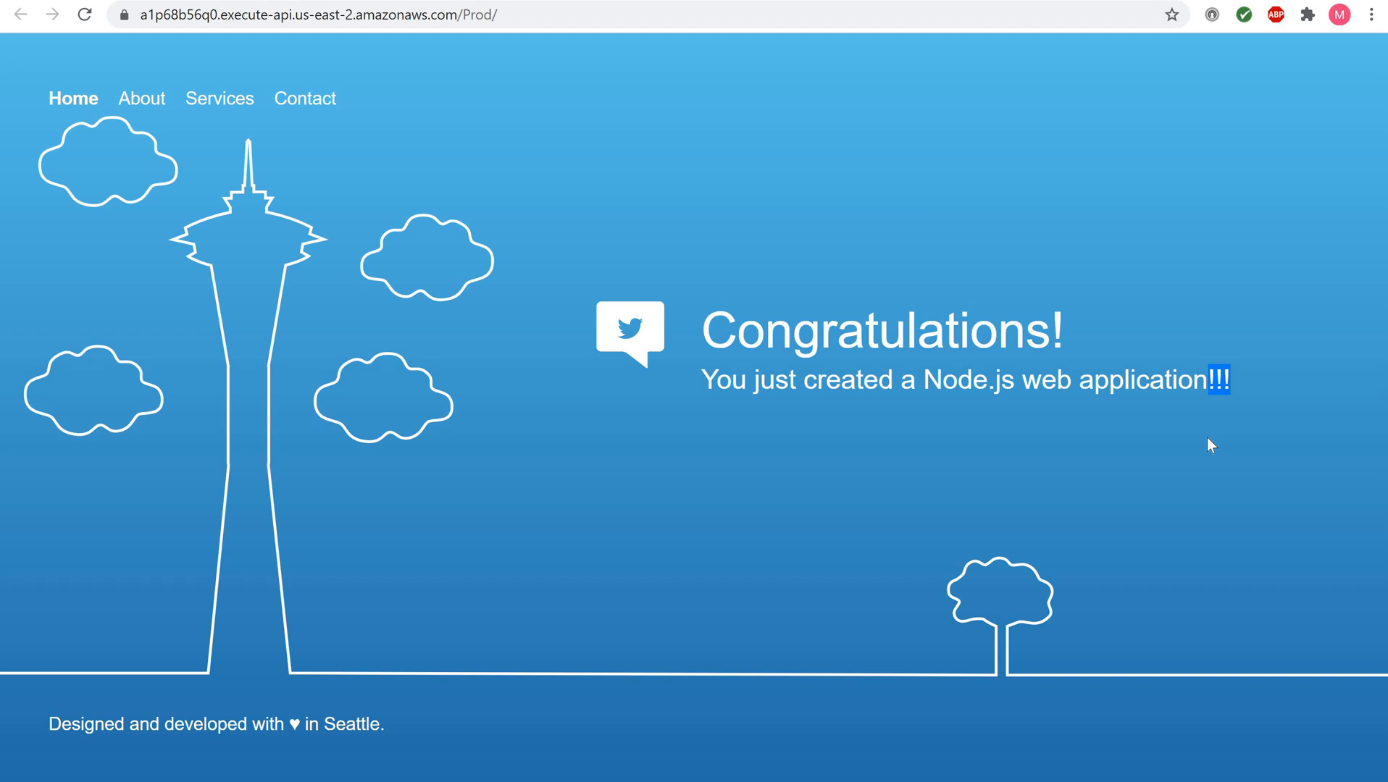
pyautogui.moveTo(614, 268)
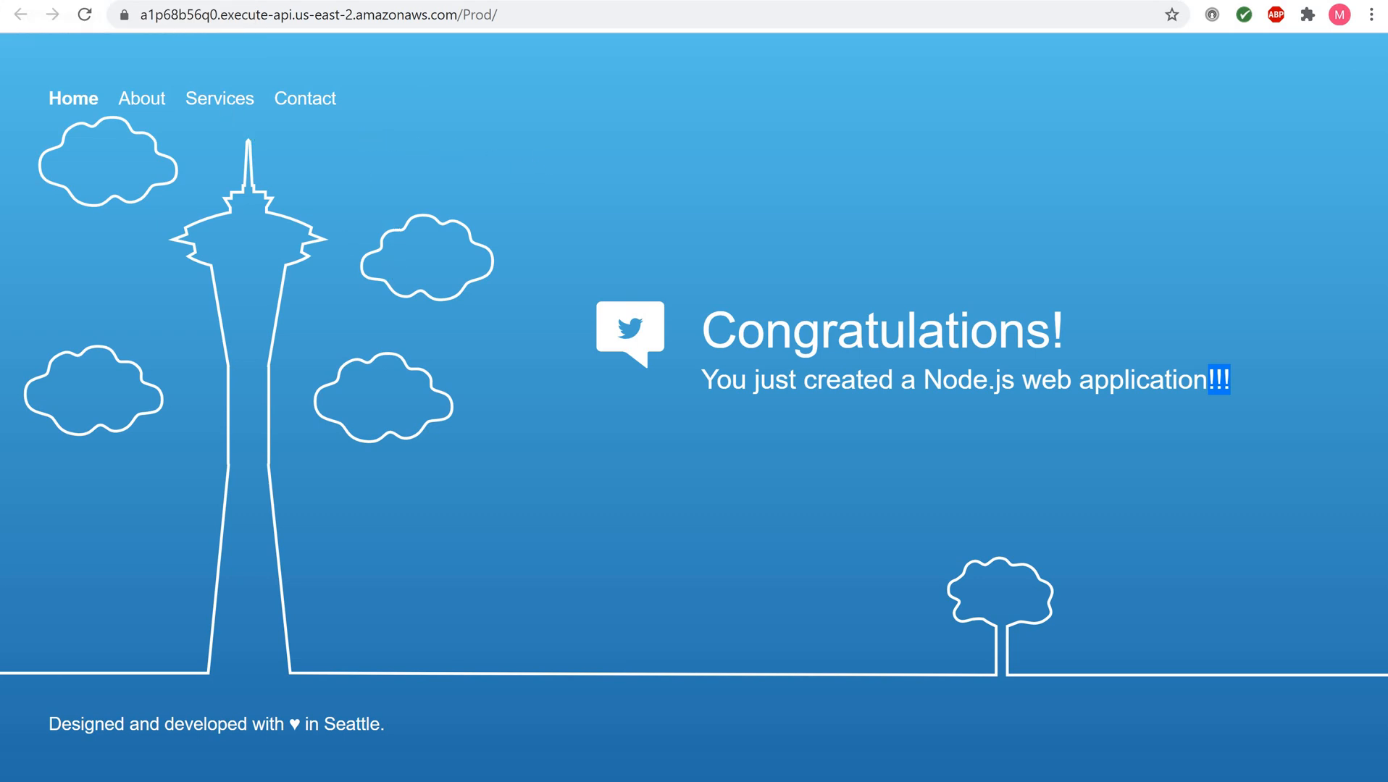
pyautogui.moveTo(177, 56)
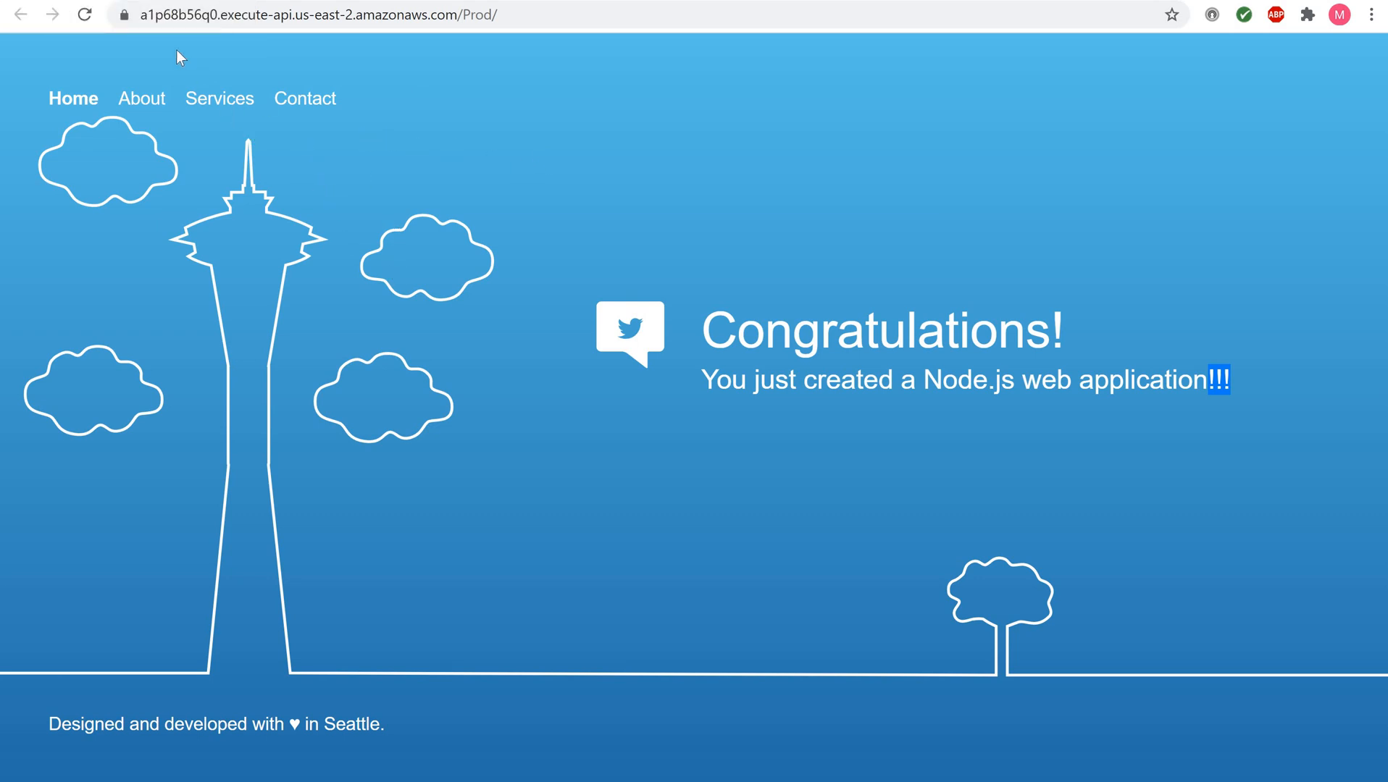
pyautogui.moveTo(493, 234)
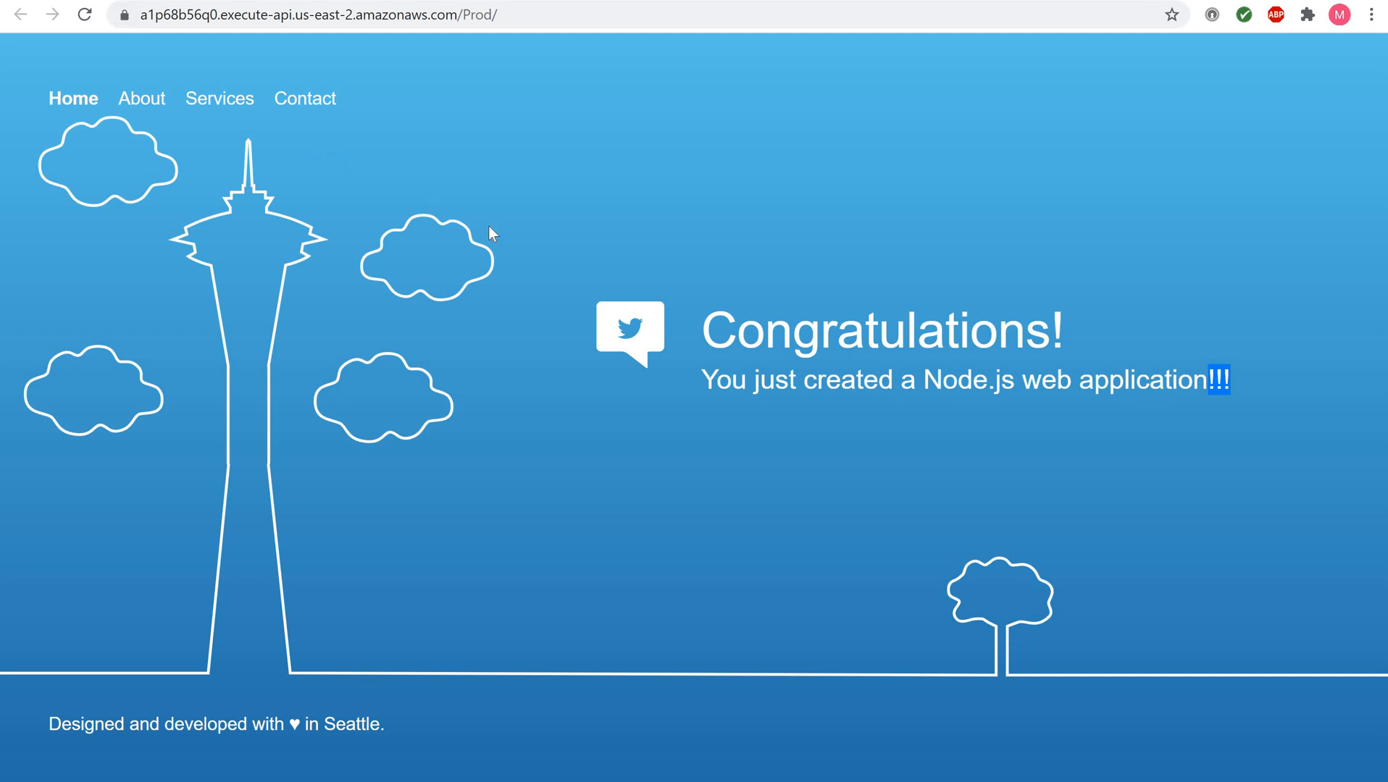
pyautogui.moveTo(224, 87)
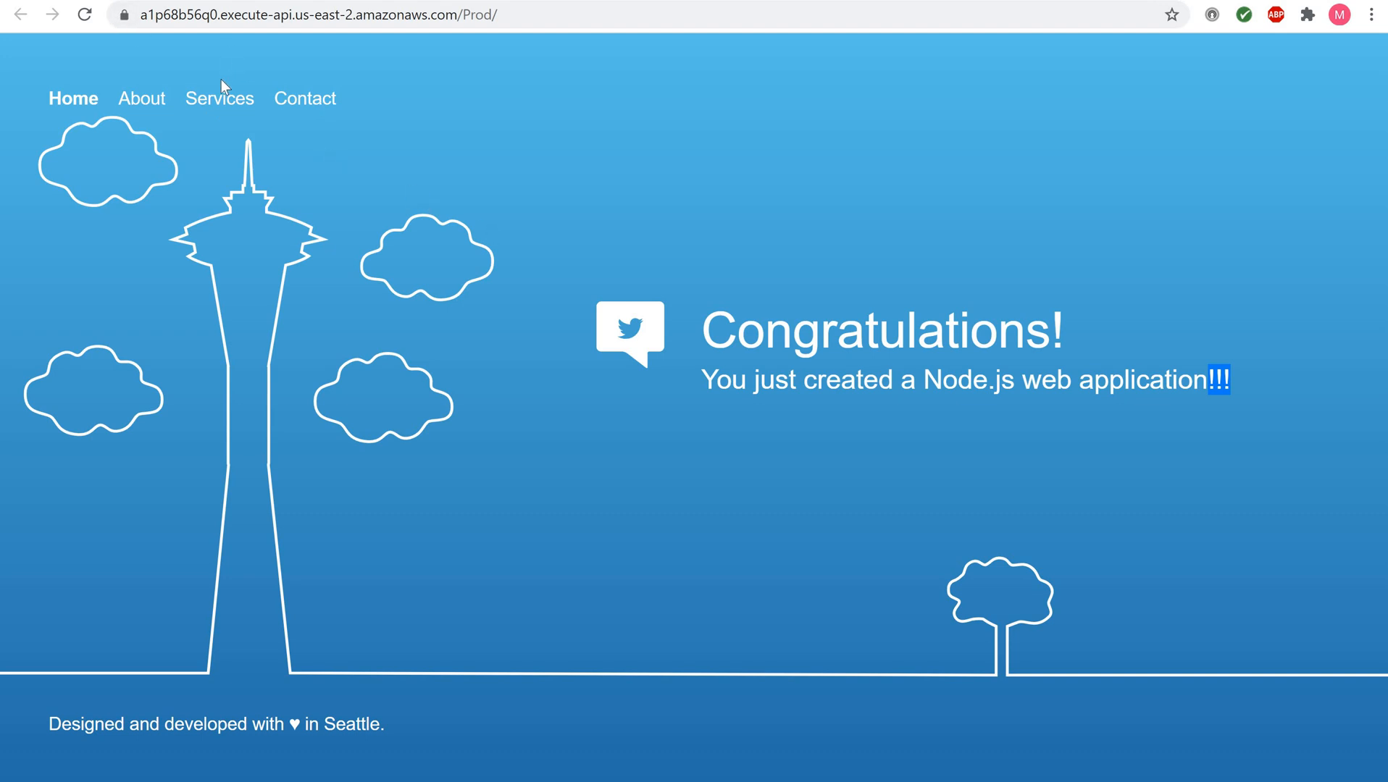
pyautogui.moveTo(161, 65)
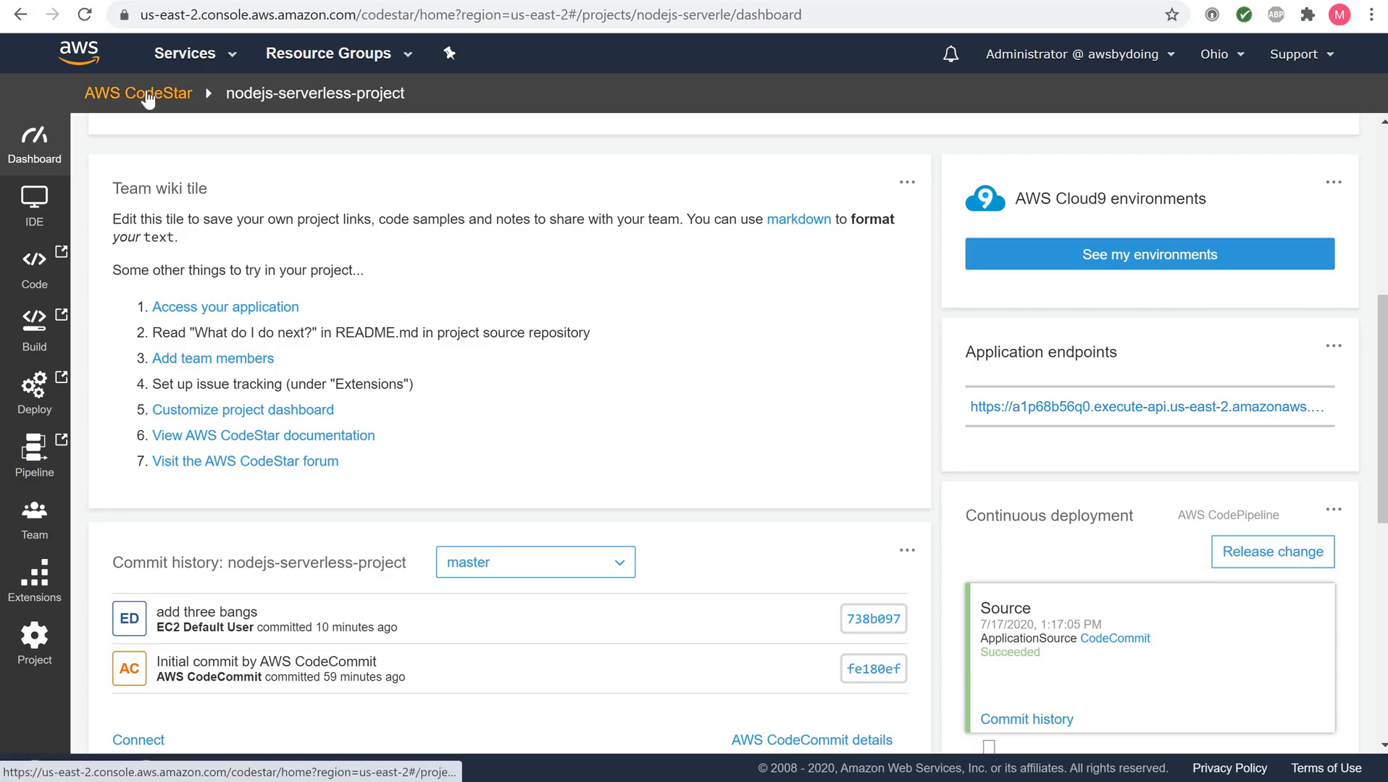
# - From the CodeStar projects list, start deleting the nodejs-serverless-project via its actions menu
pyautogui.click(138, 93)
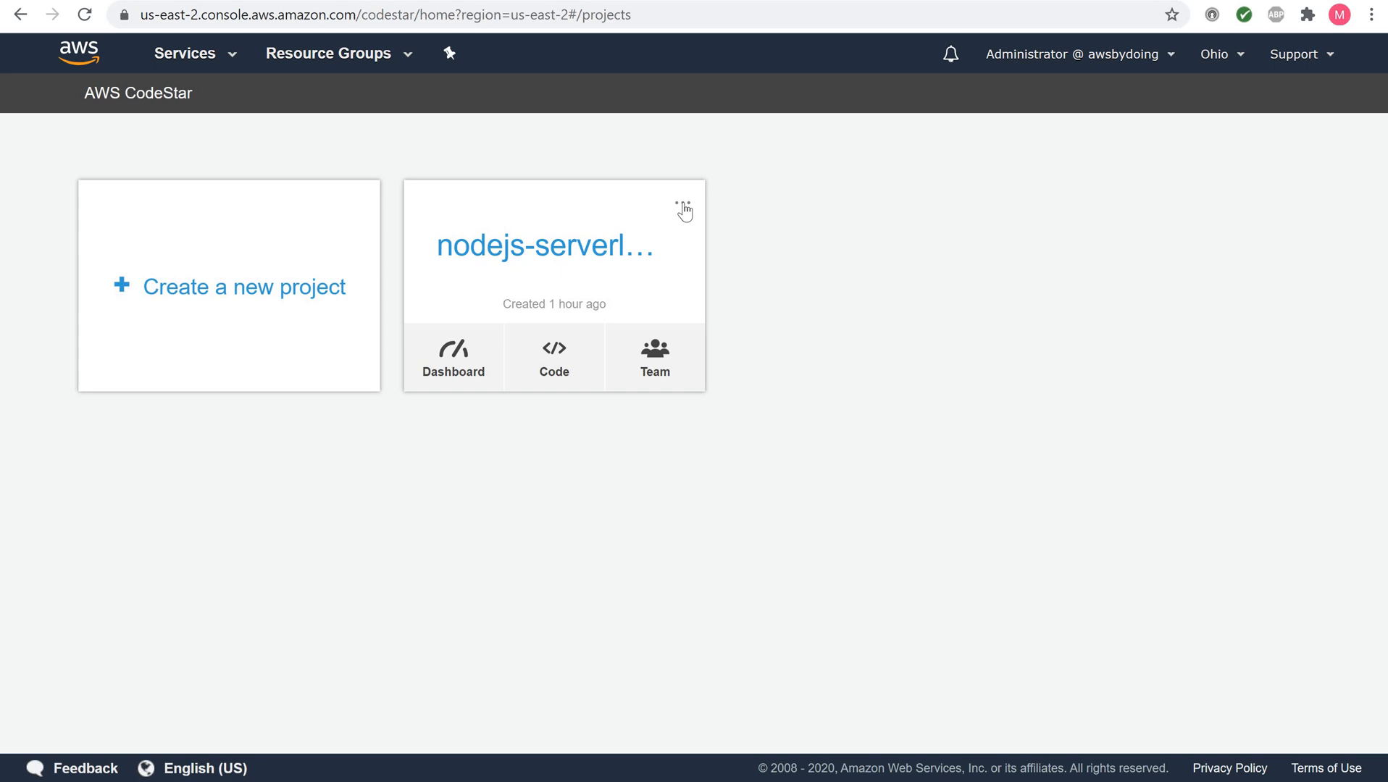
pyautogui.click(682, 204)
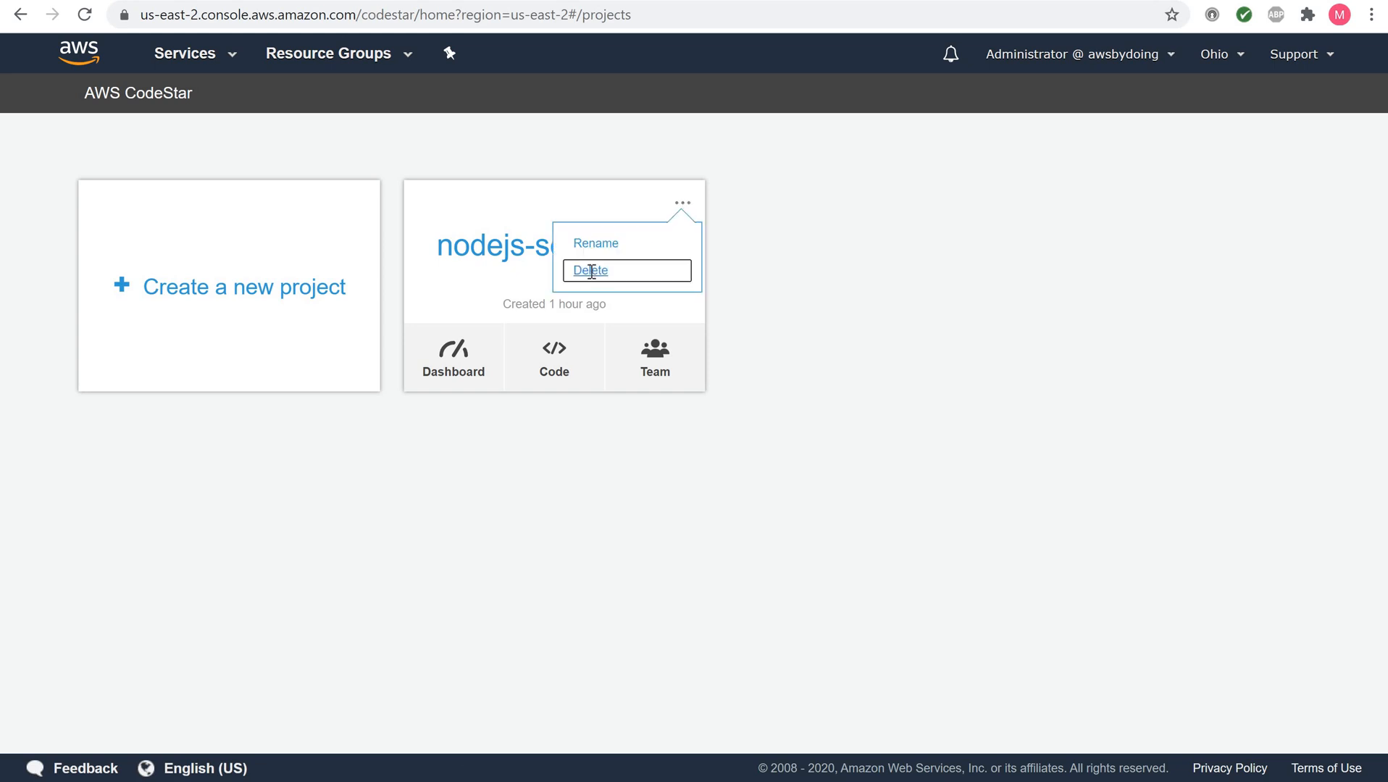
pyautogui.click(591, 270)
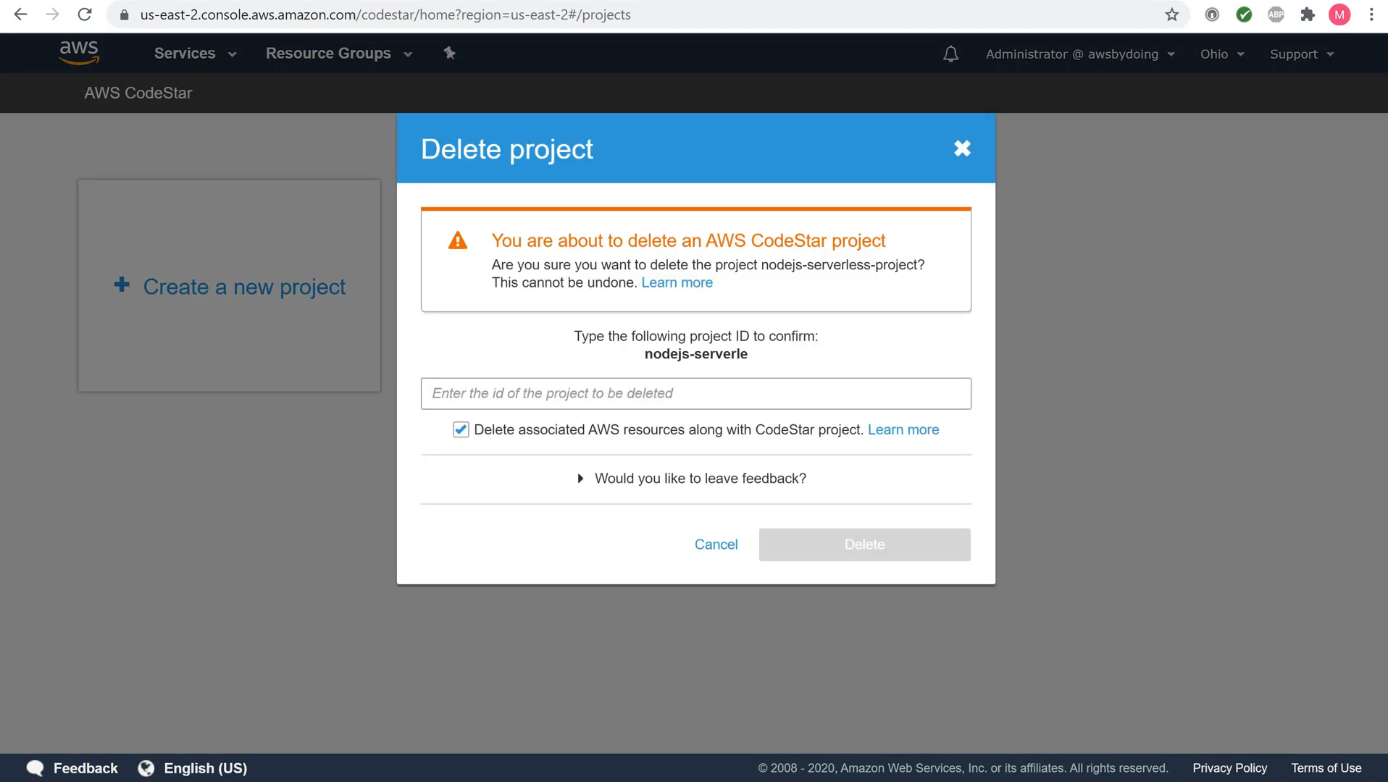
pyautogui.moveTo(654, 343)
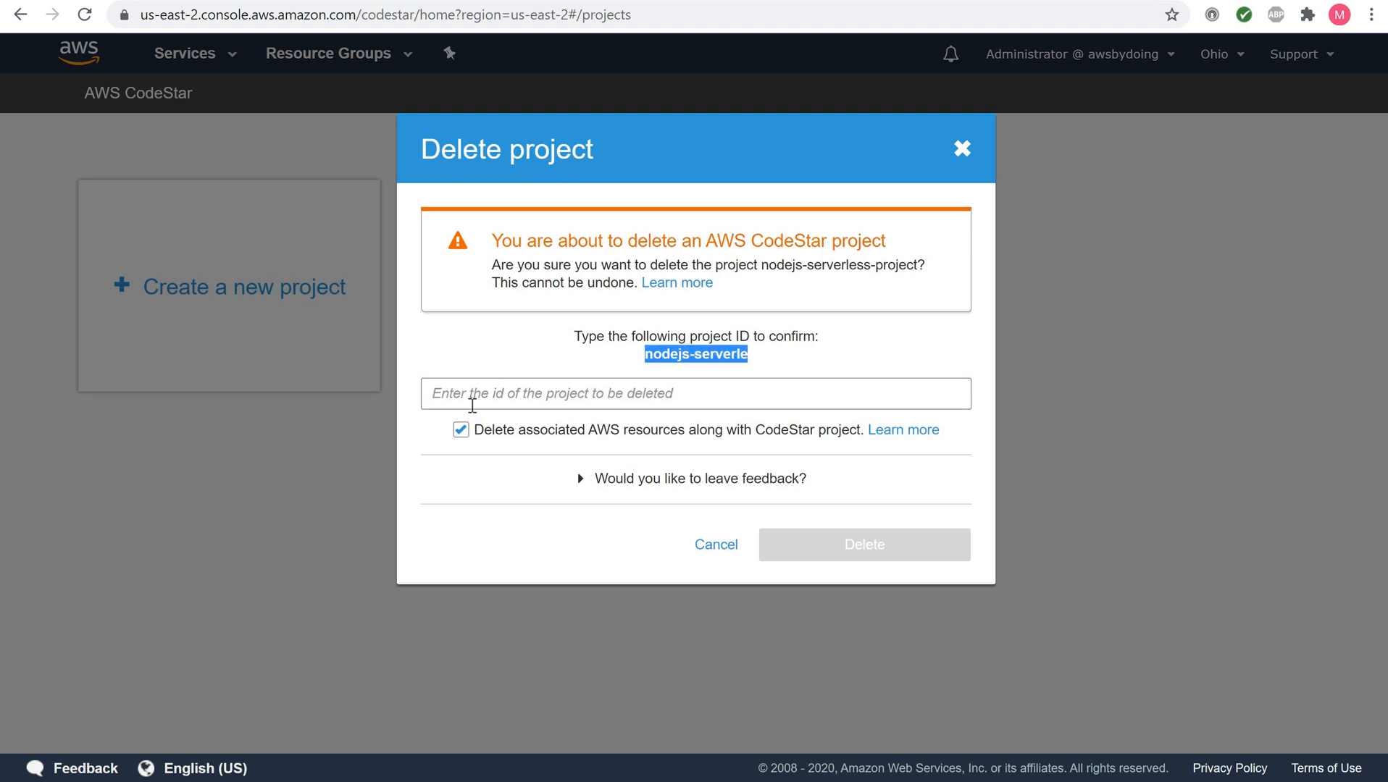
# - Confirm deletion by entering the project ID, keeping associated AWS resources deletion enabled
pyautogui.click(695, 394)
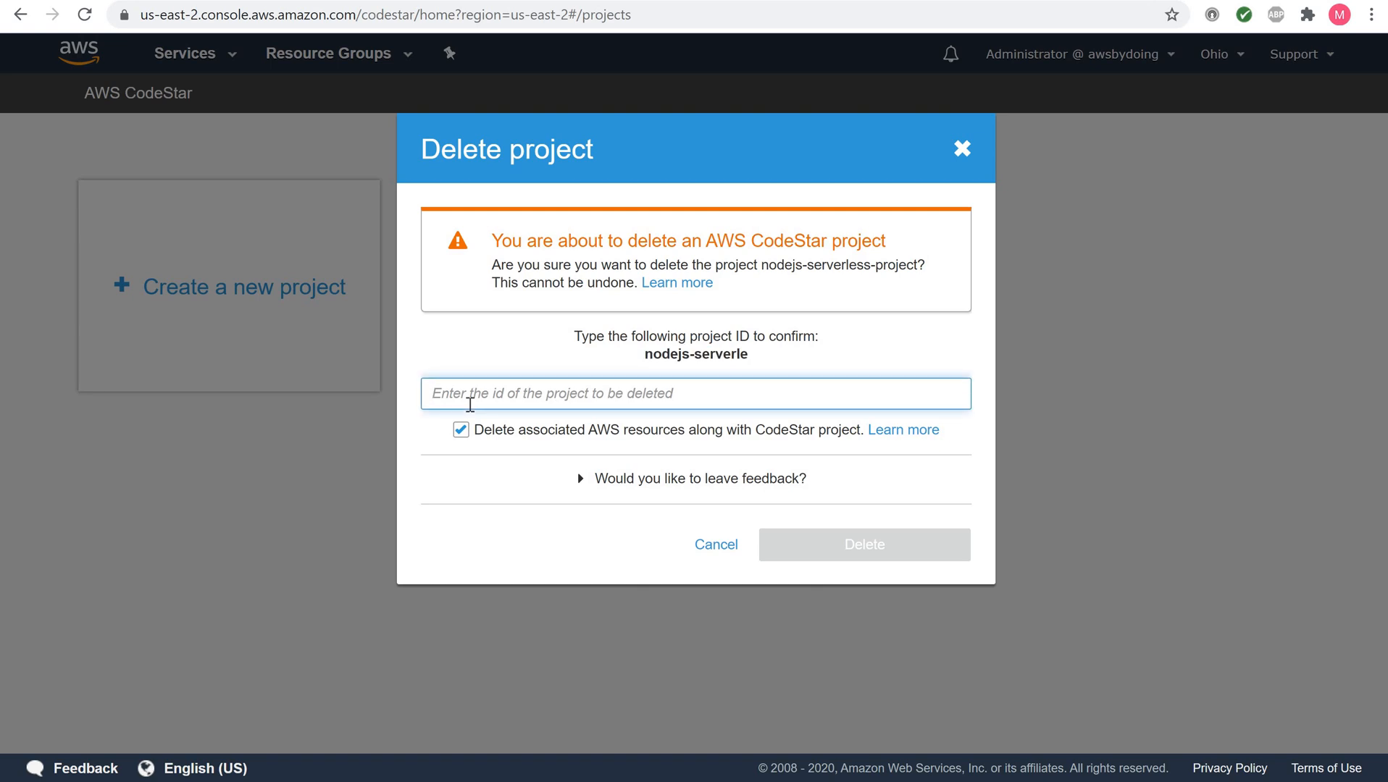
pyautogui.write('nodejs-serverle')
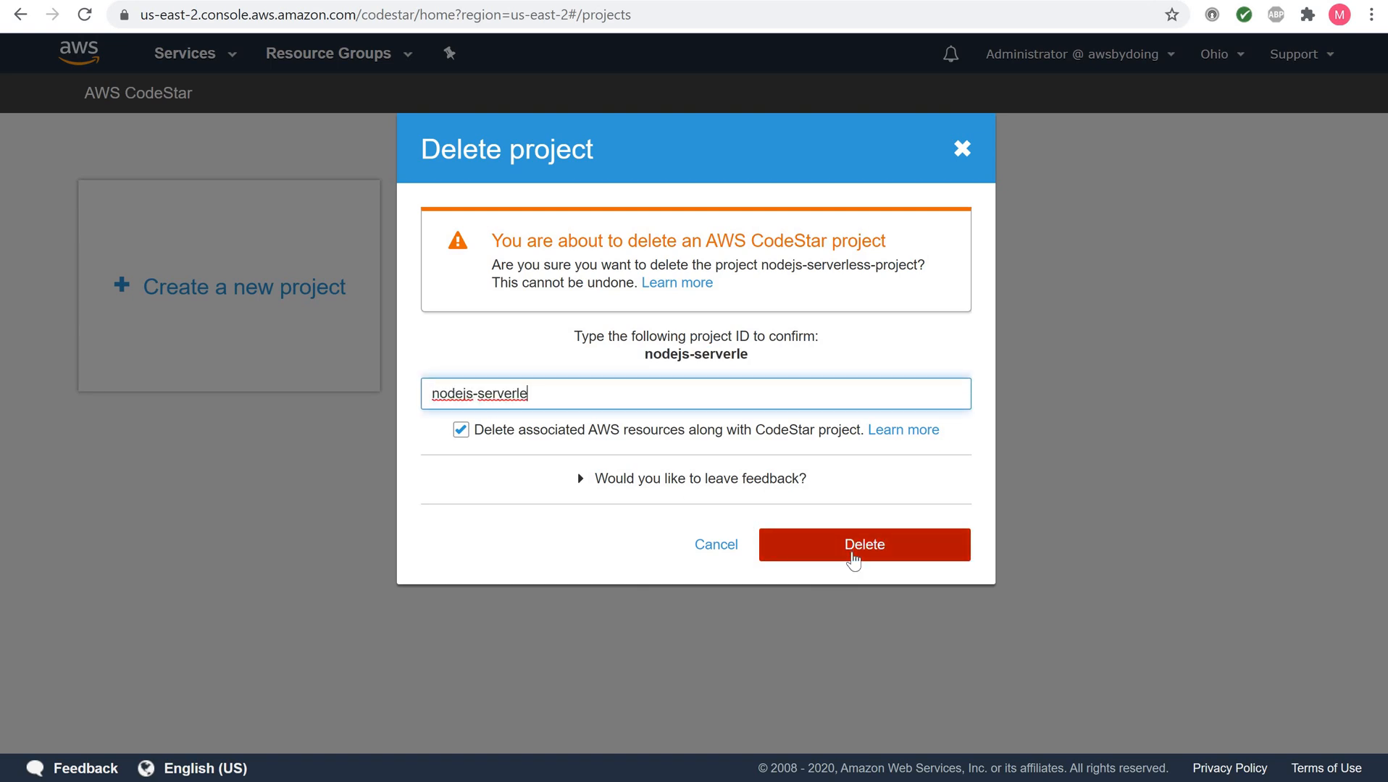
pyautogui.click(862, 545)
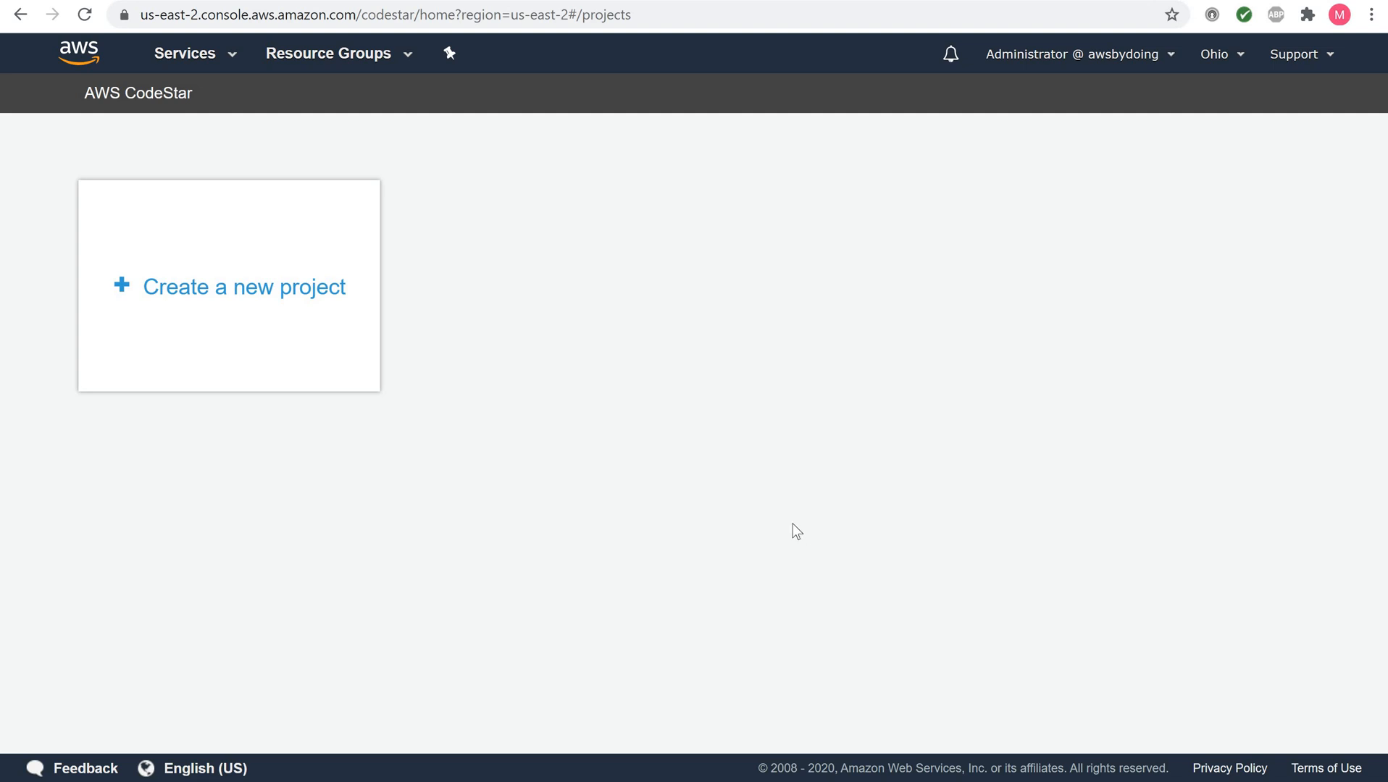
pyautogui.moveTo(229, 144)
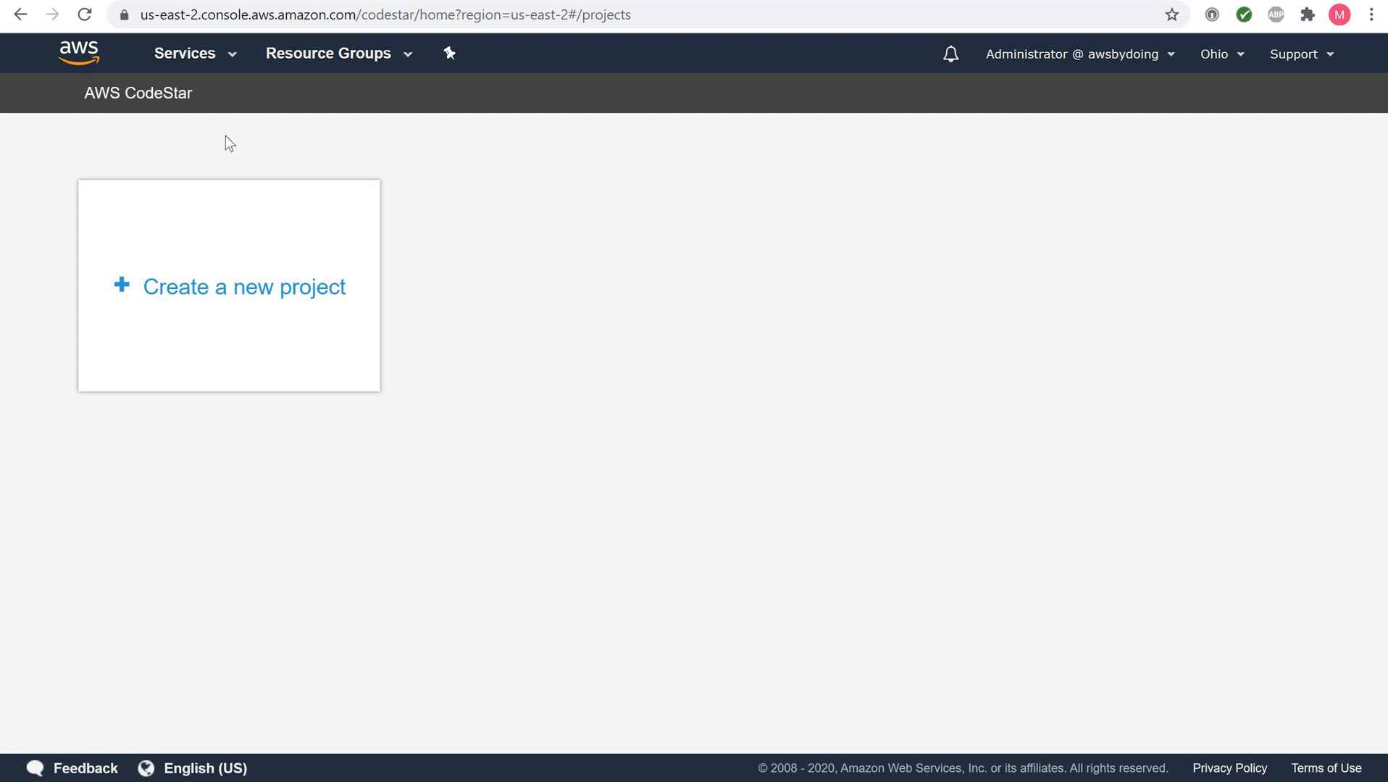
pyautogui.moveTo(216, 99)
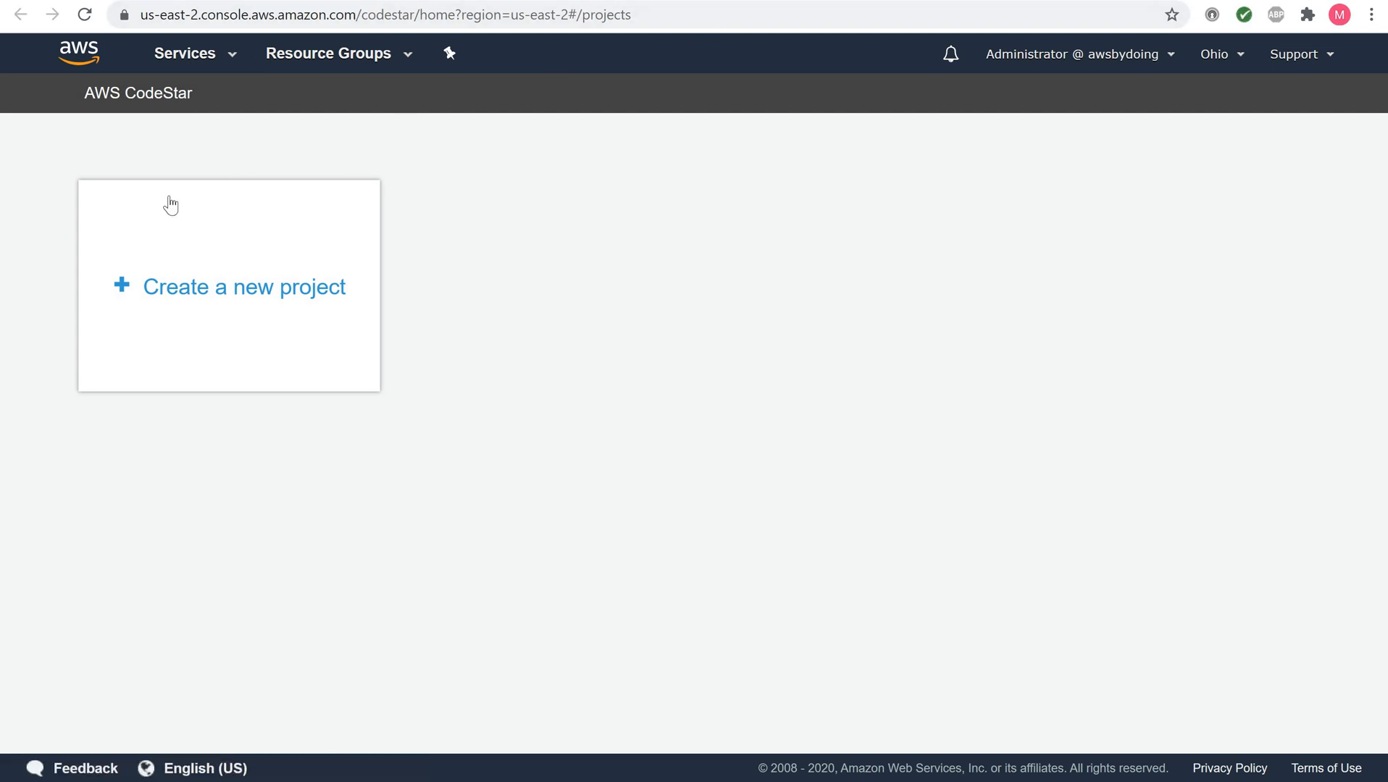
pyautogui.moveTo(174, 61)
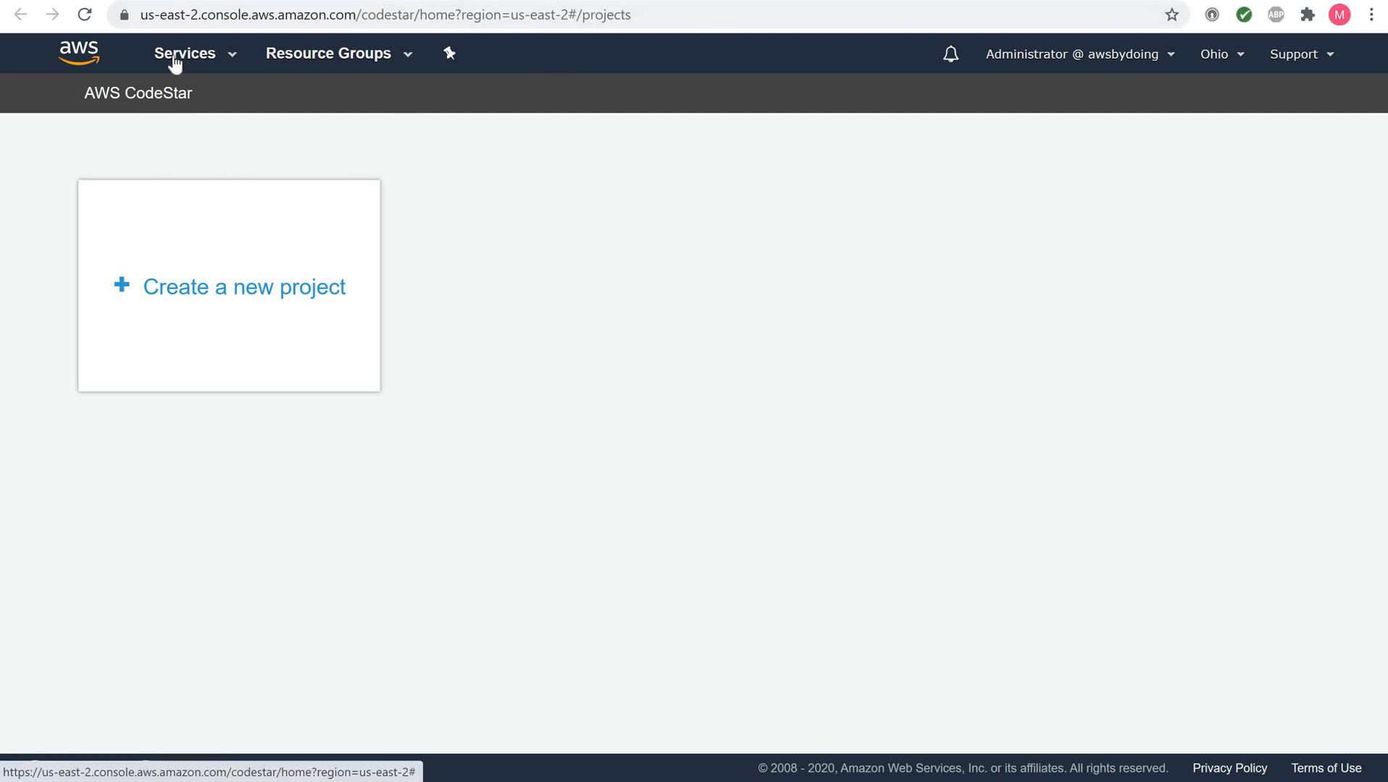
# - Navigate to Amazon S3 via the Services search and locate the main CodeStar bucket in the list
pyautogui.click(186, 54)
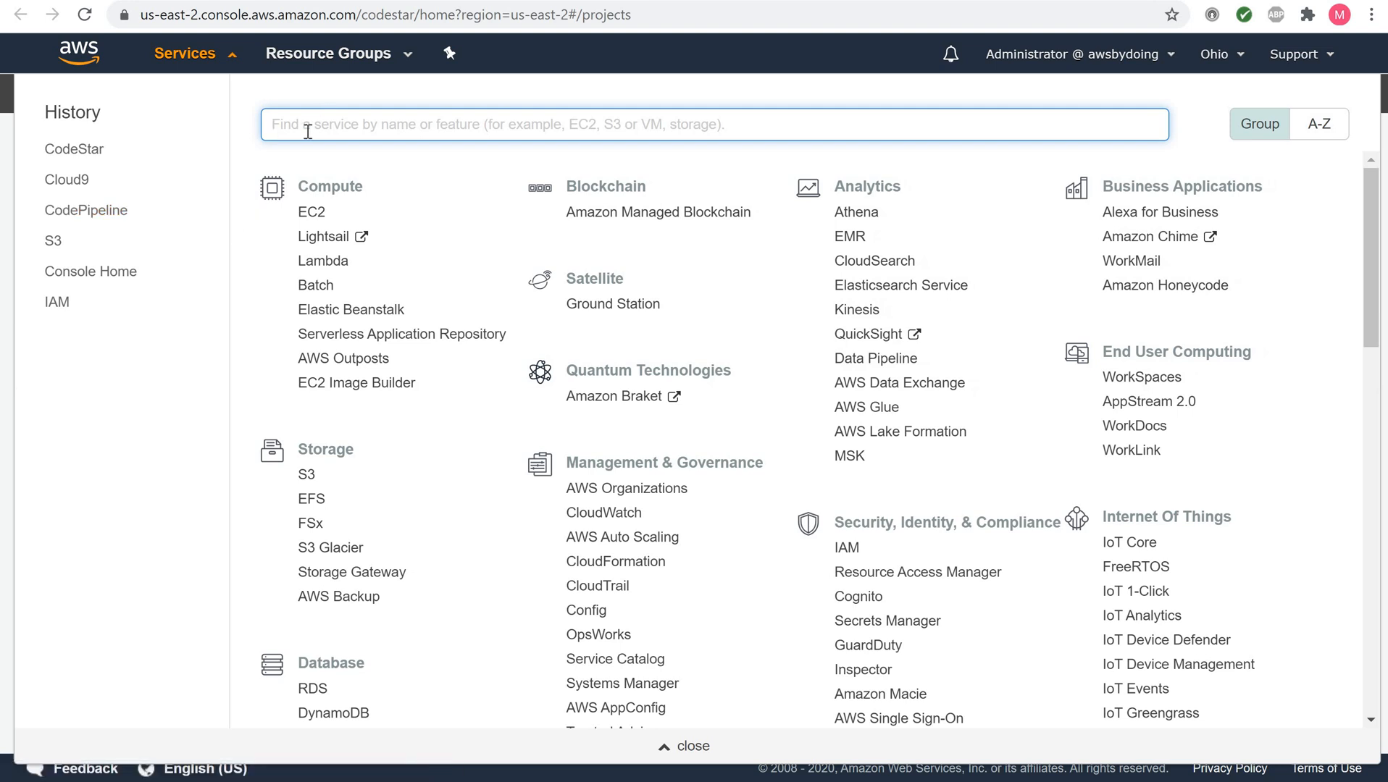
pyautogui.write('s3')
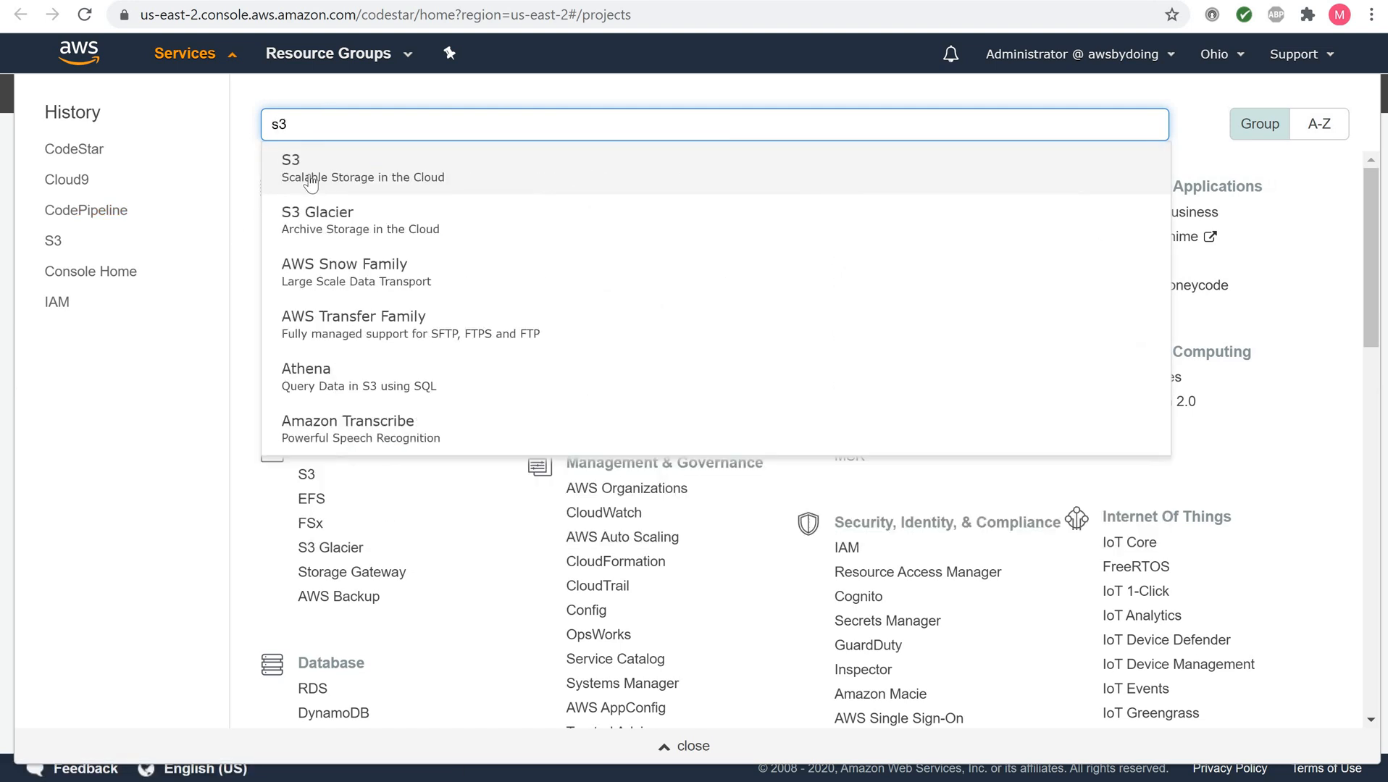
pyautogui.click(290, 168)
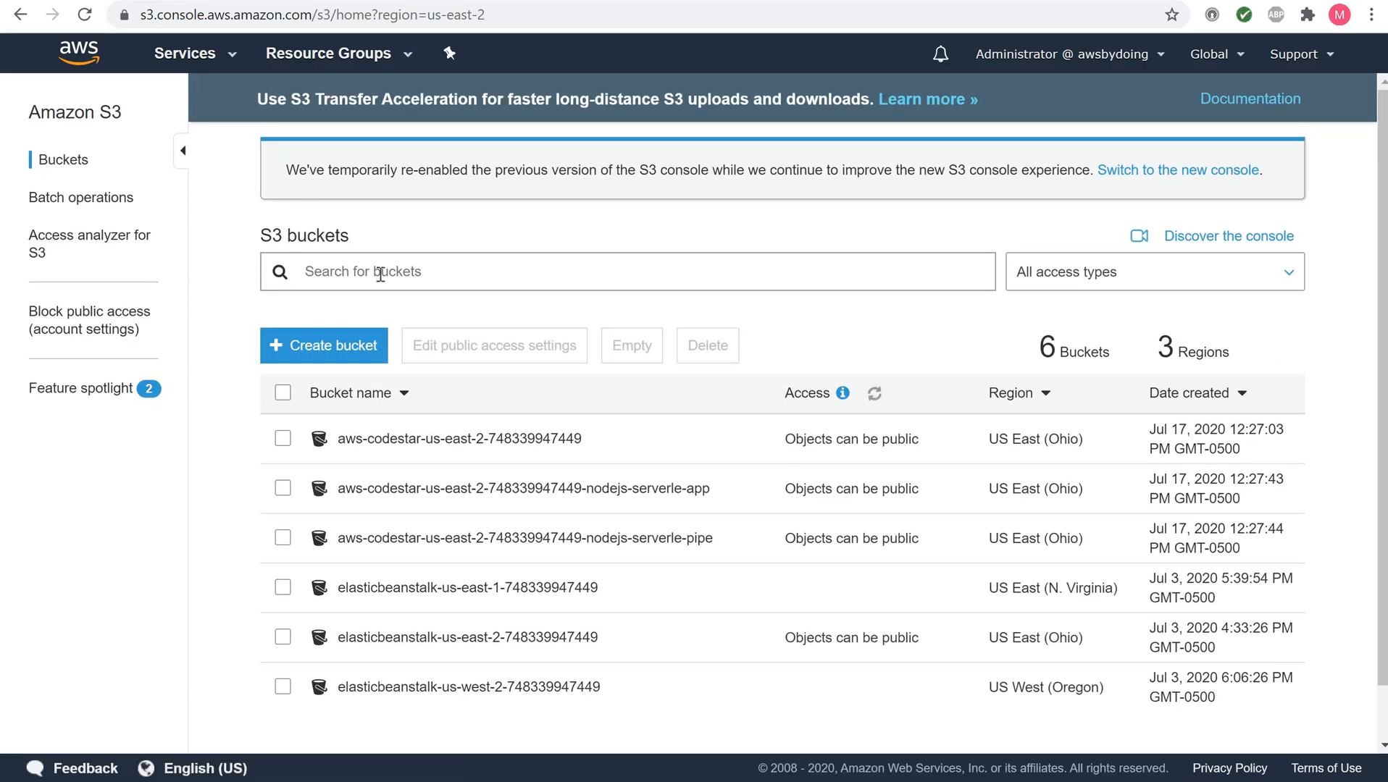
pyautogui.scroll(-3)
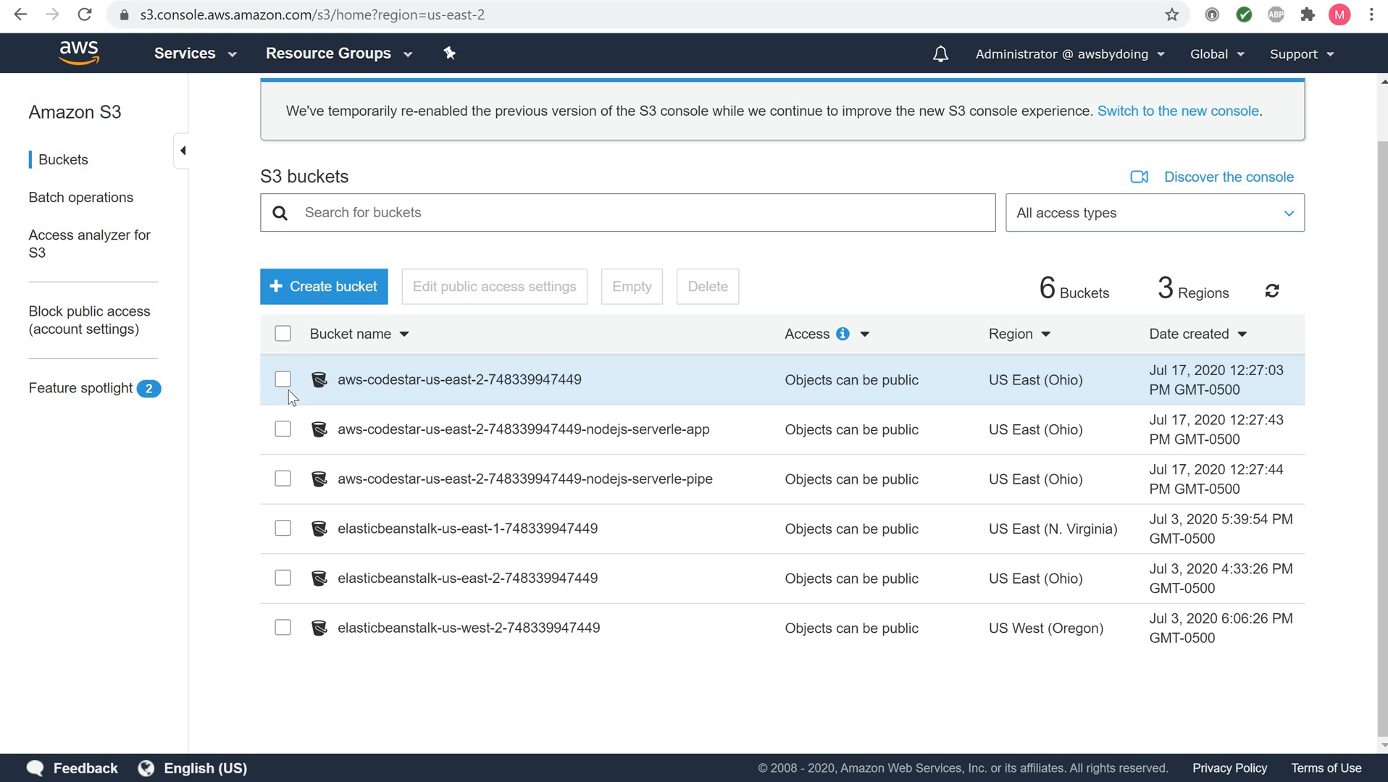
pyautogui.click(284, 378)
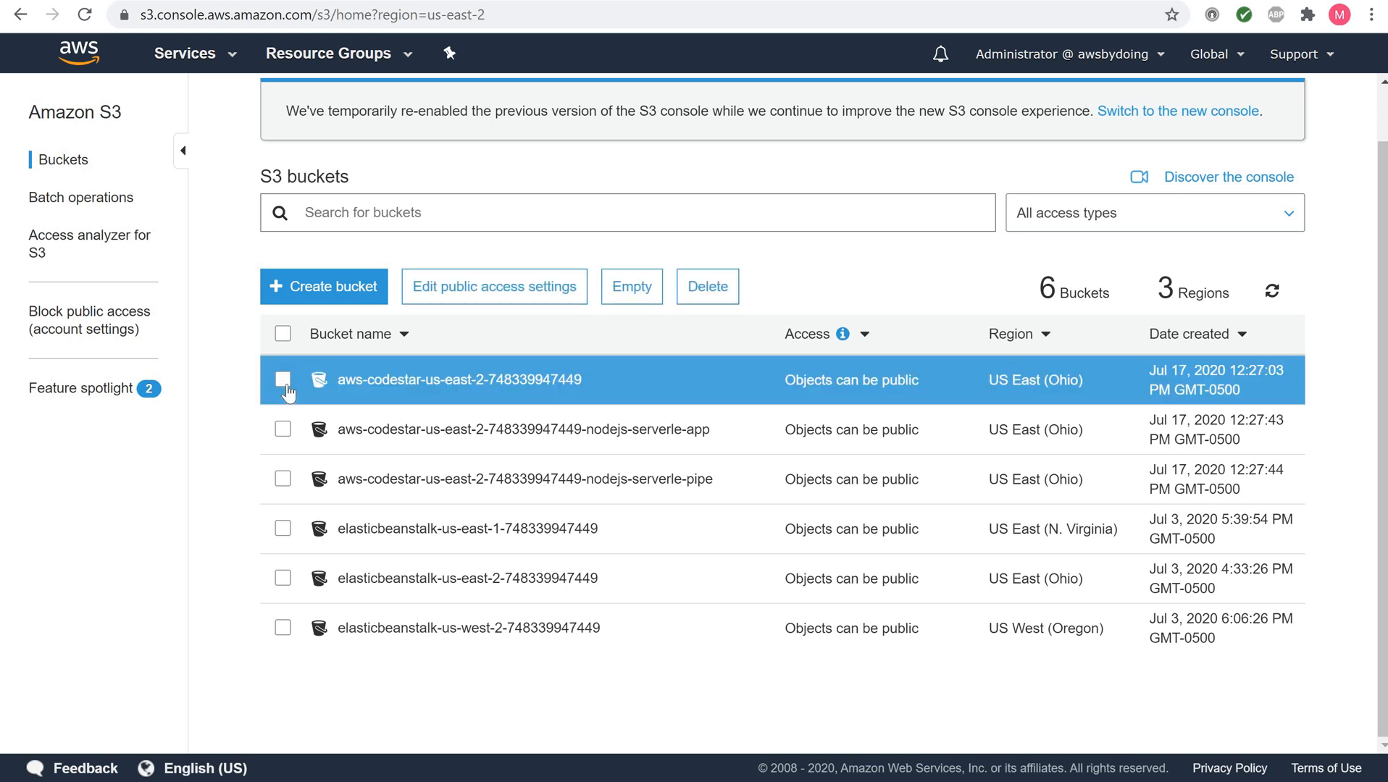
pyautogui.click(283, 380)
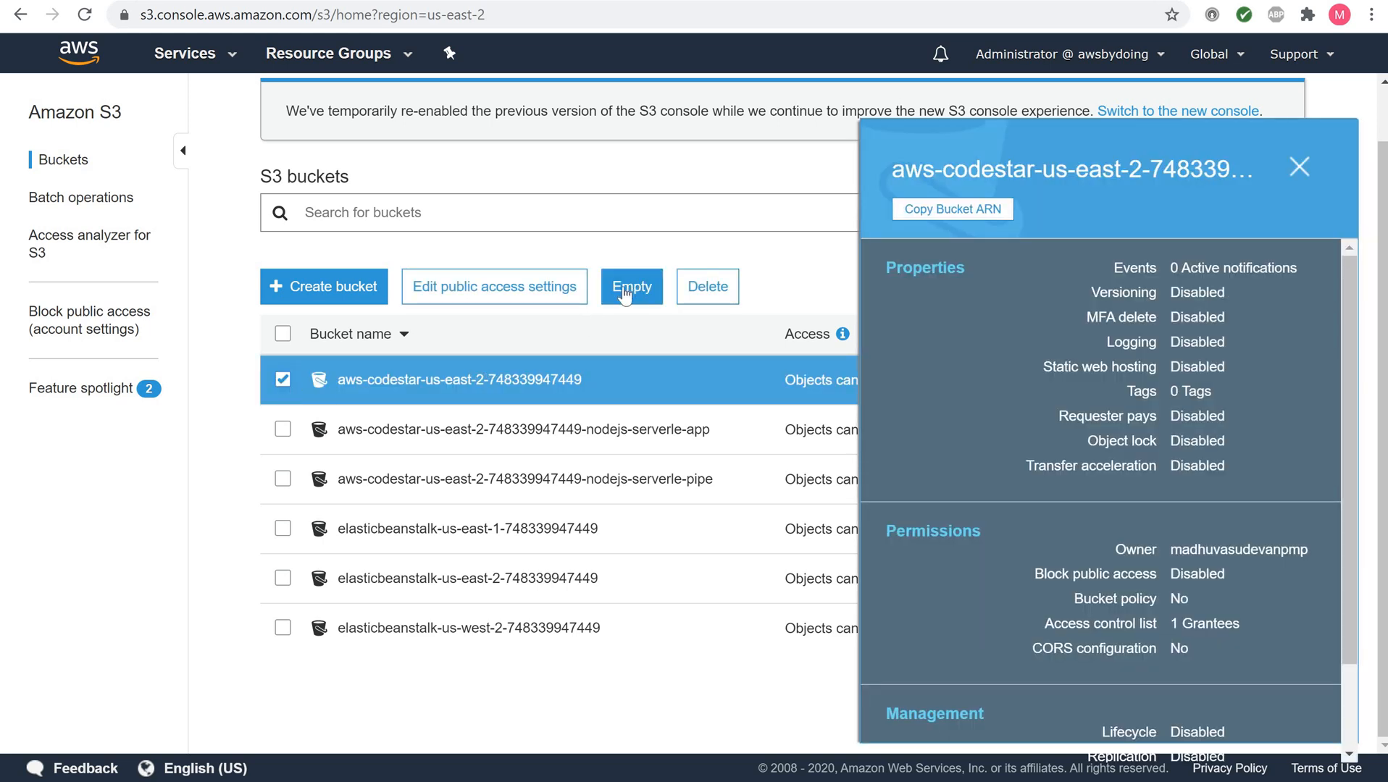
pyautogui.click(631, 285)
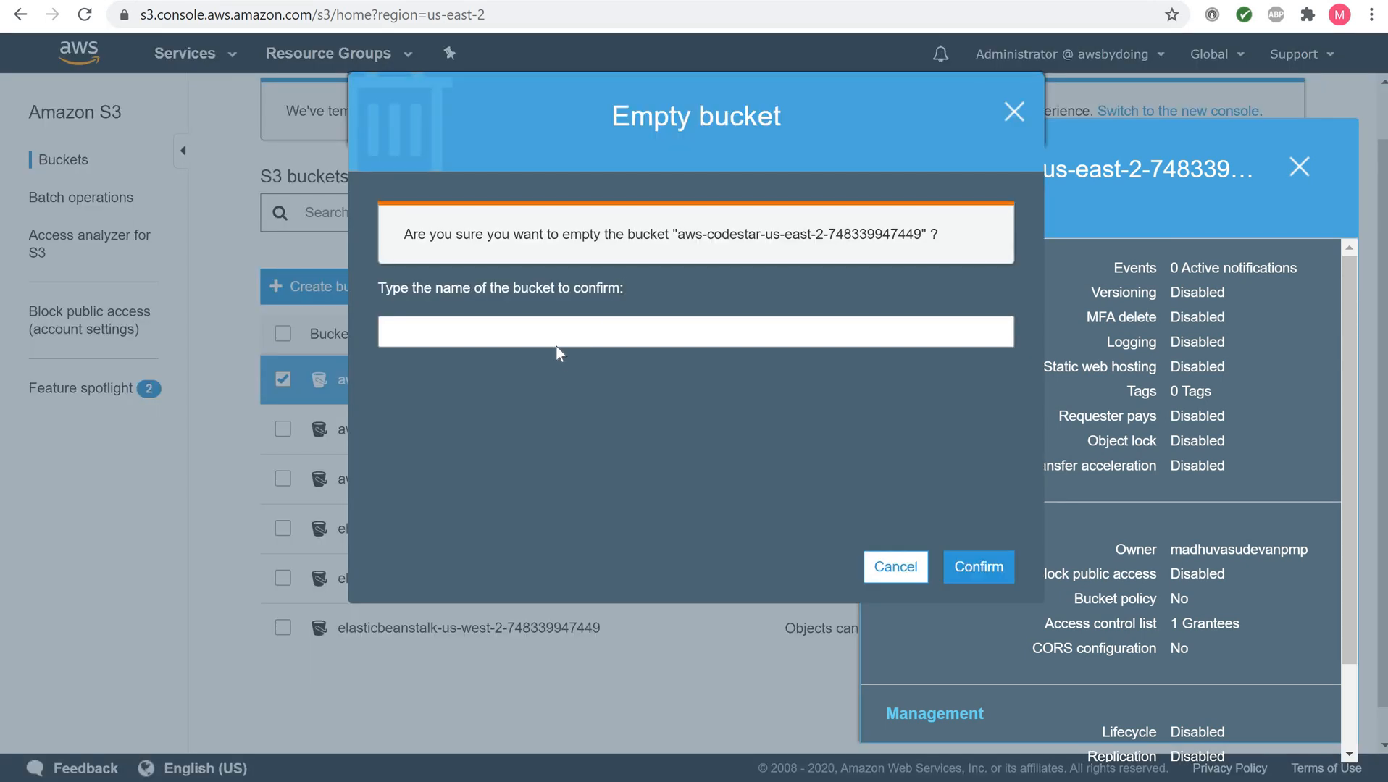
pyautogui.moveTo(677, 235)
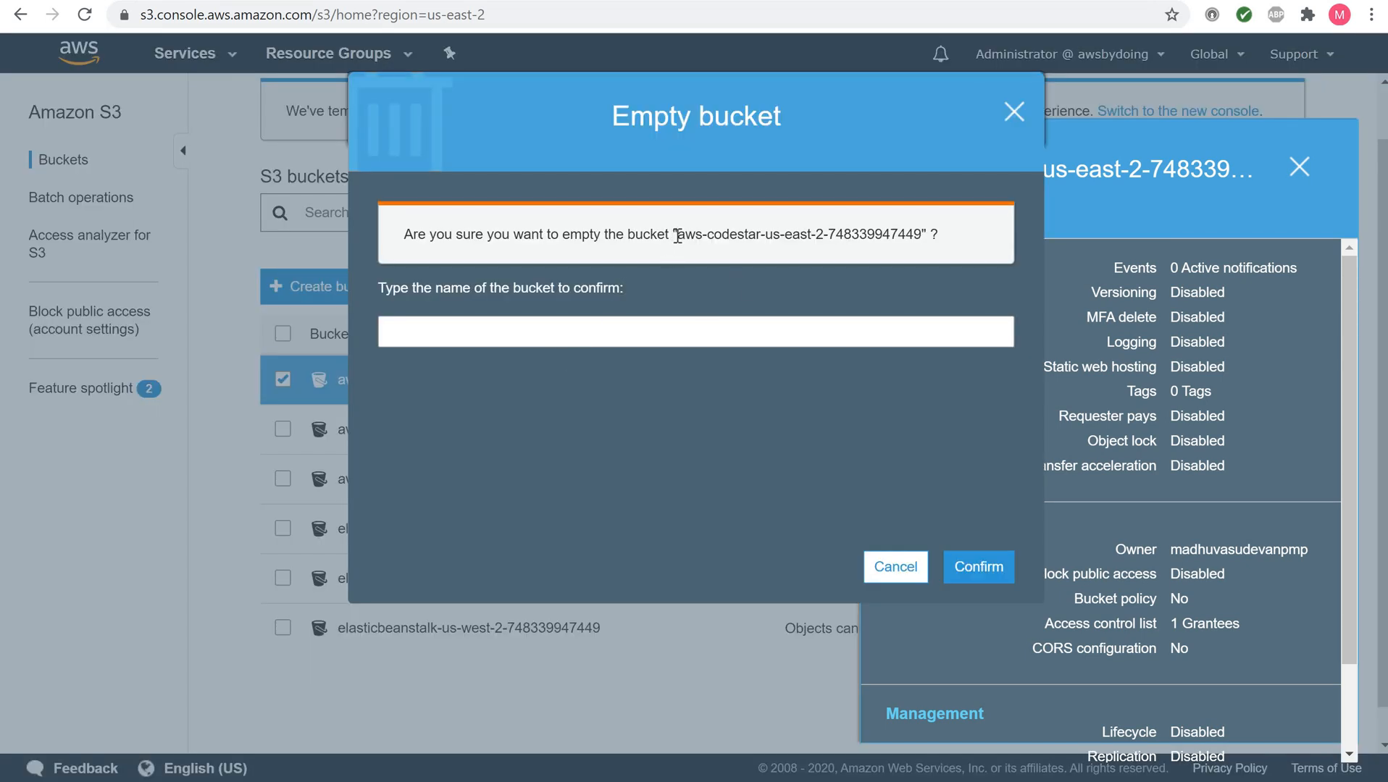
pyautogui.moveTo(679, 234); pyautogui.dragTo(872, 235)
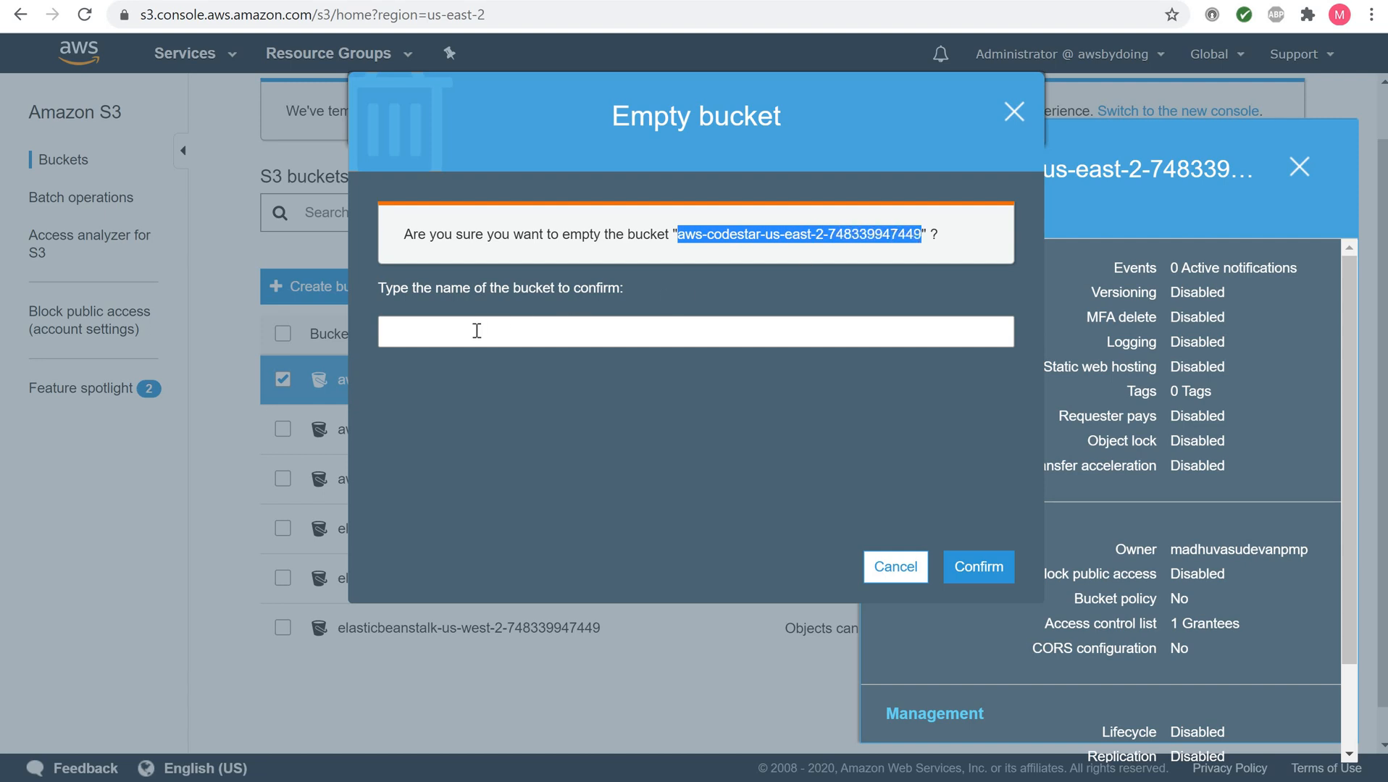
pyautogui.write('aws-codestar-us-east-2-748339947449')
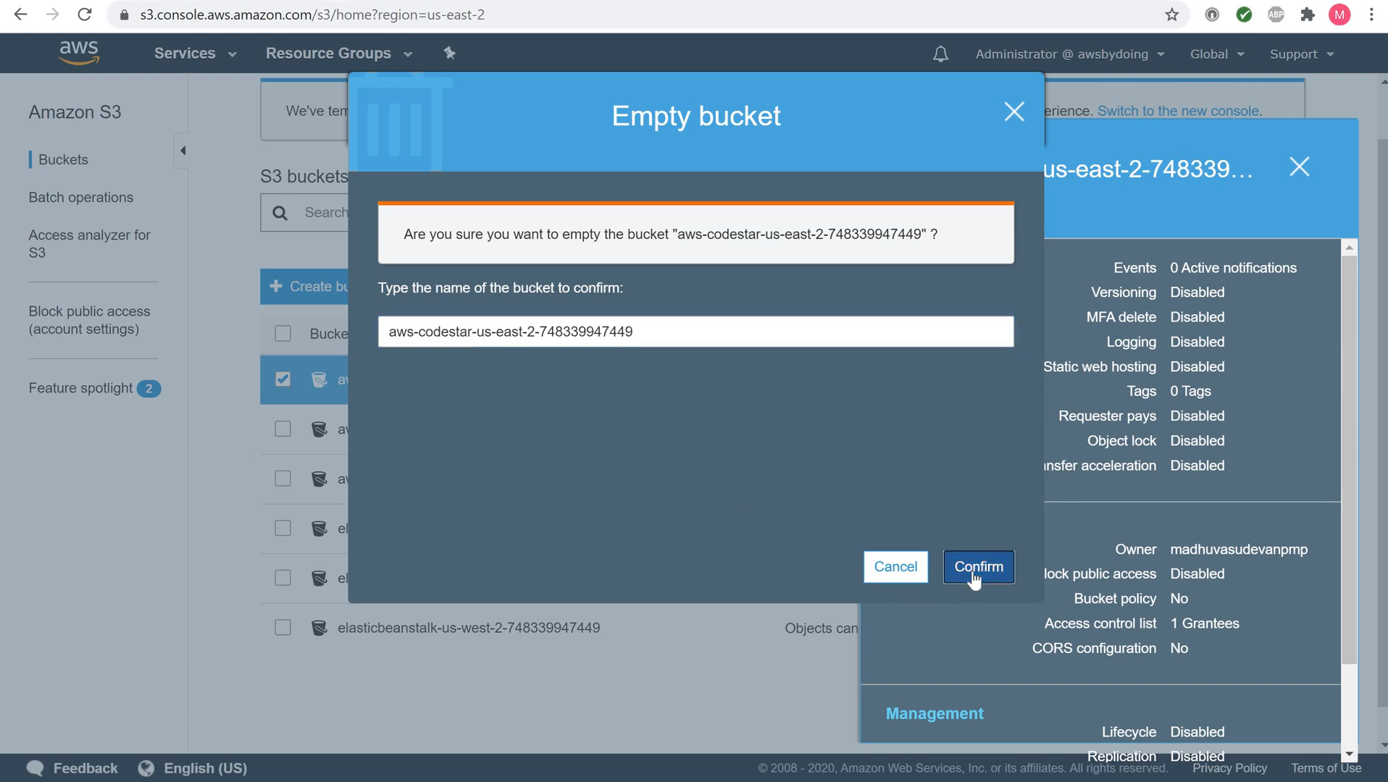
pyautogui.click(978, 567)
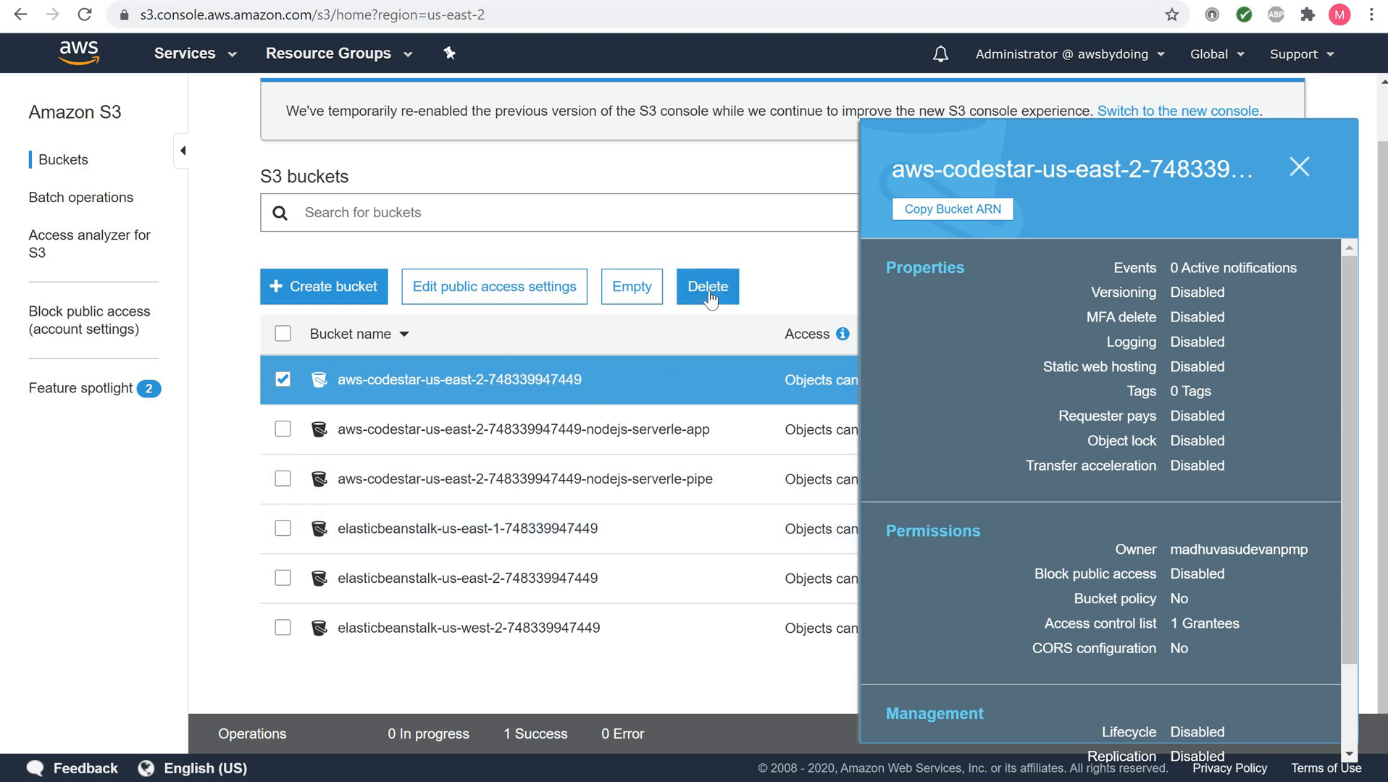
pyautogui.click(707, 285)
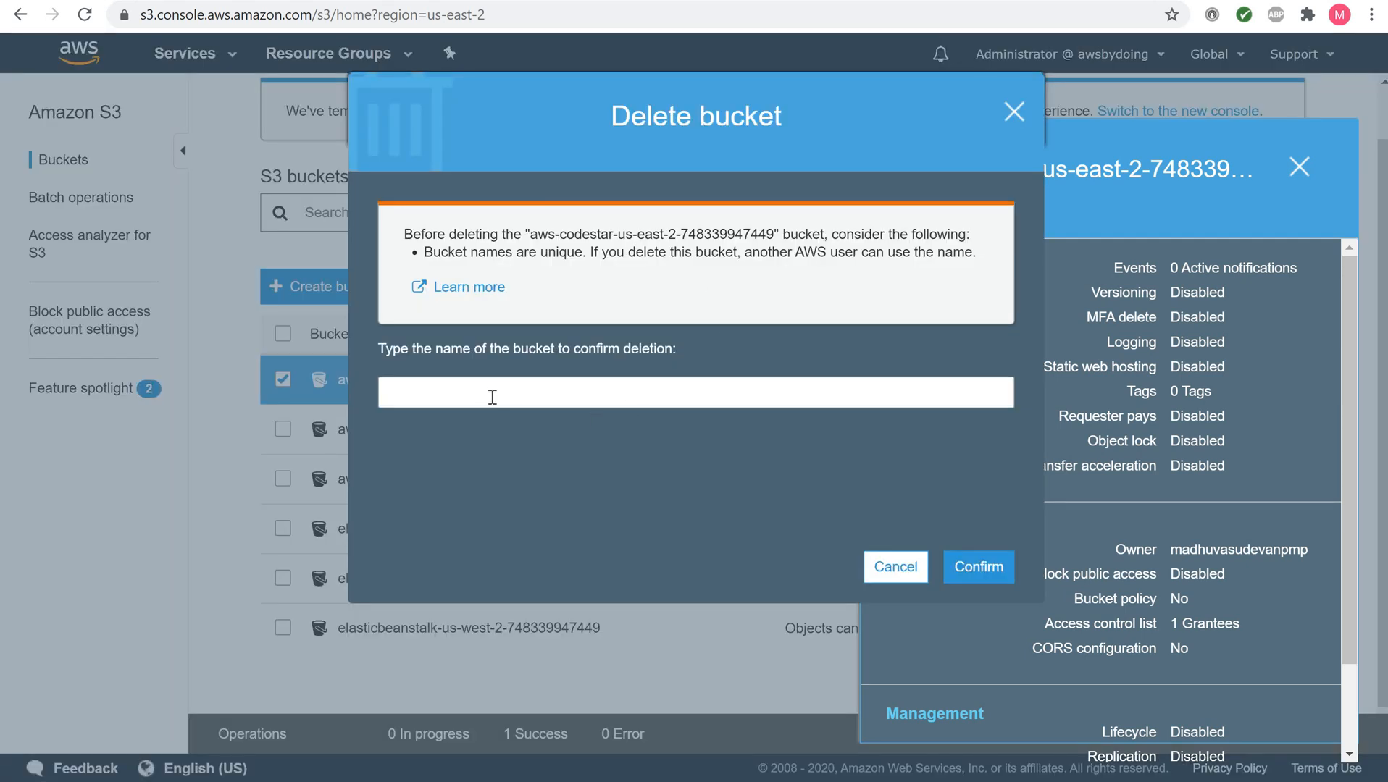
pyautogui.click(696, 393)
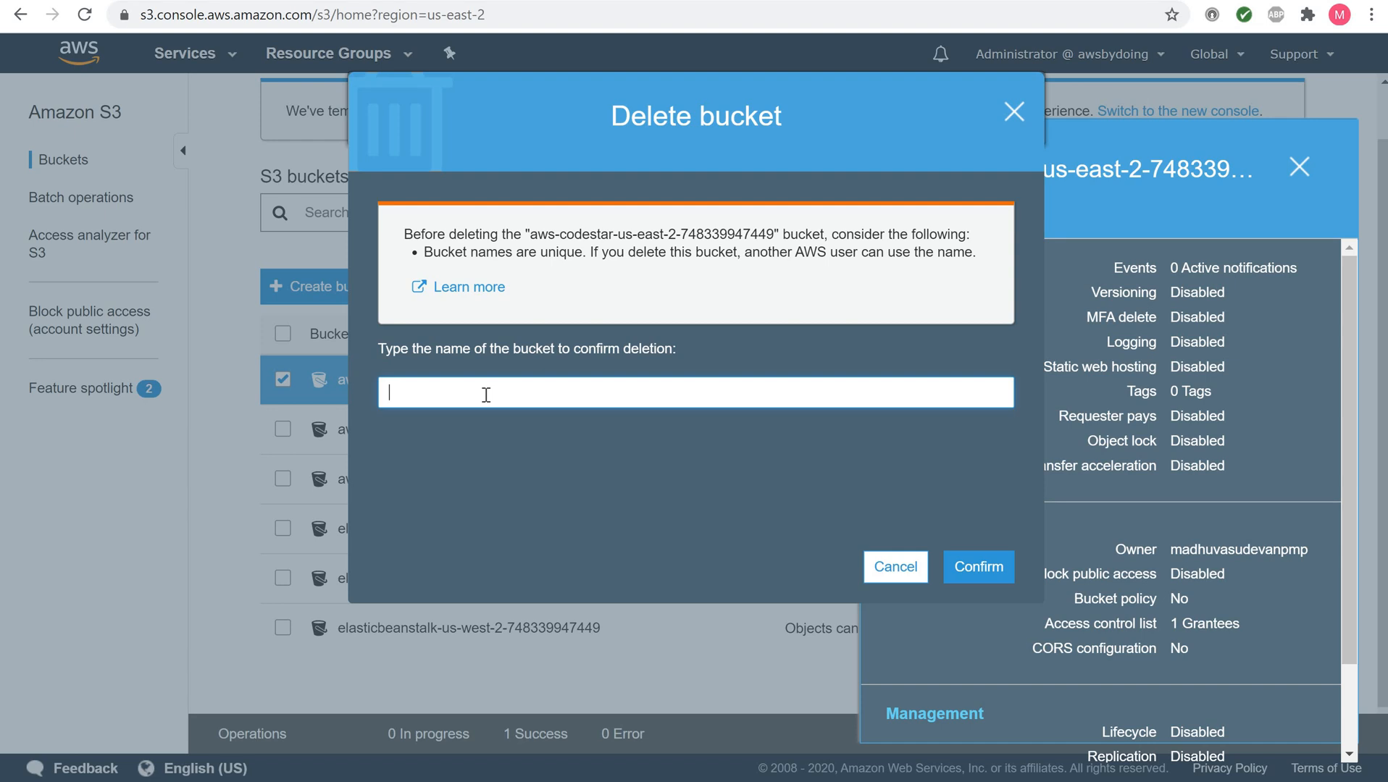
pyautogui.write('aws-codestar-us-east-2-748339947449')
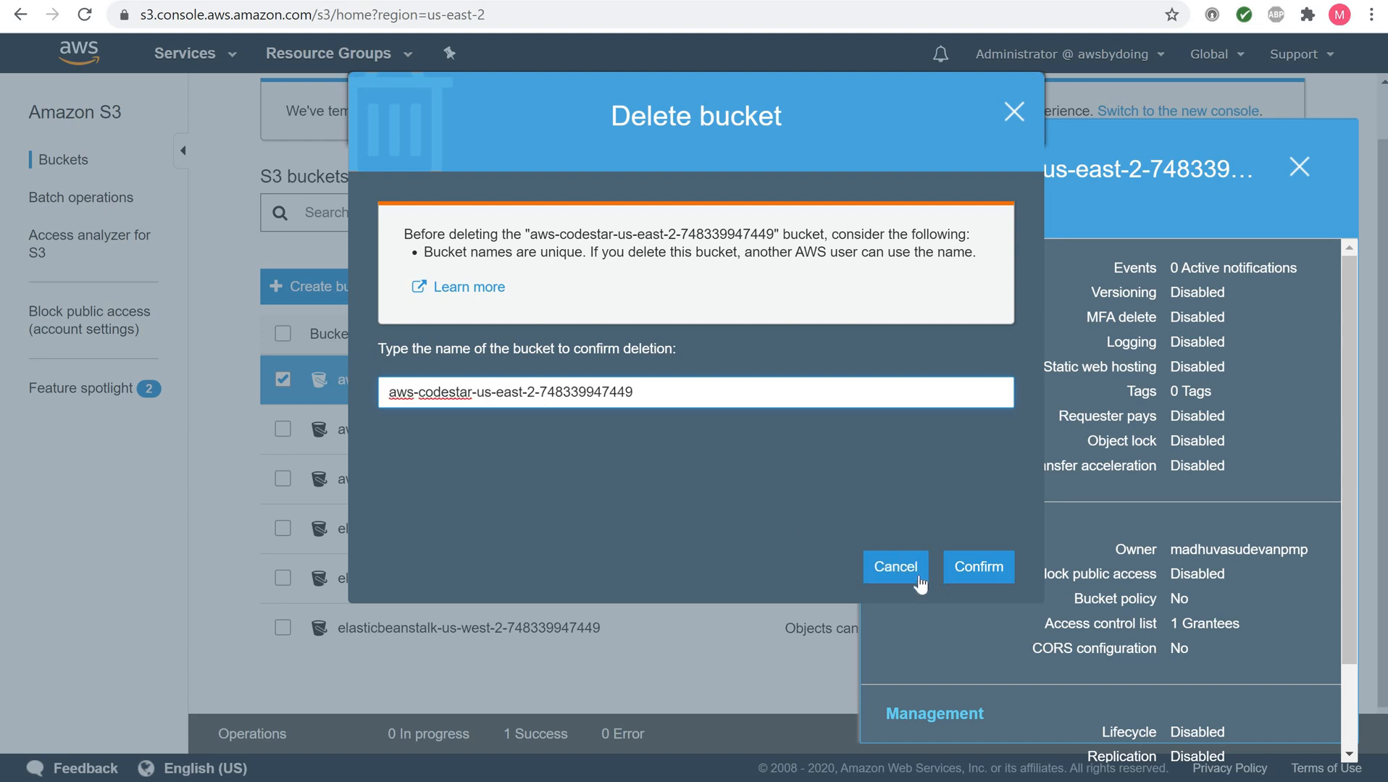
pyautogui.click(978, 566)
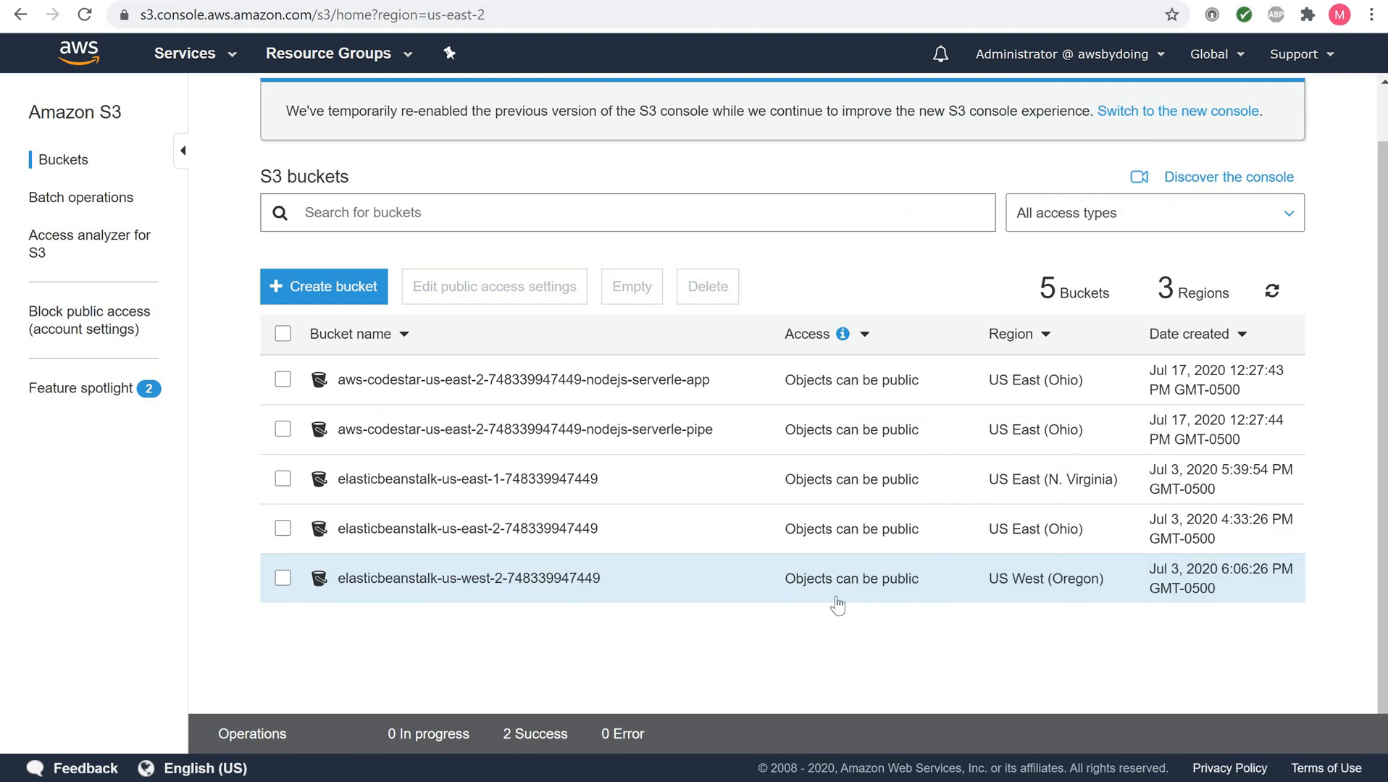
pyautogui.moveTo(818, 608)
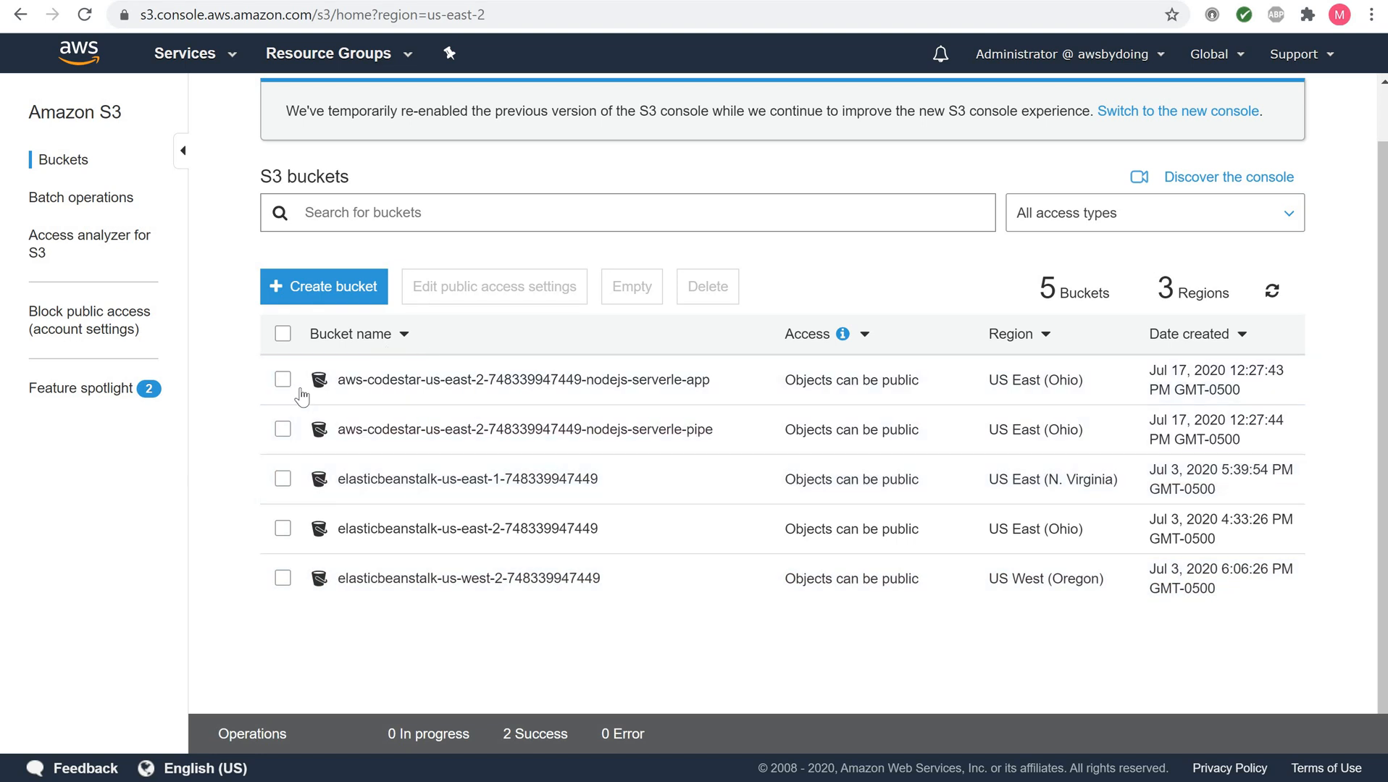
# - Select the nodejs-serverle-app CodeStar bucket to show its properties with versioning enabled
pyautogui.click(282, 379)
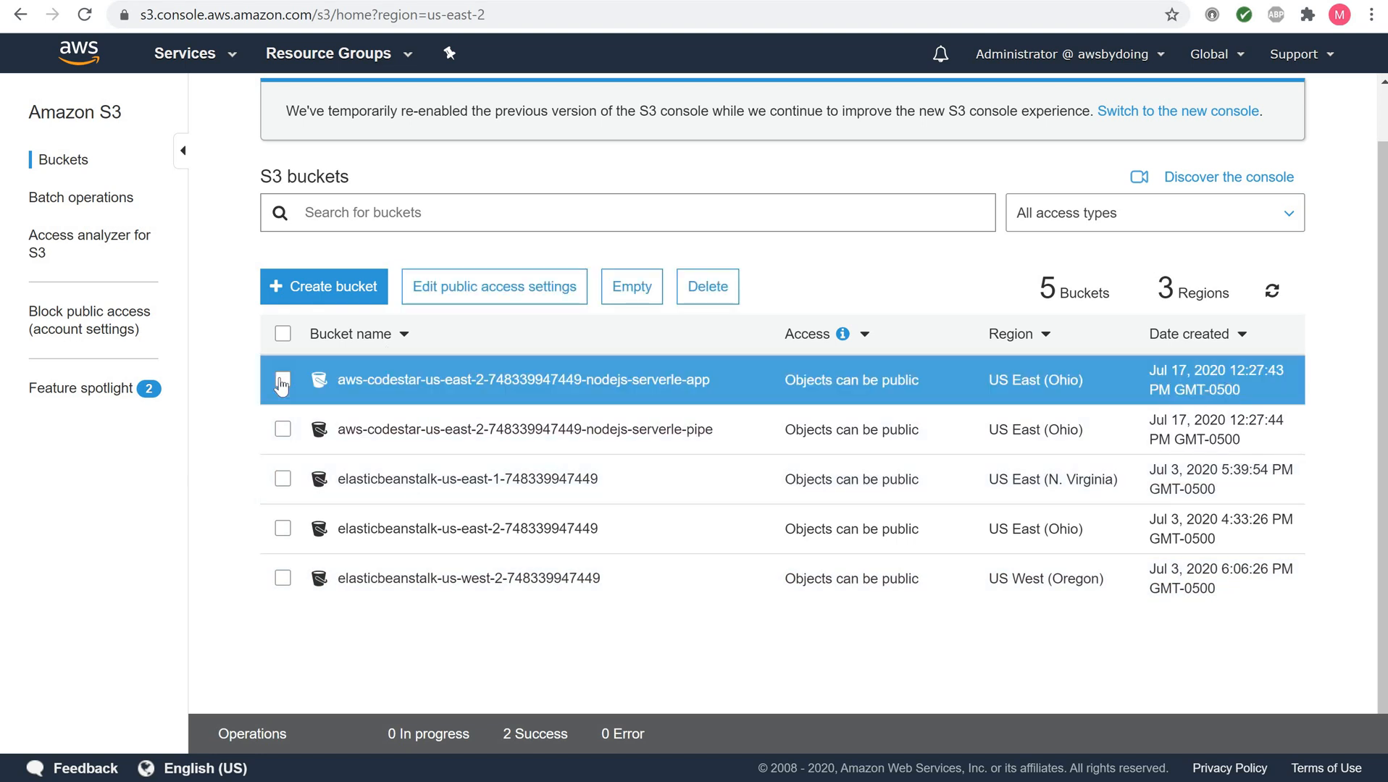
pyautogui.click(282, 380)
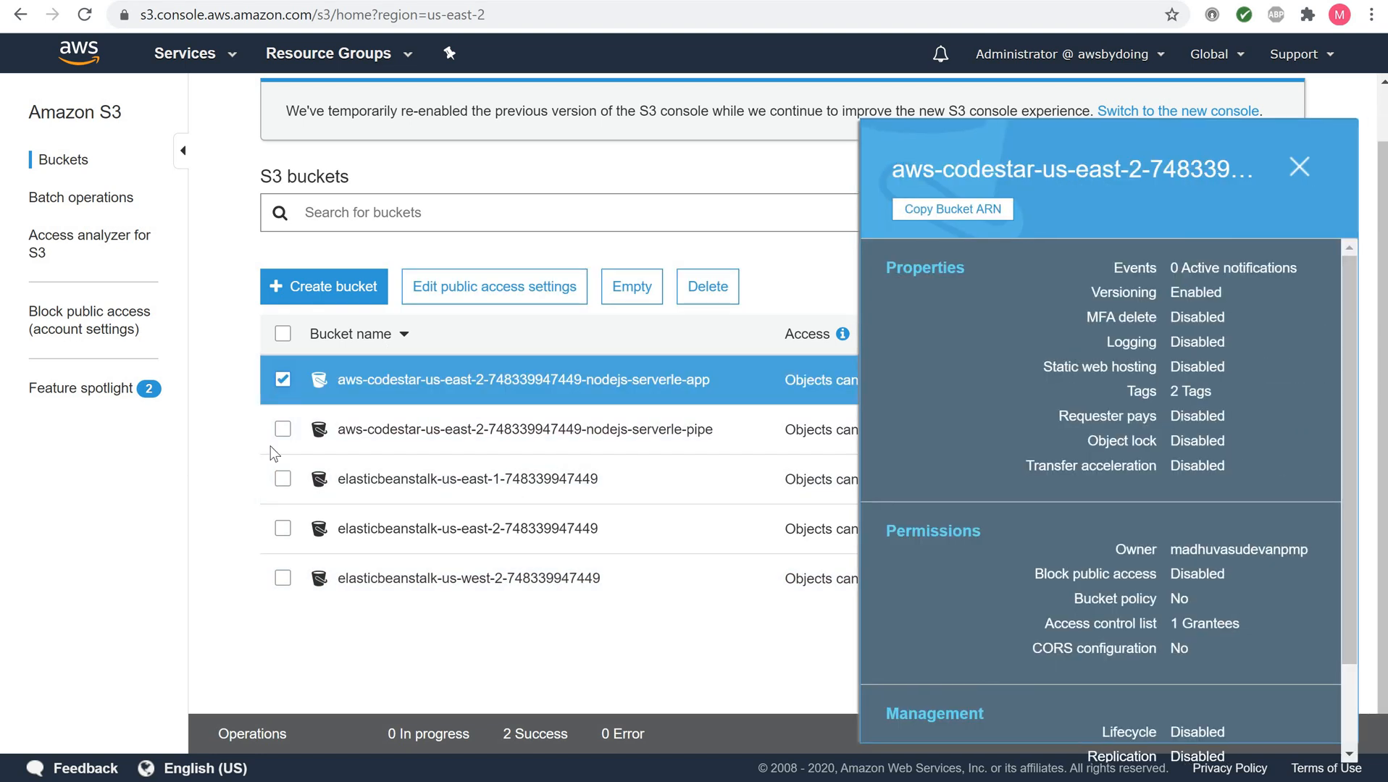